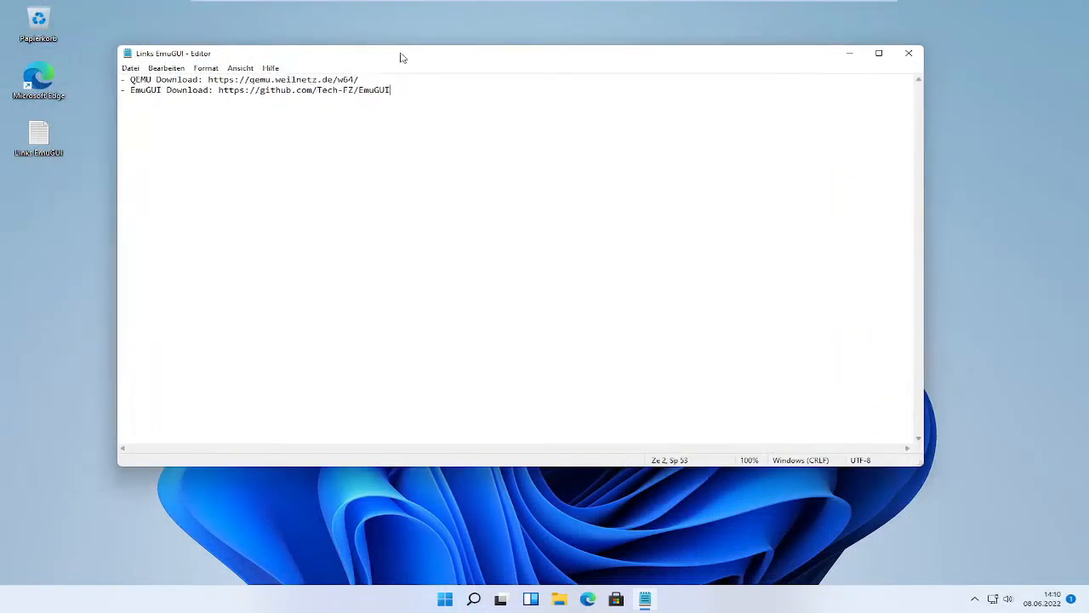
pyautogui.moveTo(347, 64)
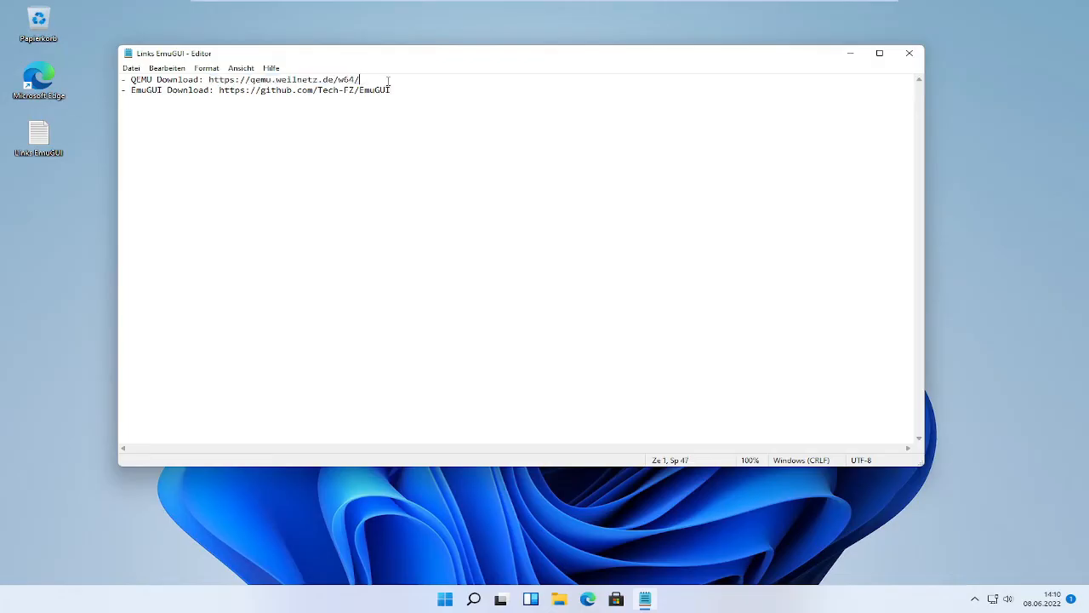
pyautogui.moveTo(209, 80); pyautogui.dragTo(359, 80)
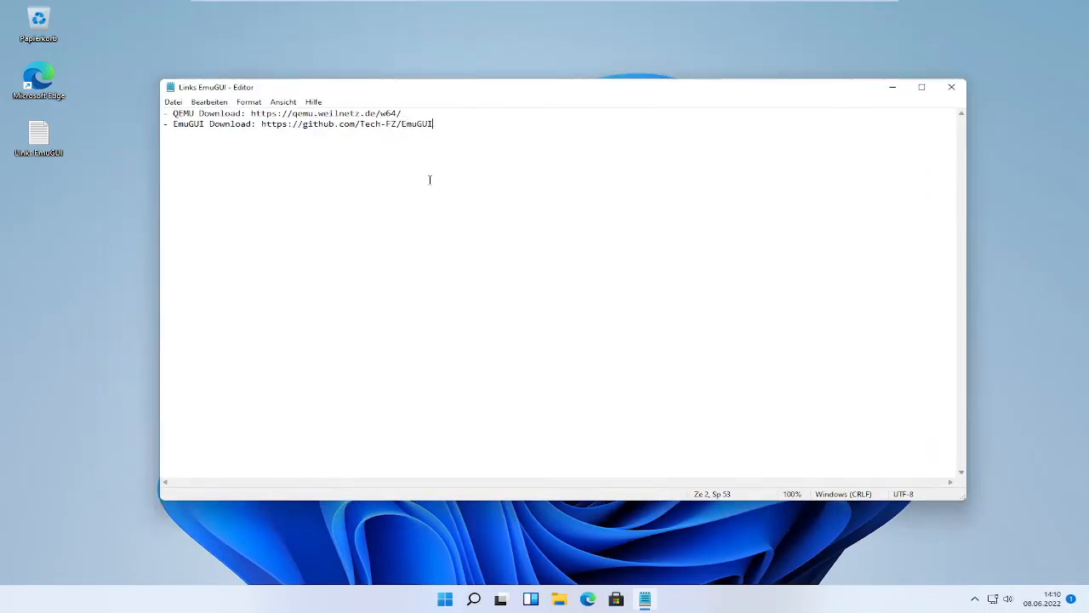
pyautogui.press('Ctrl+a')
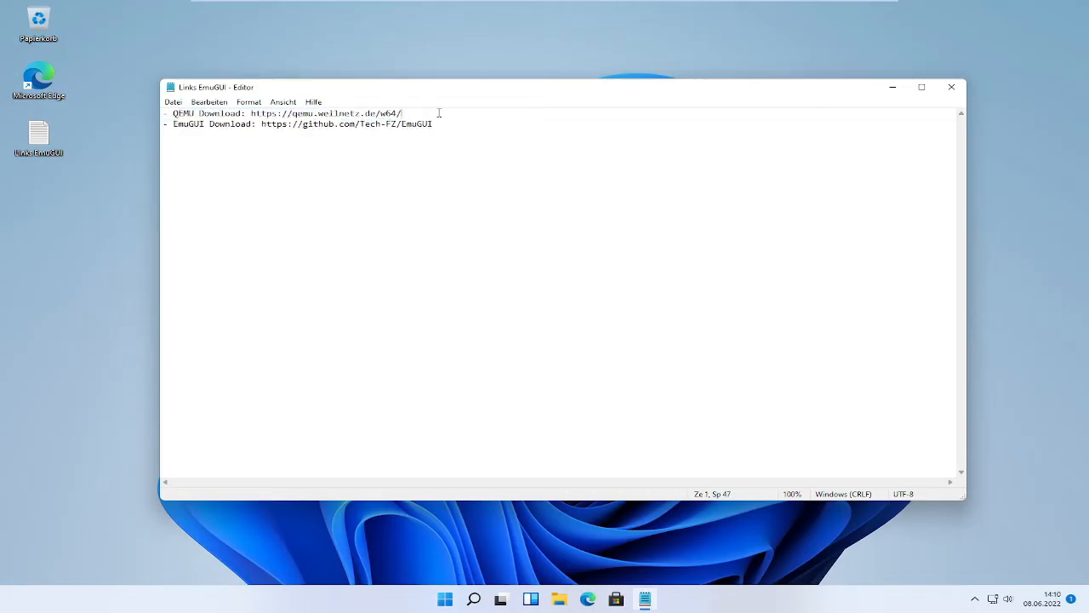
pyautogui.moveTo(252, 112); pyautogui.dragTo(401, 112)
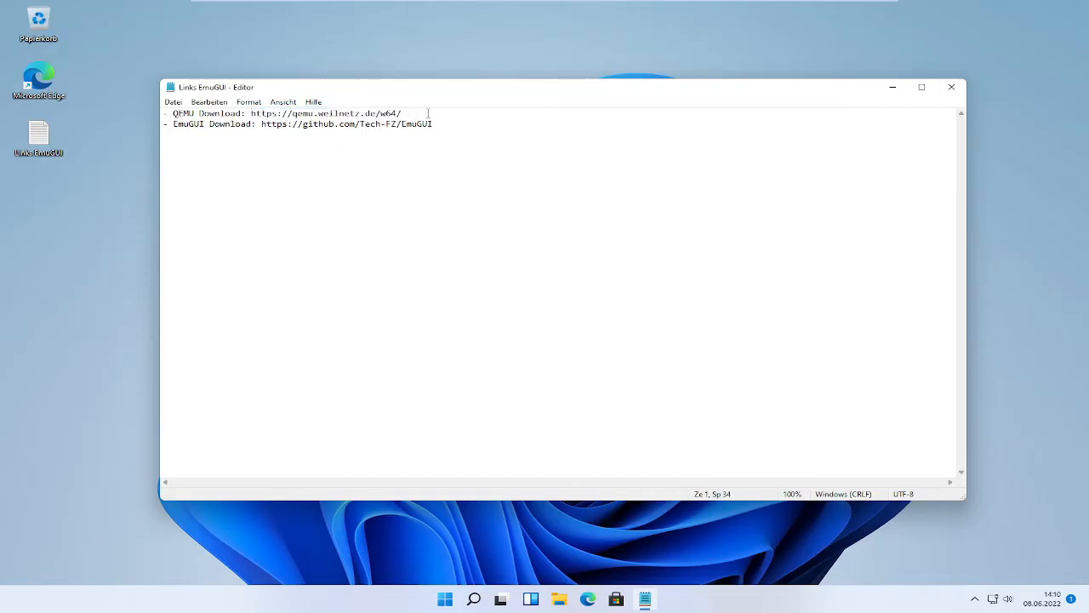
pyautogui.moveTo(252, 112); pyautogui.dragTo(402, 112)
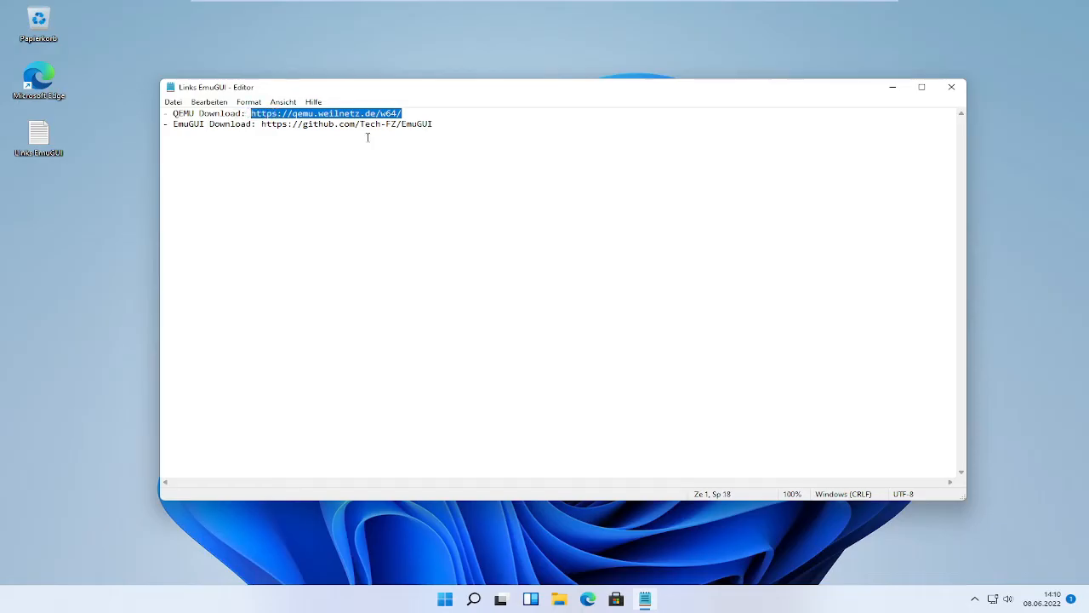
pyautogui.moveTo(126, 106)
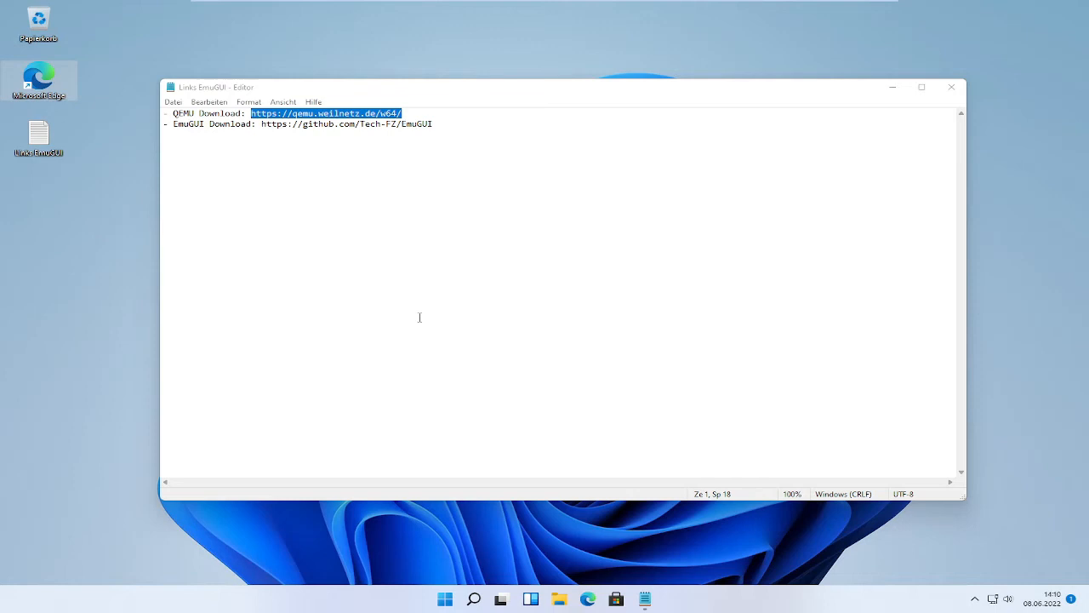
pyautogui.moveTo(65, 316)
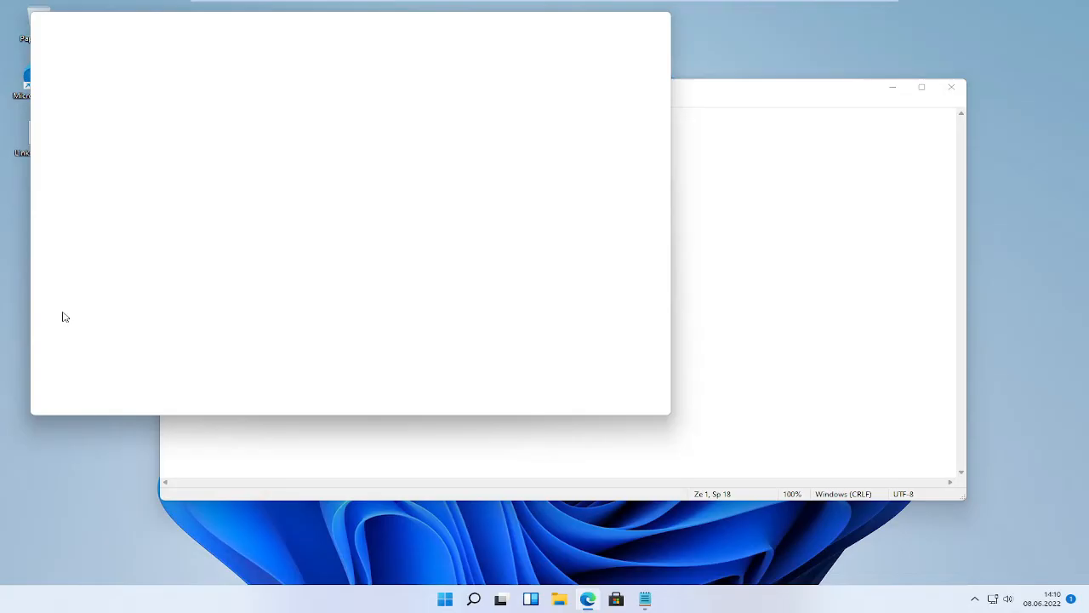
pyautogui.moveTo(714, 92)
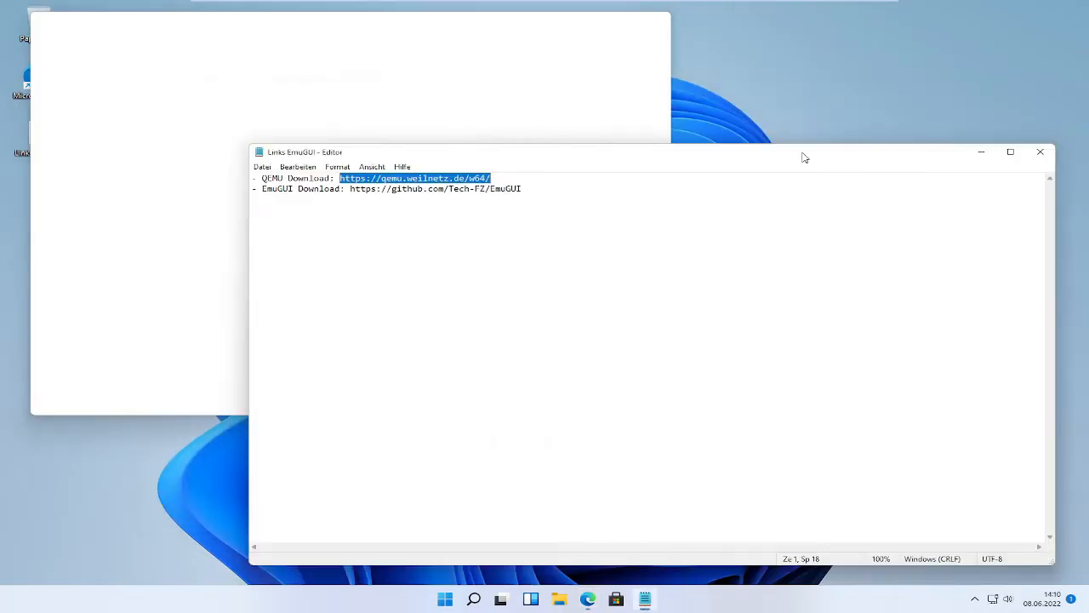
pyautogui.moveTo(458, 86)
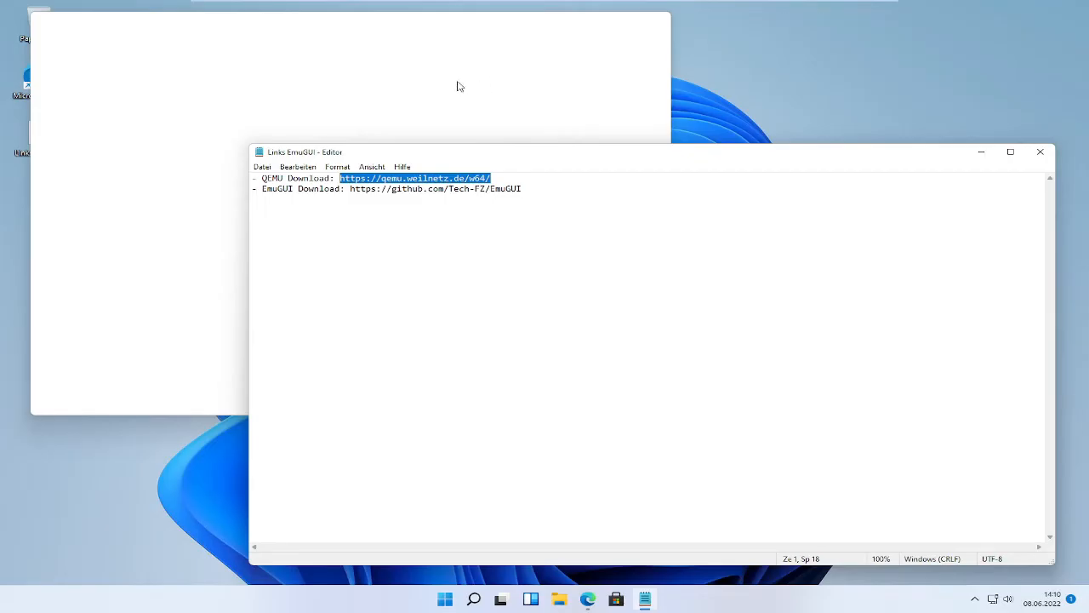
pyautogui.moveTo(500, 41)
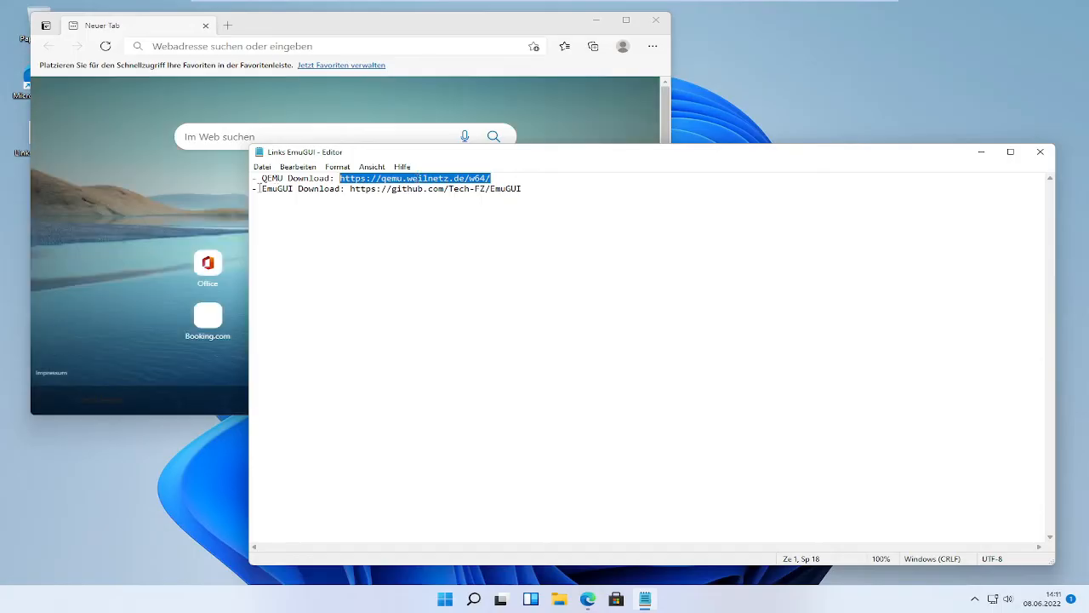
# Copy the selected QEMU download address via the Kopieren context option.
pyautogui.rightClick(415, 179)
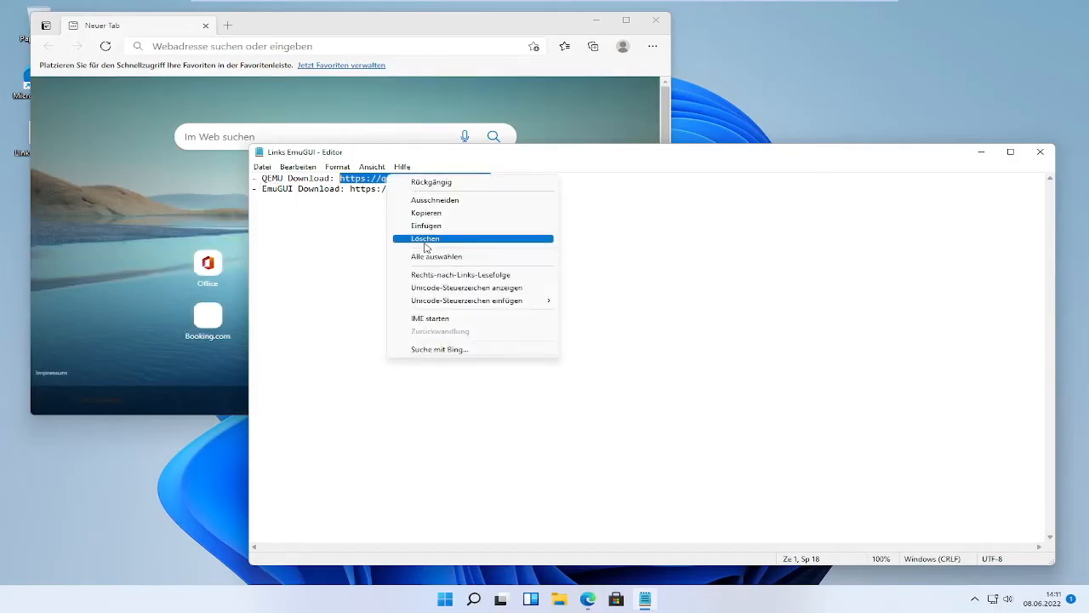
pyautogui.moveTo(446, 213)
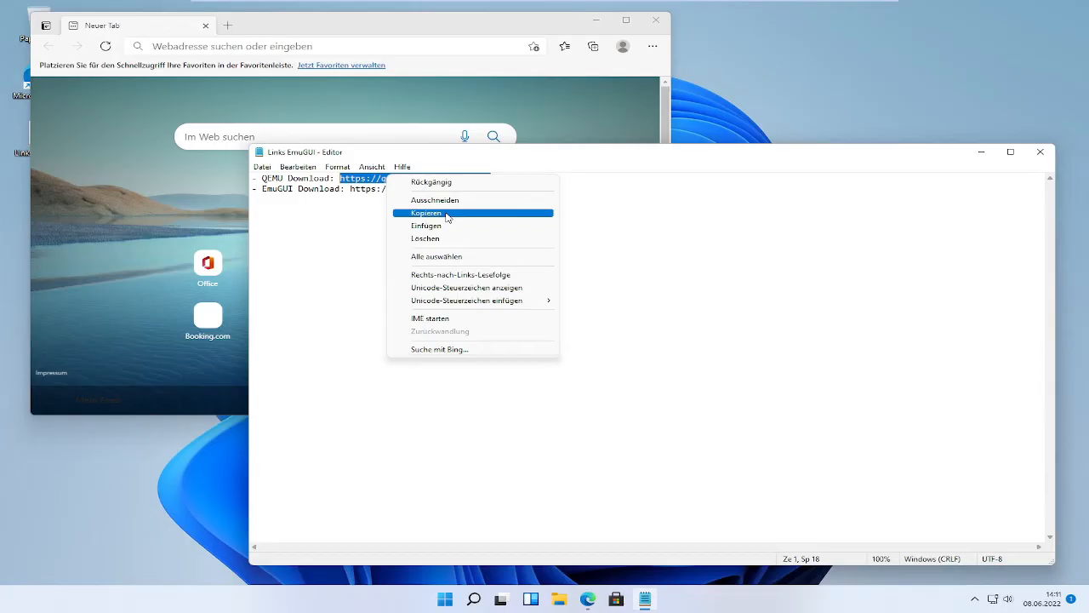
pyautogui.click(439, 213)
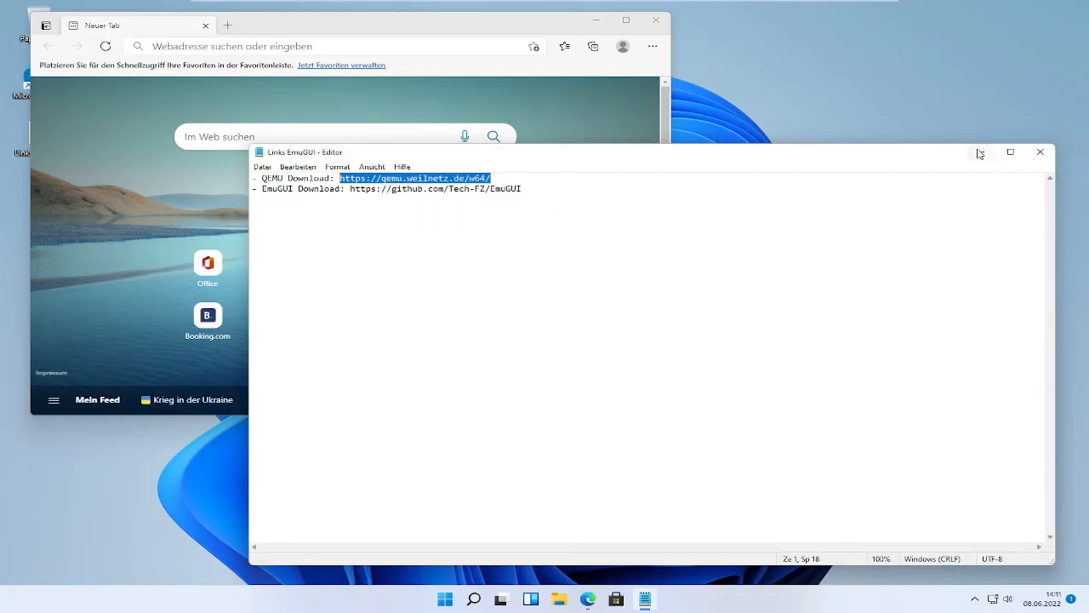
pyautogui.moveTo(970, 160)
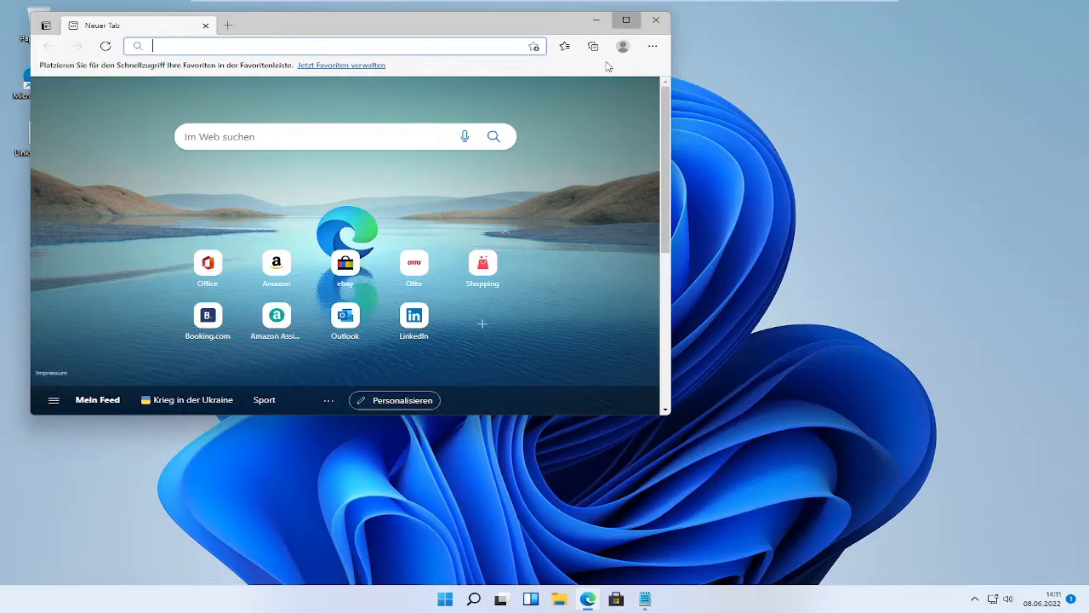
pyautogui.click(627, 20)
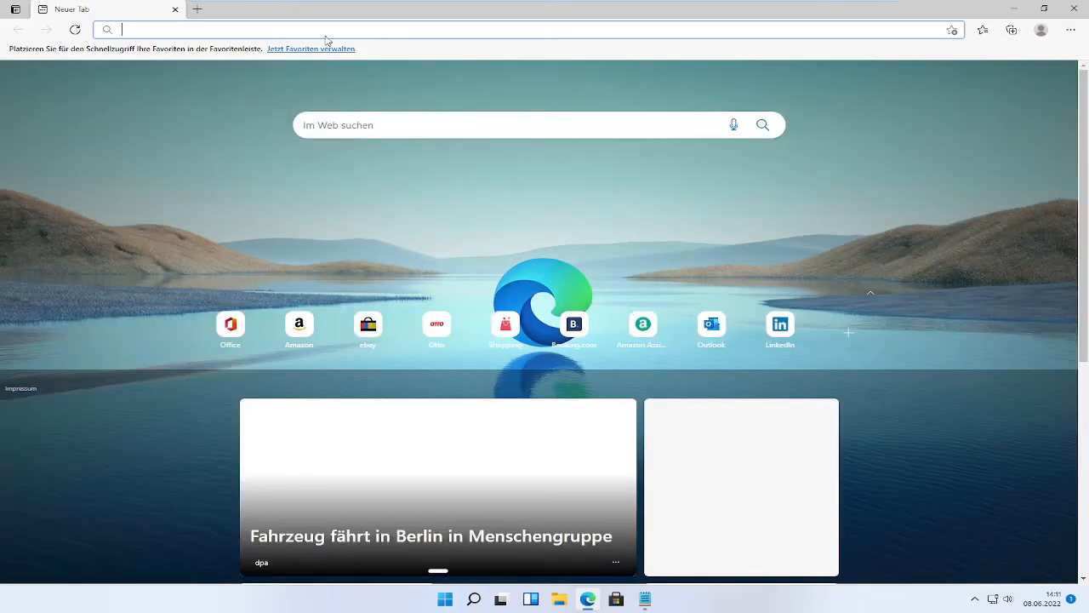
pyautogui.rightClick(332, 30)
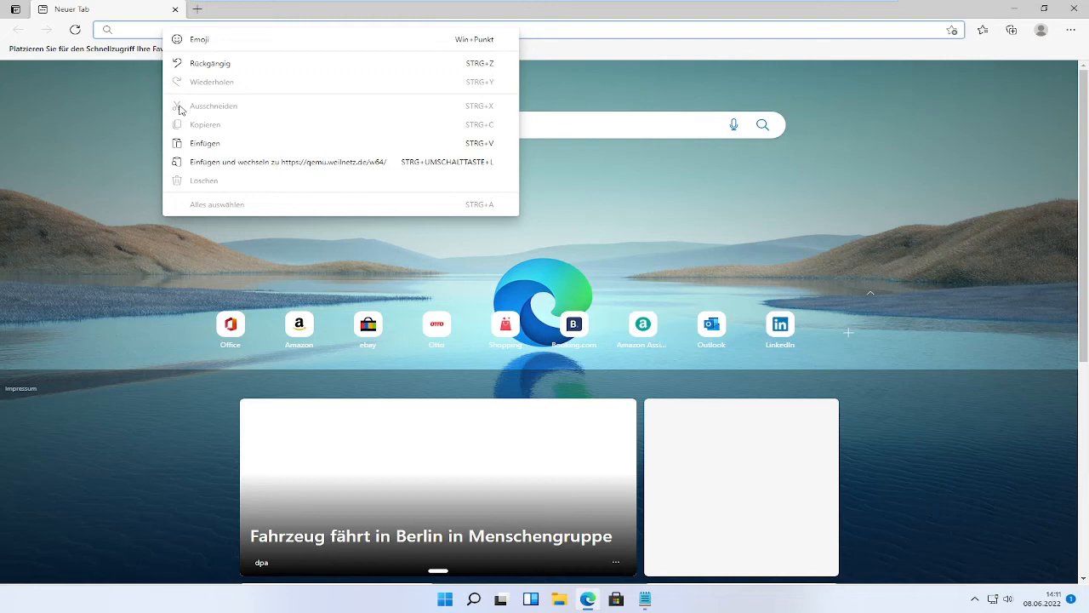
pyautogui.moveTo(332, 167)
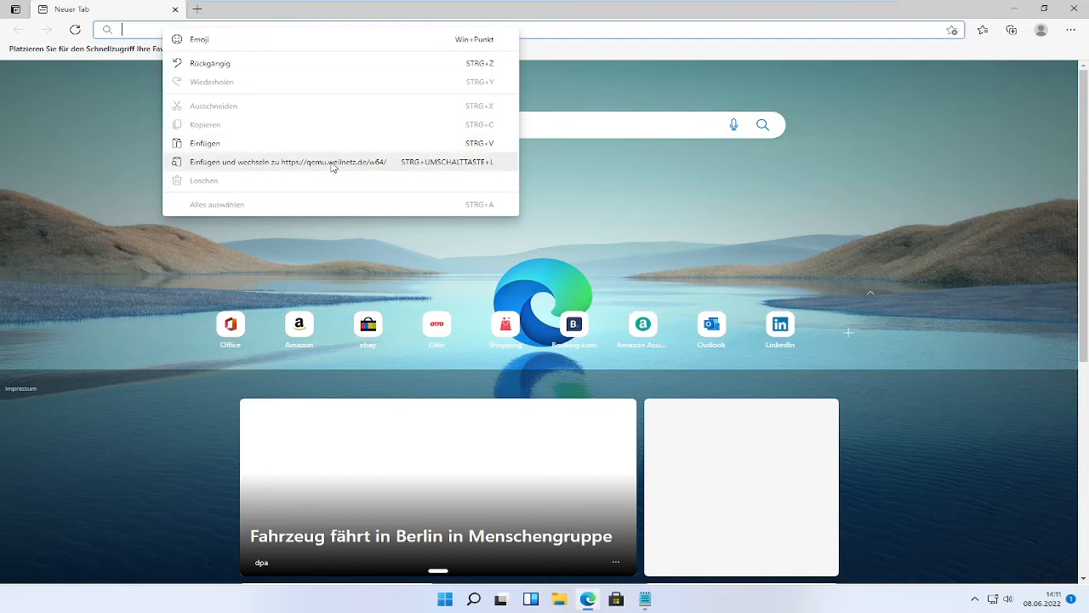
pyautogui.click(289, 162)
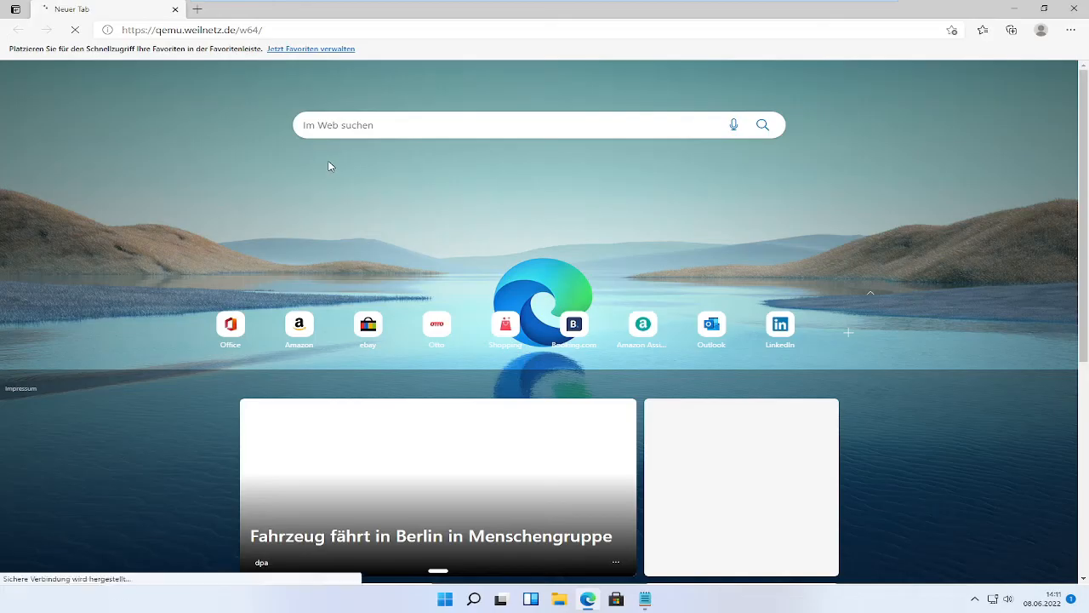
pyautogui.moveTo(180, 87)
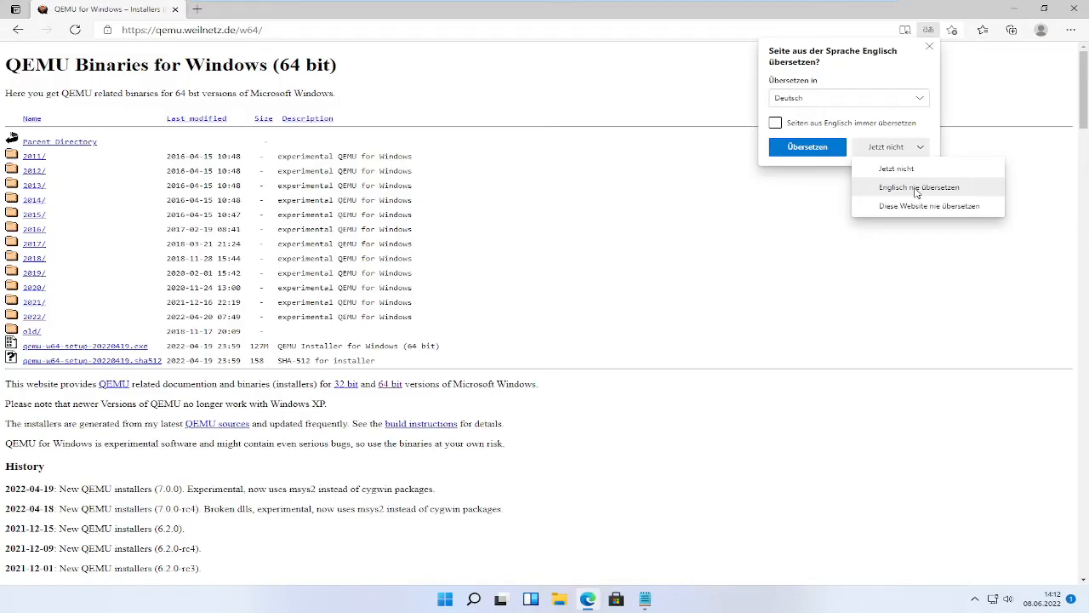
pyautogui.moveTo(915, 194)
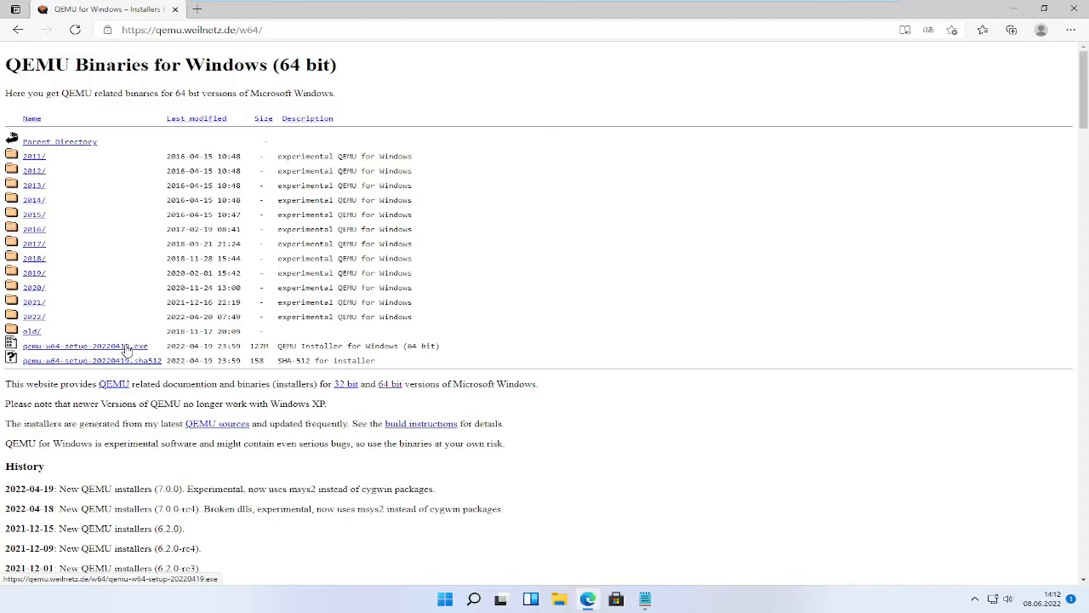
# Dismiss the translation prompt and start downloading qemu-w64-setup-20220419.exe.
pyautogui.click(93, 345)
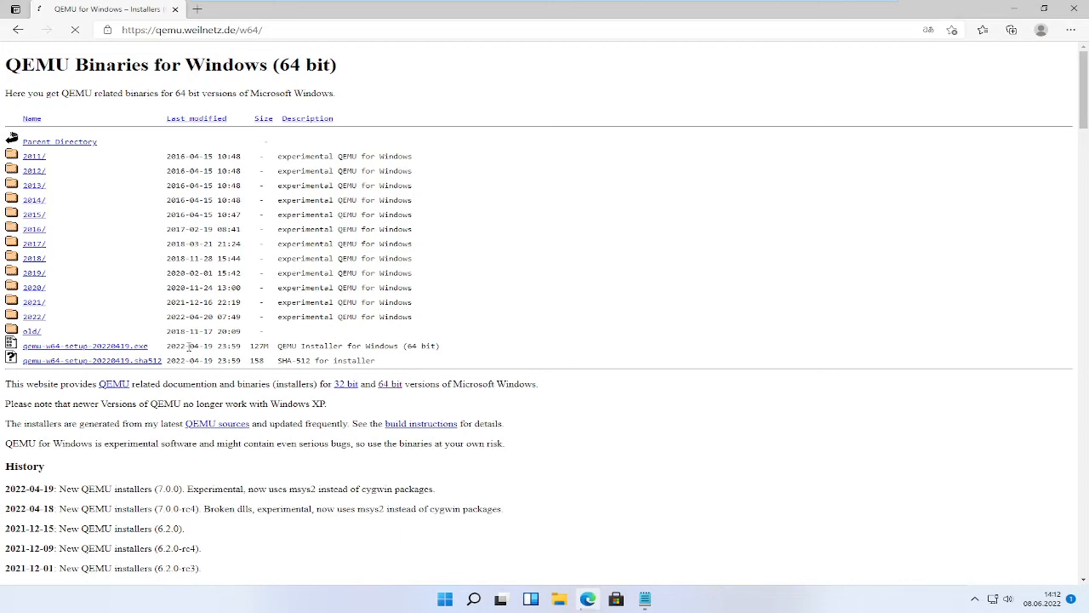
pyautogui.click(982, 31)
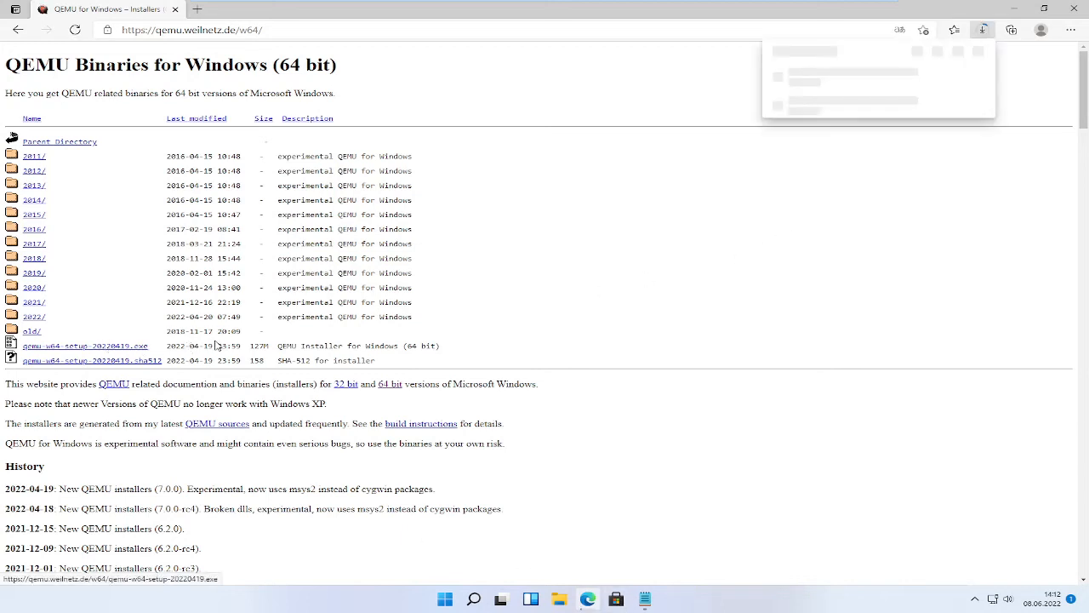
pyautogui.moveTo(609, 112)
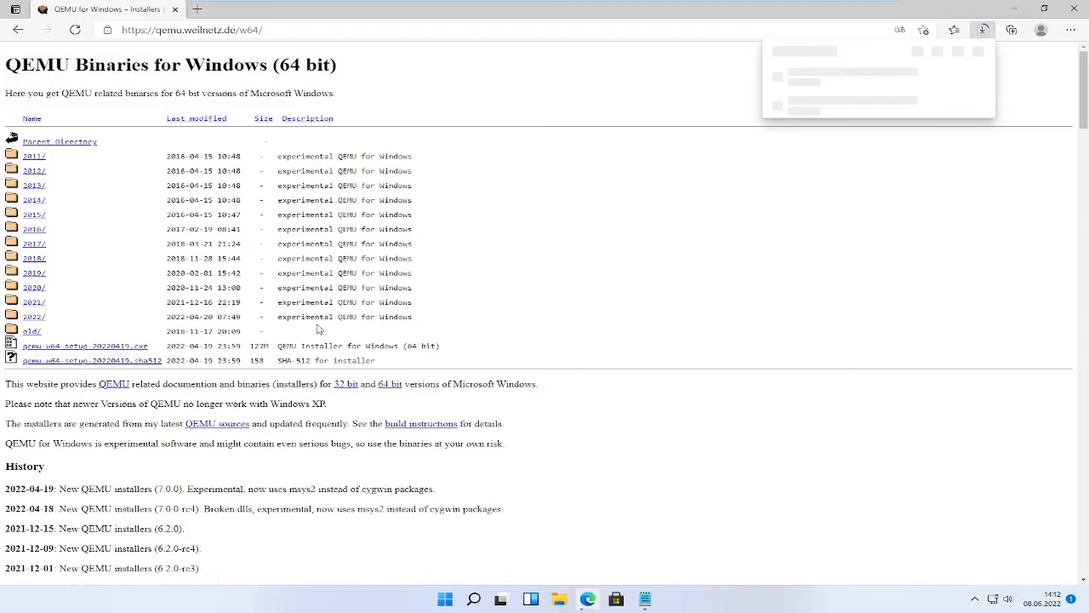
pyautogui.moveTo(391, 346)
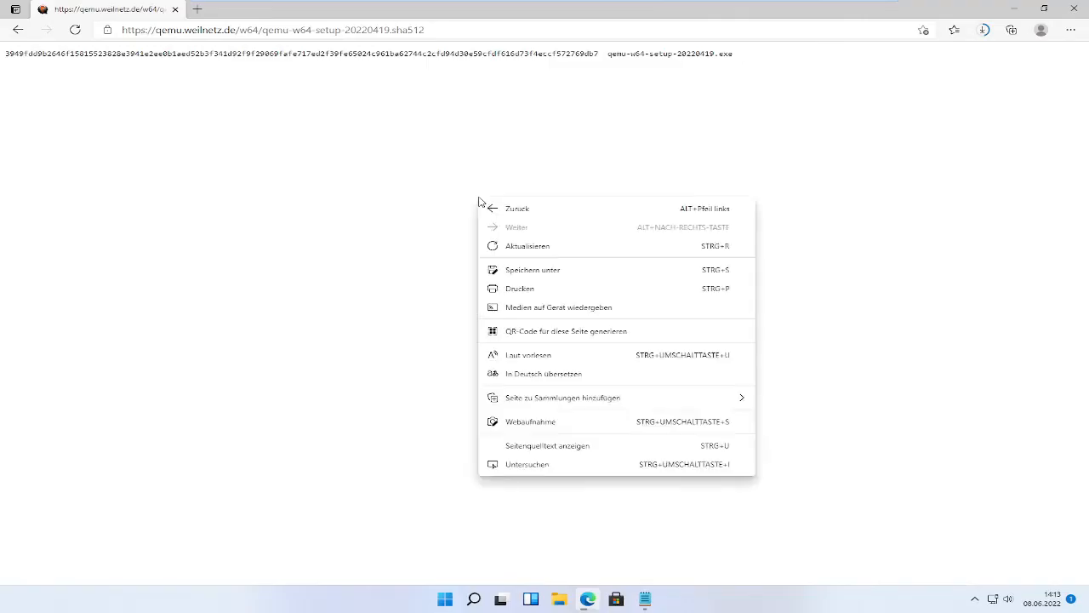
pyautogui.moveTo(485, 292)
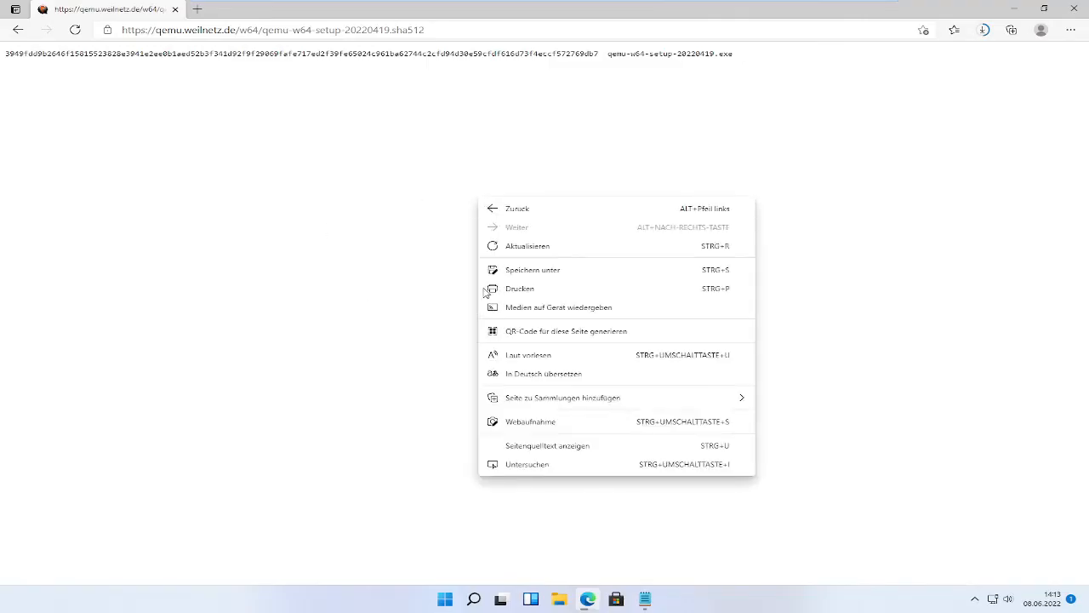
pyautogui.moveTo(568, 271)
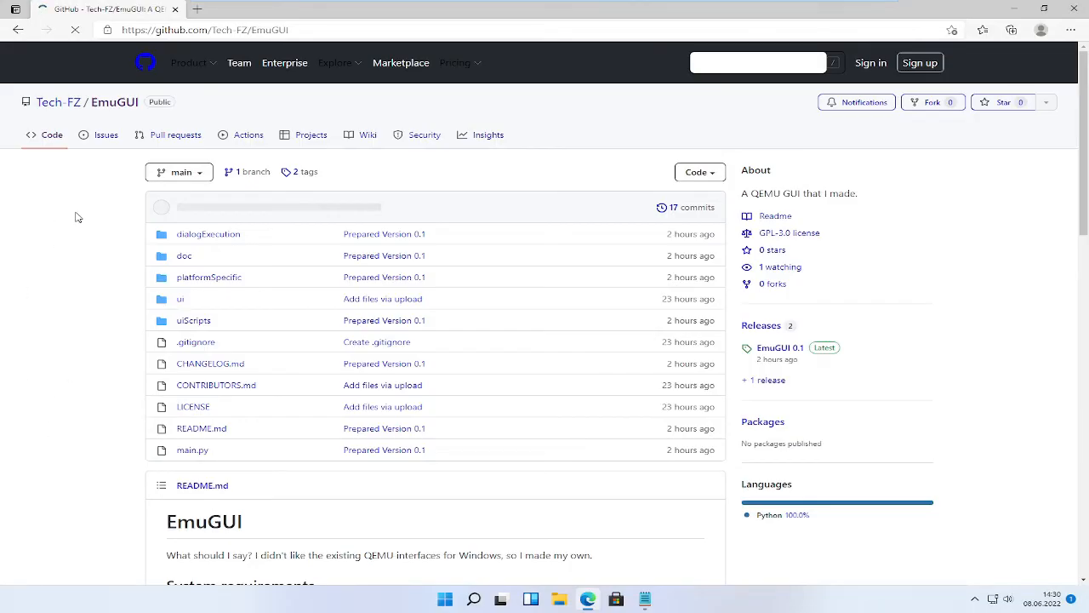
pyautogui.moveTo(392, 371)
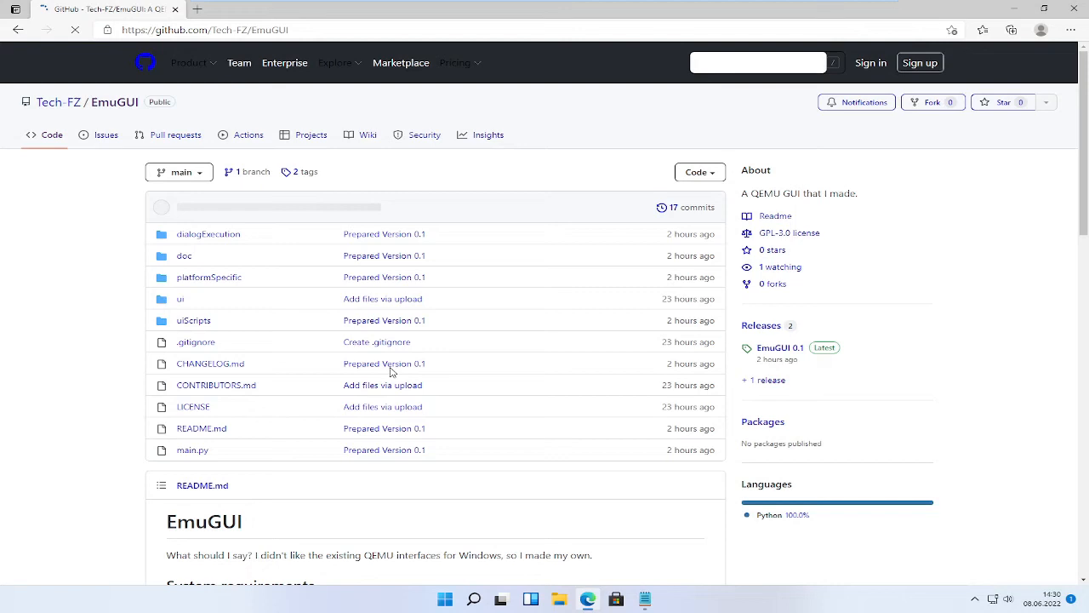
pyautogui.moveTo(308, 176)
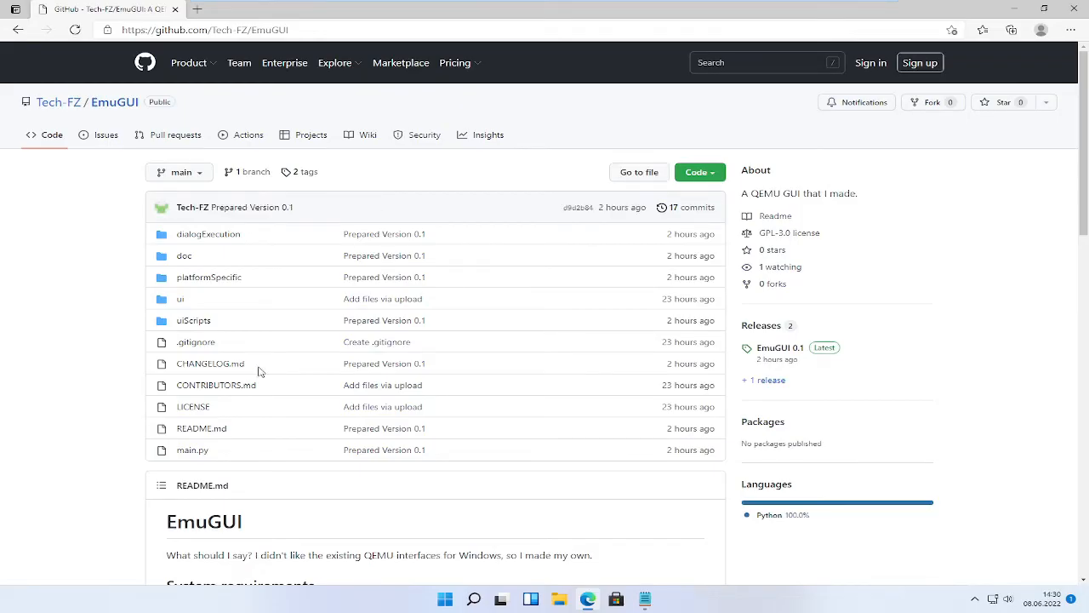
pyautogui.moveTo(36, 296)
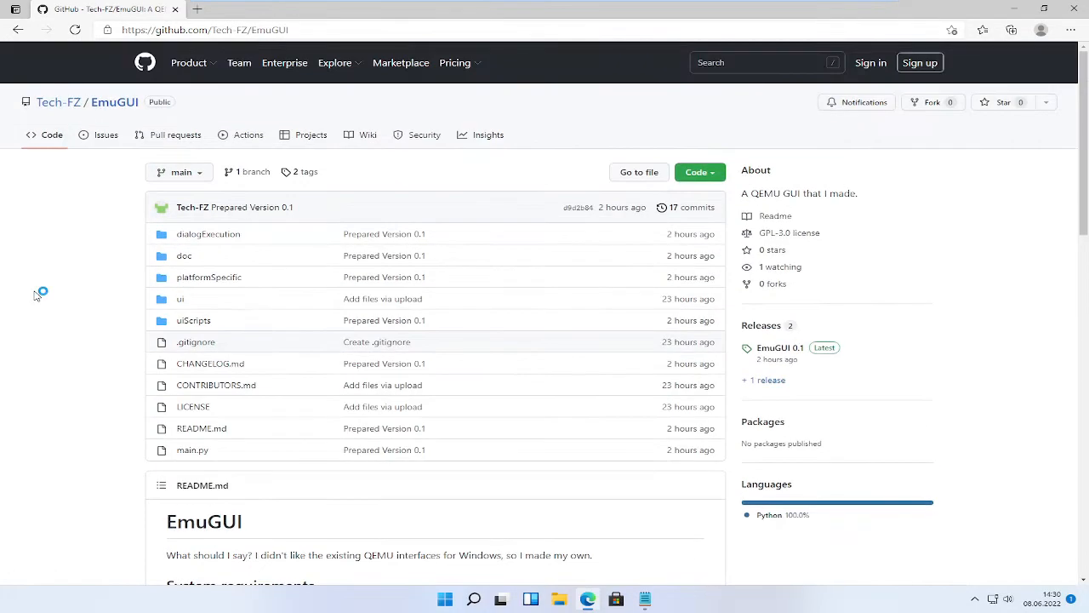
pyautogui.moveTo(780, 348)
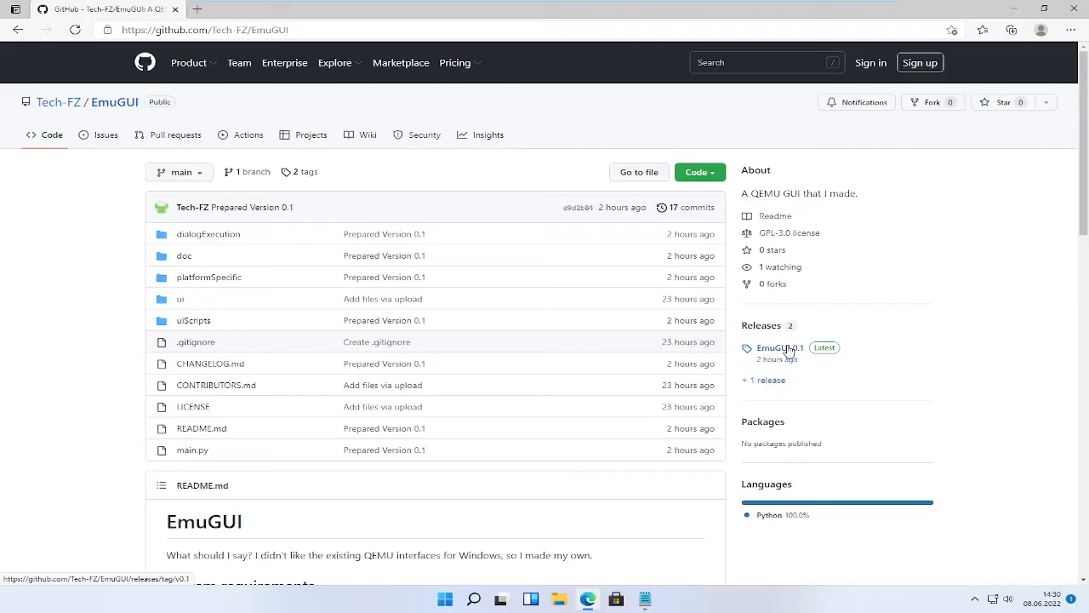
# Open the EmuGUI 0.1 release from the Tech-FZ/EmuGUI repository's Releases section.
pyautogui.click(779, 347)
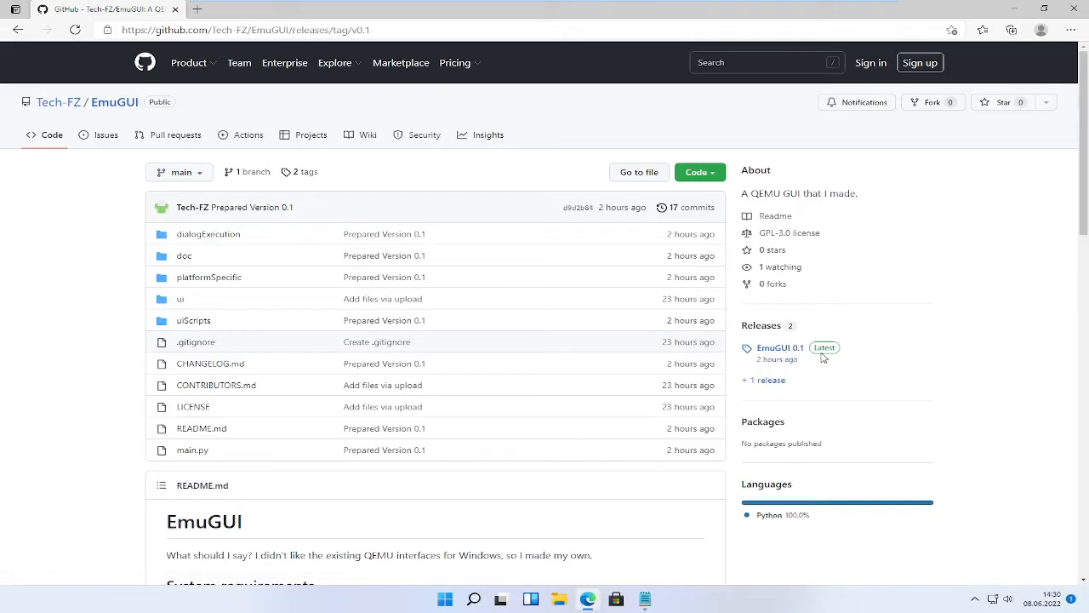
pyautogui.click(779, 348)
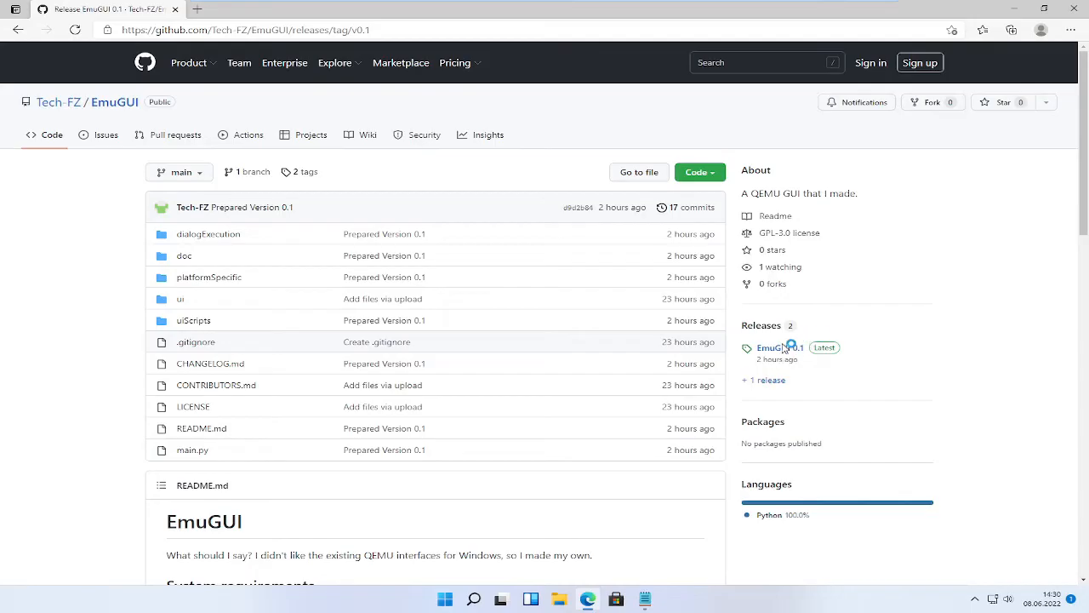
# Download EmuGUI_0.1_Win_amd64.zip and its .sha256 checksum from Assets, then close Edge.
pyautogui.click(770, 347)
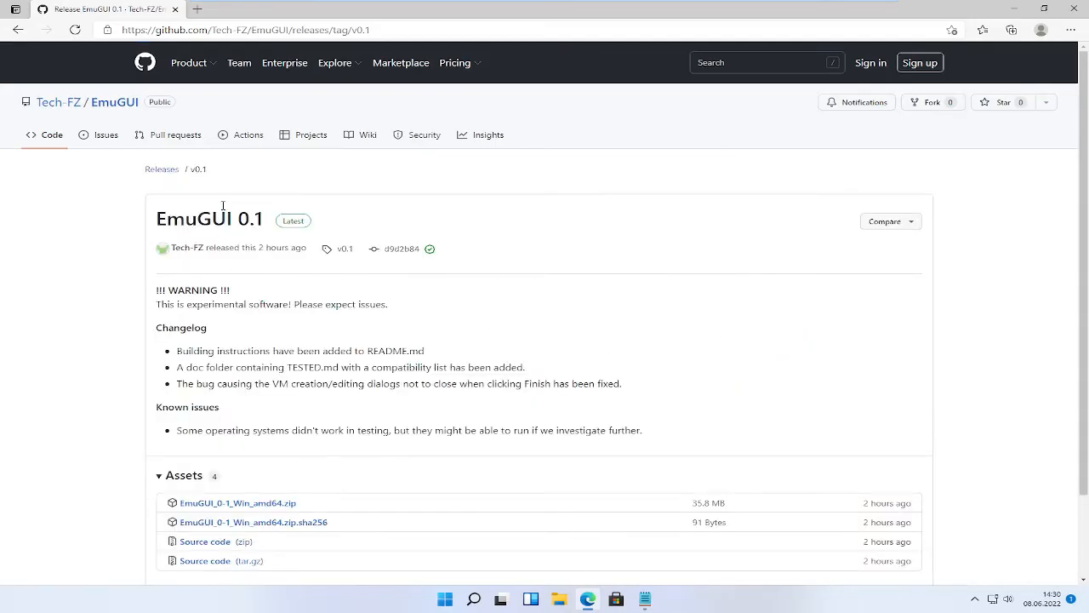
pyautogui.scroll(-3)
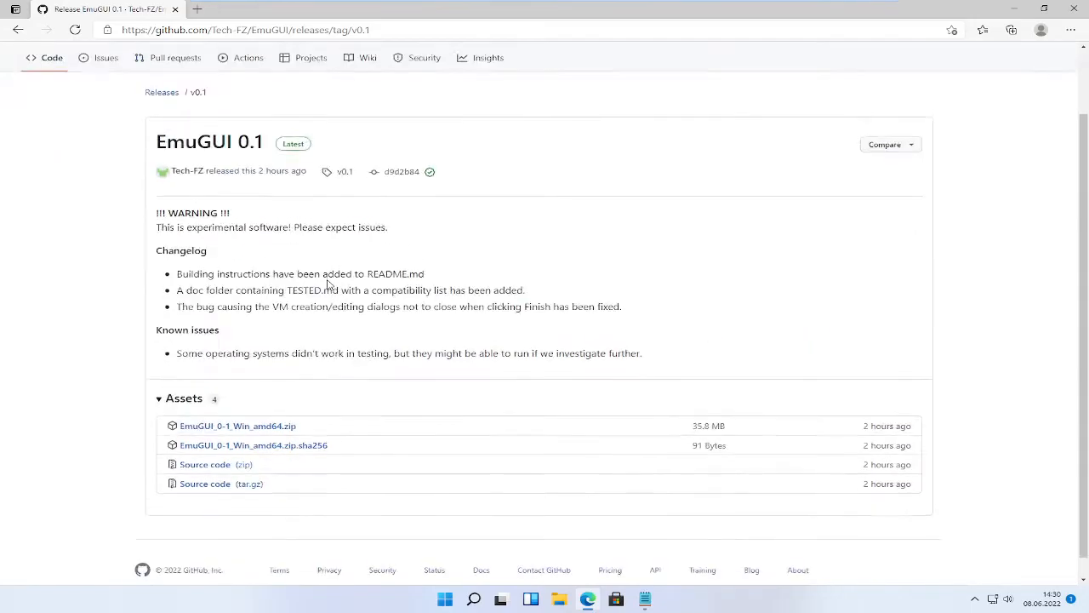
pyautogui.click(238, 422)
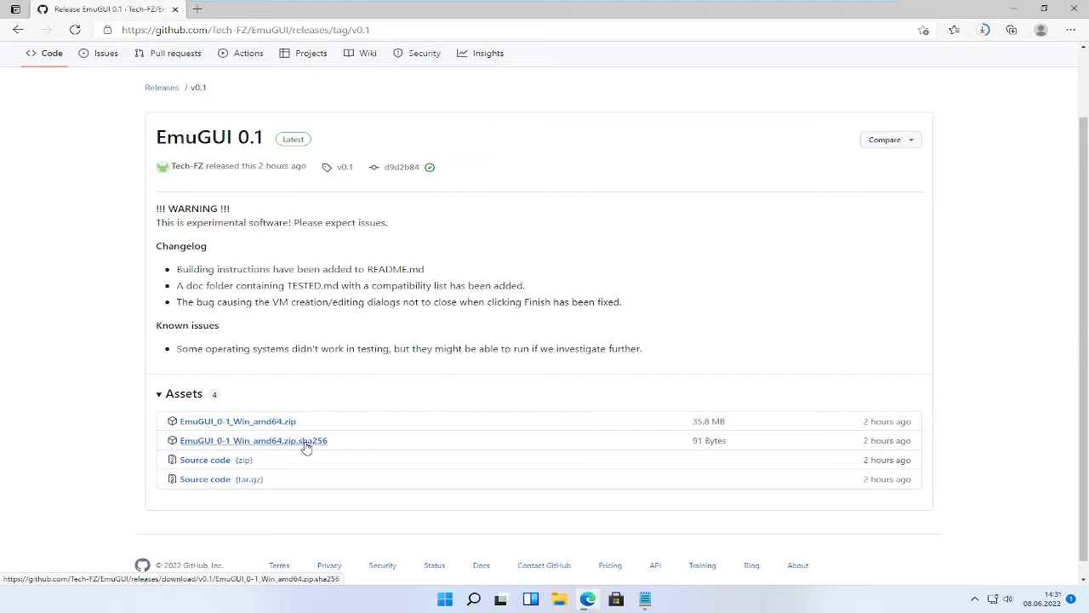
pyautogui.click(252, 439)
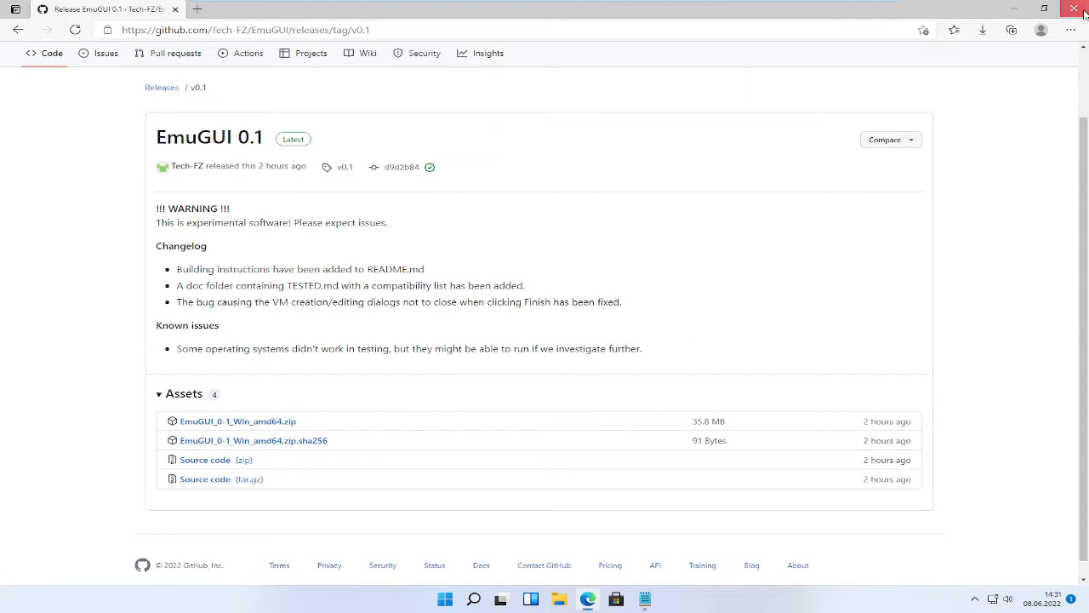
pyautogui.click(1072, 7)
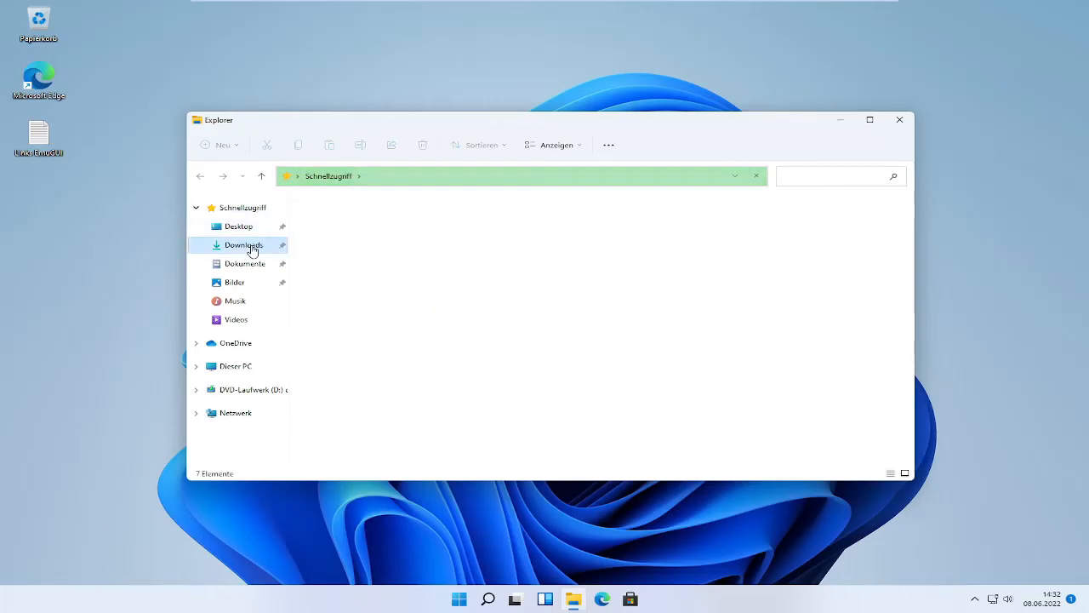
# Open the Downloads folder containing the EmuGUI zip and QEMU installer.
pyautogui.click(245, 245)
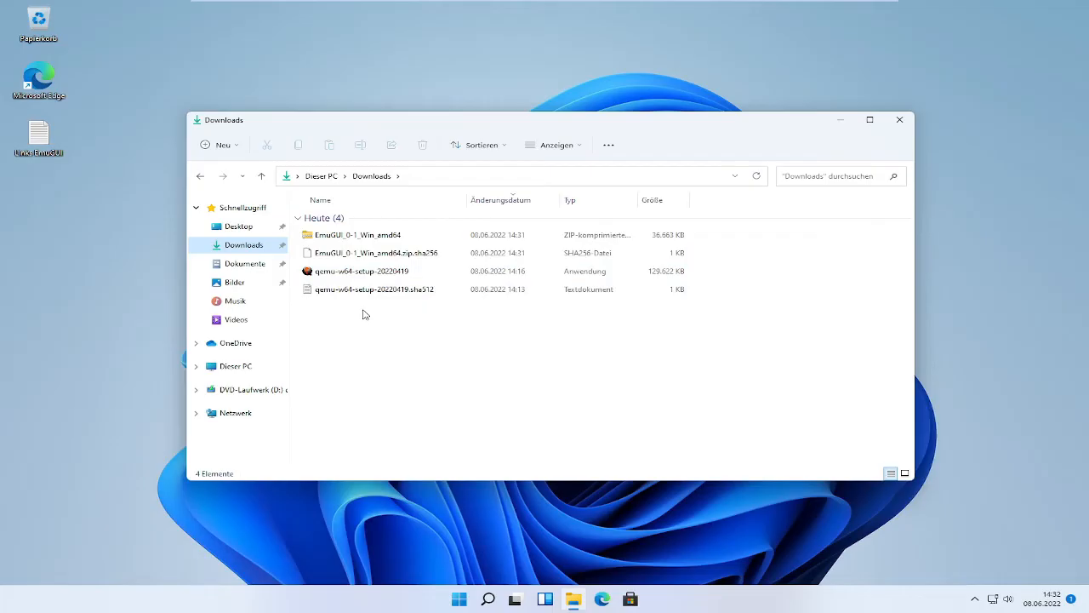
pyautogui.moveTo(358, 320)
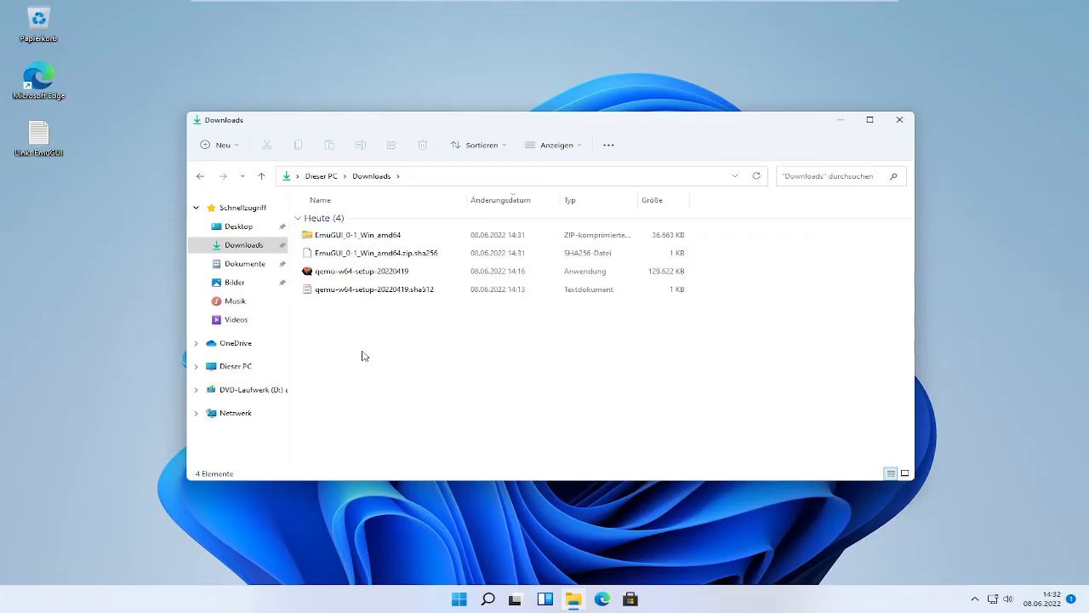
pyautogui.rightClick(364, 356)
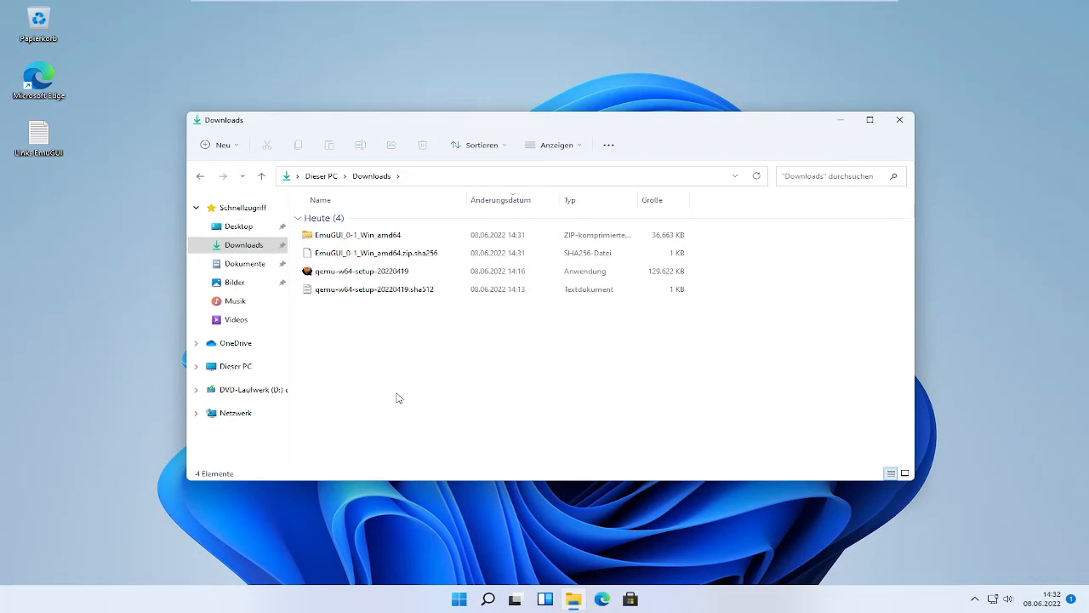
pyautogui.moveTo(412, 388)
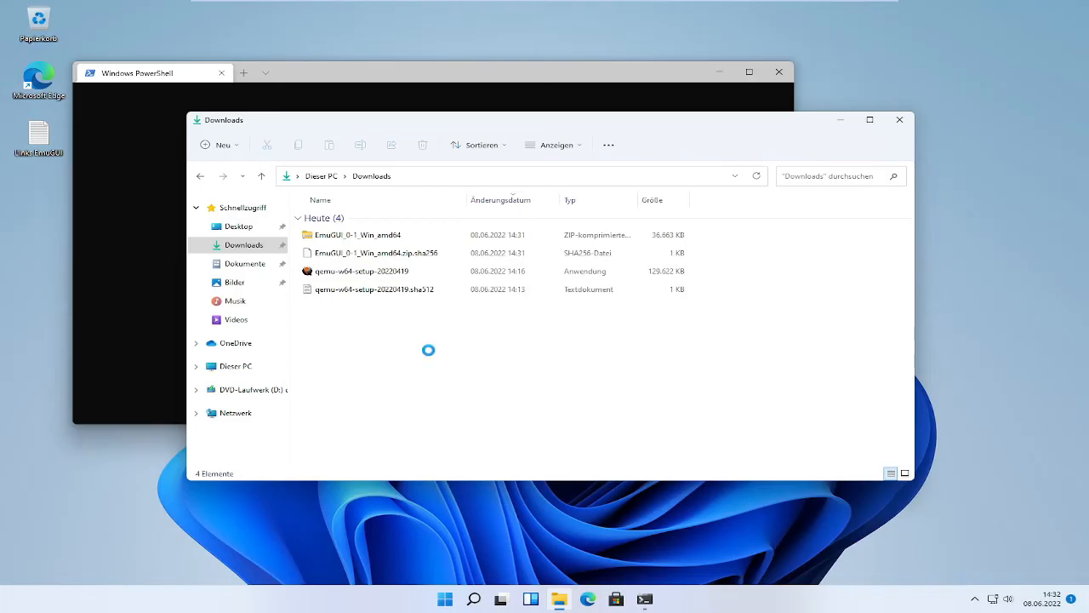
# Launch a PowerShell window from the Downloads folder via Show more options.
pyautogui.rightClick(412, 357)
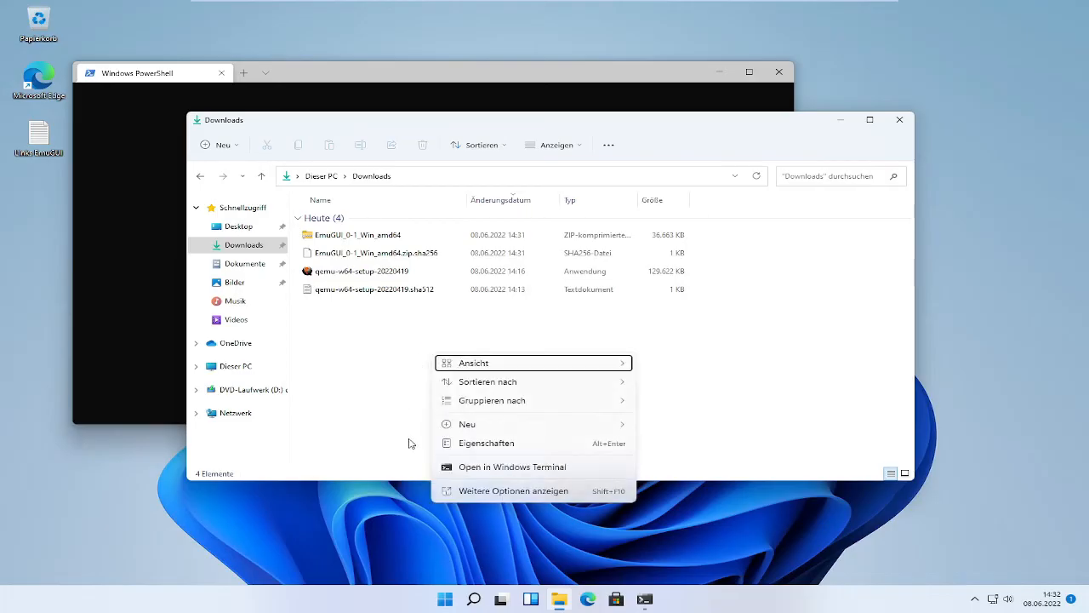
pyautogui.moveTo(485, 512)
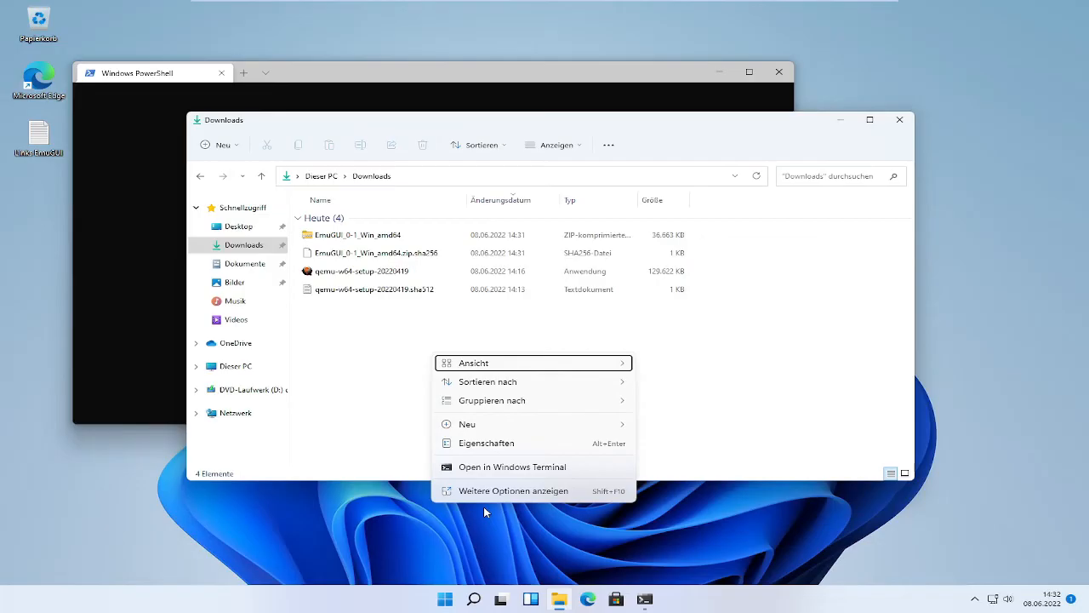
pyautogui.moveTo(514, 494)
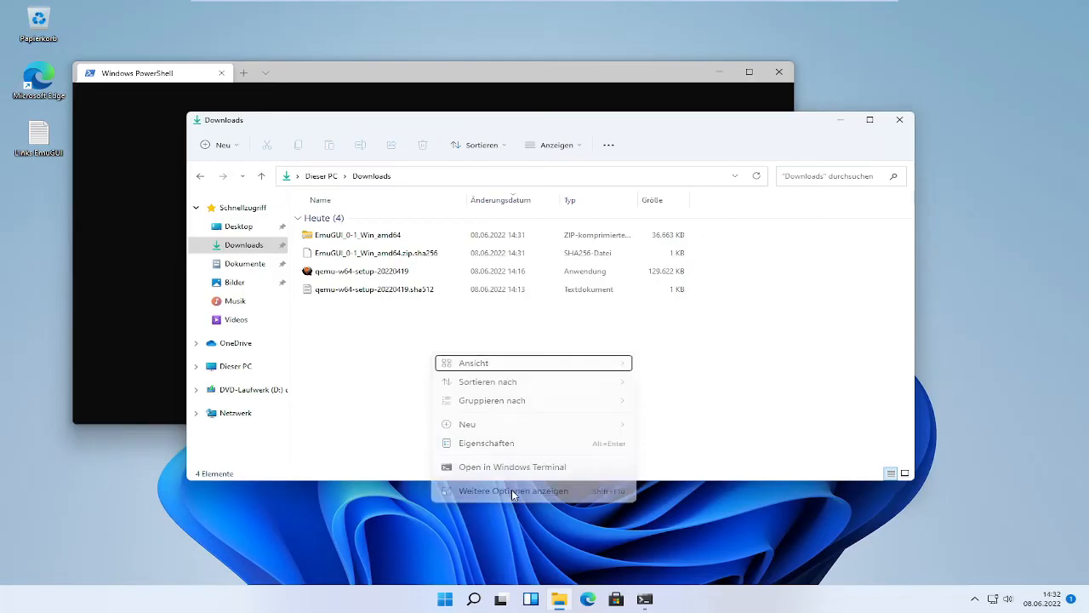
pyautogui.click(514, 491)
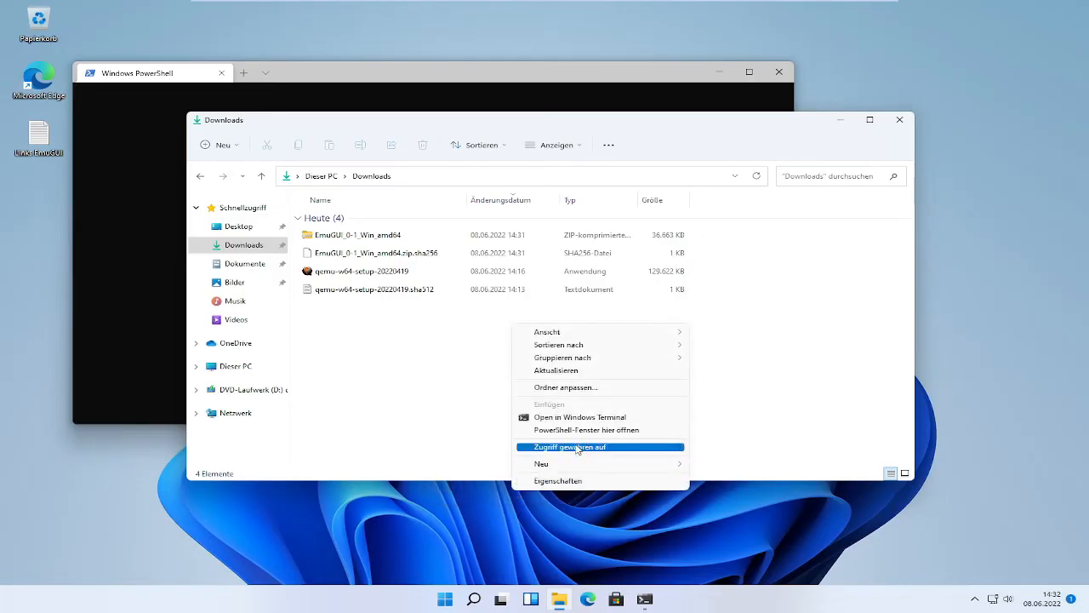
pyautogui.moveTo(585, 439)
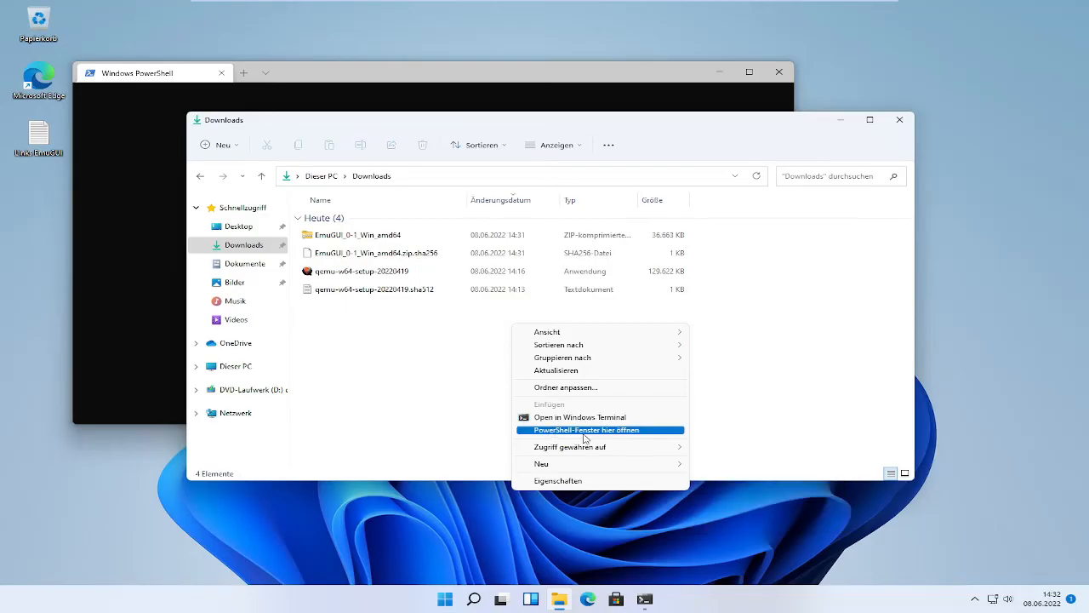
pyautogui.moveTo(555, 436)
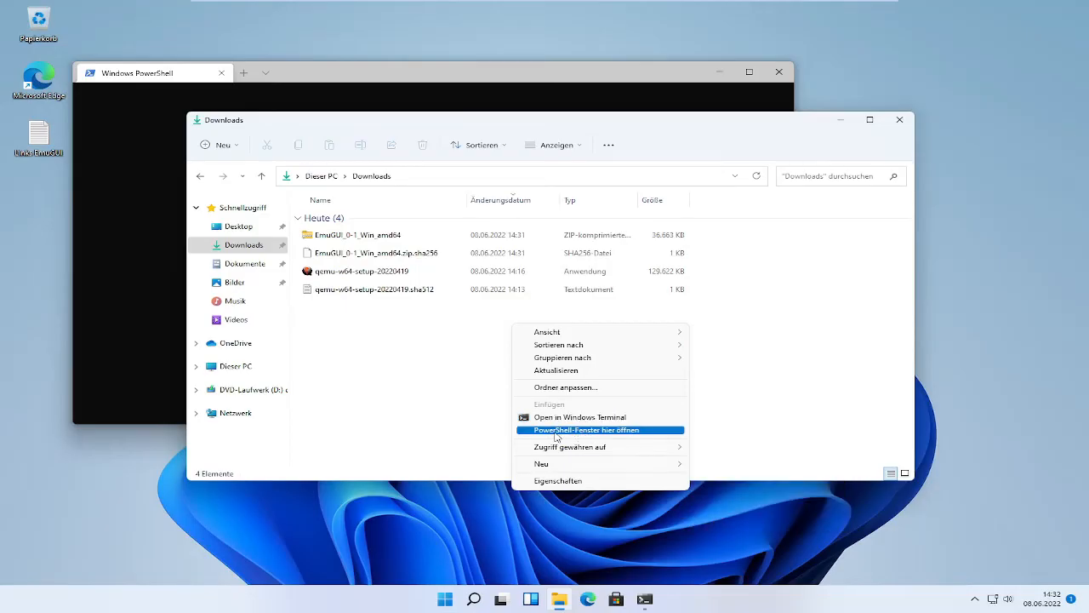
pyautogui.moveTo(407, 388)
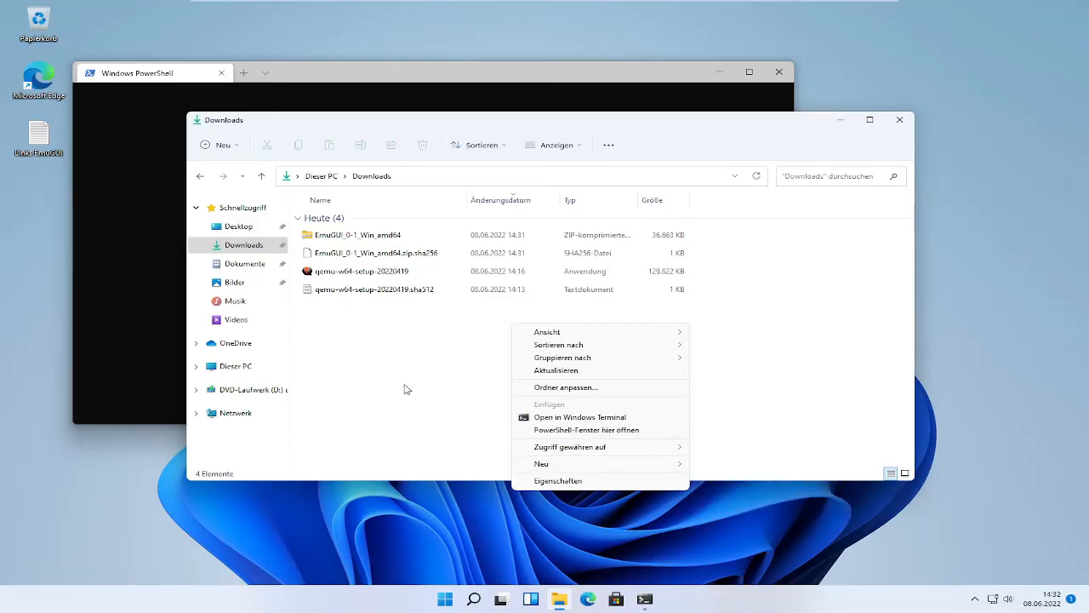
pyautogui.click(586, 429)
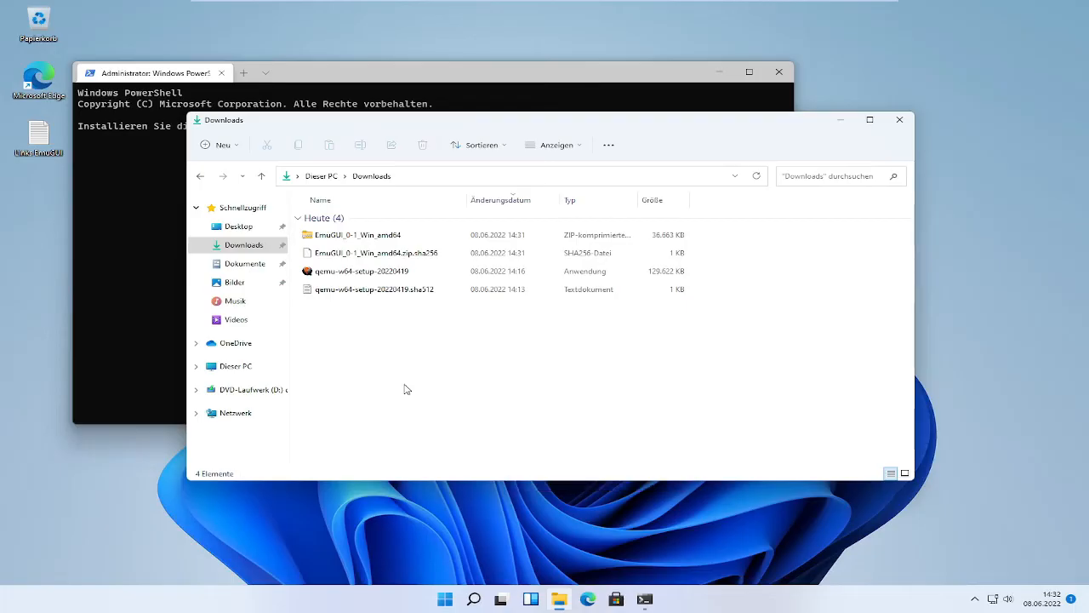
# Open a terminal in Downloads with its prompt at C:\Users\Administrator\Downloads.
pyautogui.click(153, 72)
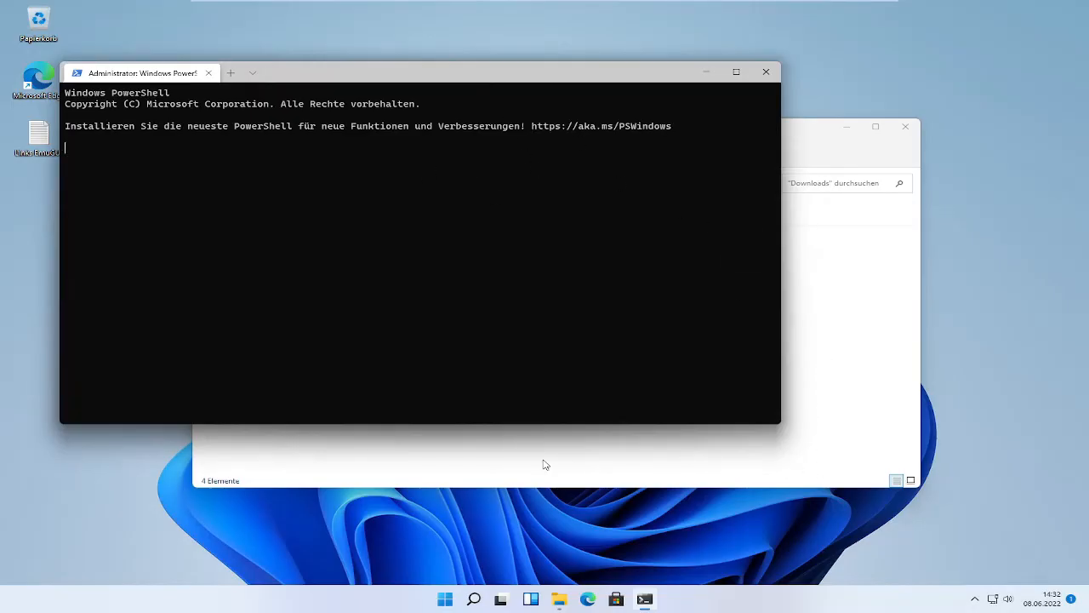
pyautogui.moveTo(504, 441)
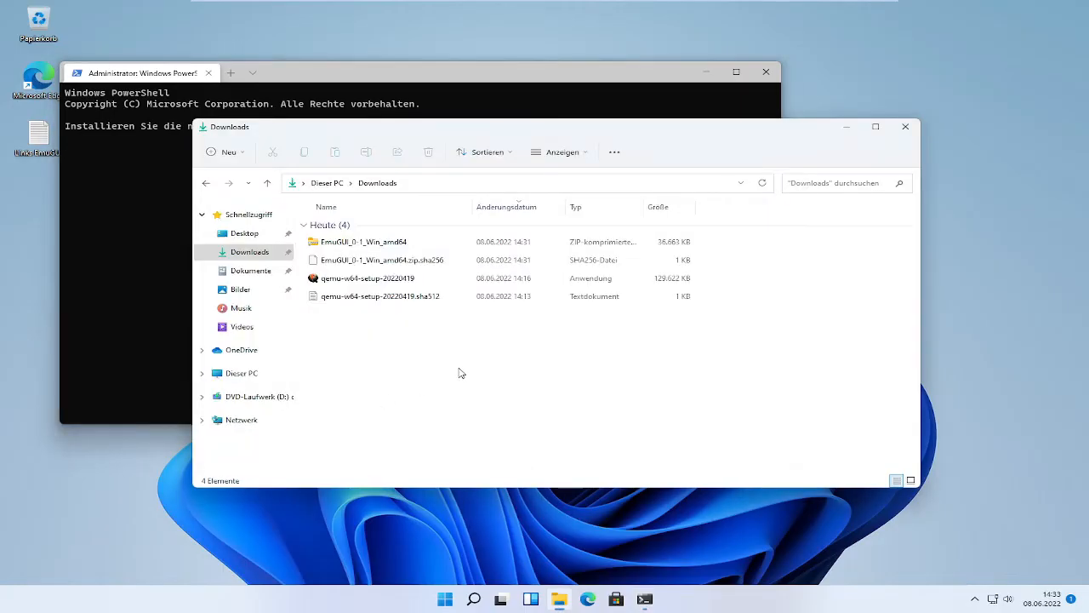
pyautogui.moveTo(453, 375)
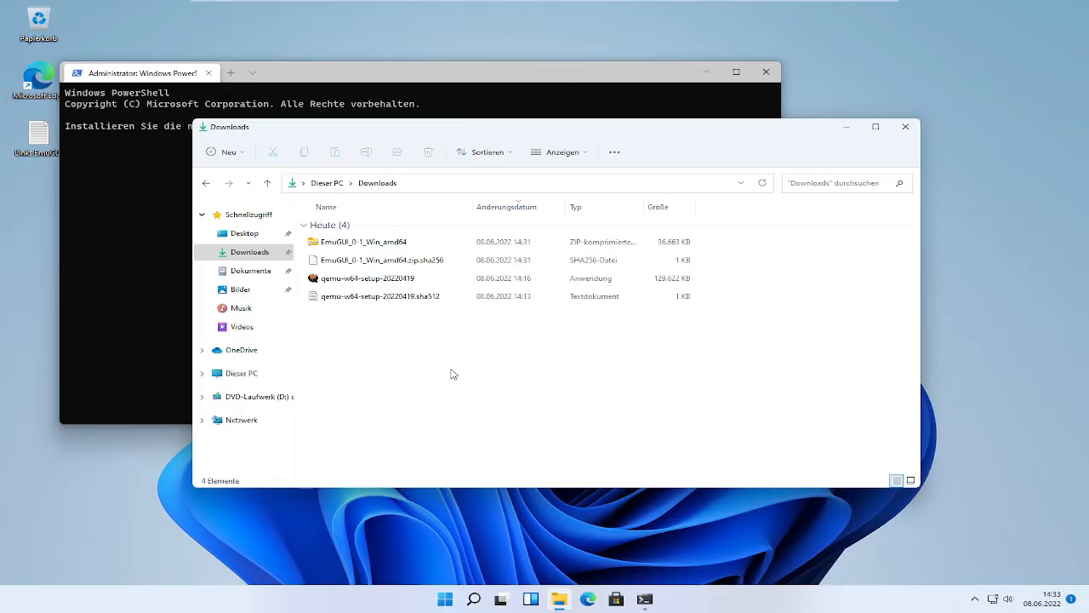
pyautogui.rightClick(424, 388)
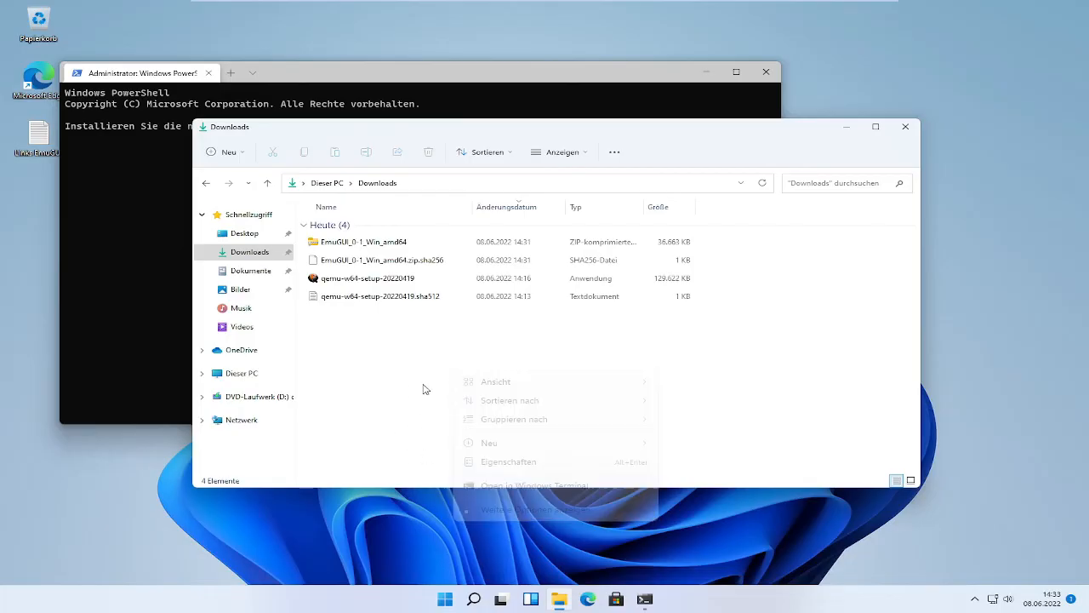
pyautogui.click(153, 75)
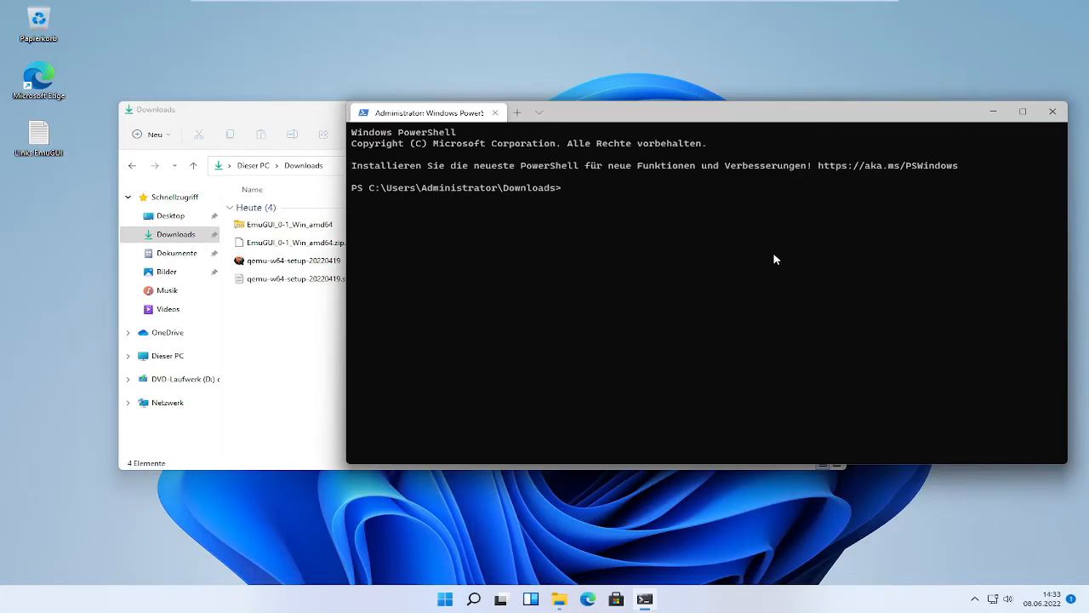
# Enter certutil -hashfile .\qemu-w64-setup-20220419.exe SHA512 at the prompt without running it.
pyautogui.write('certuti')
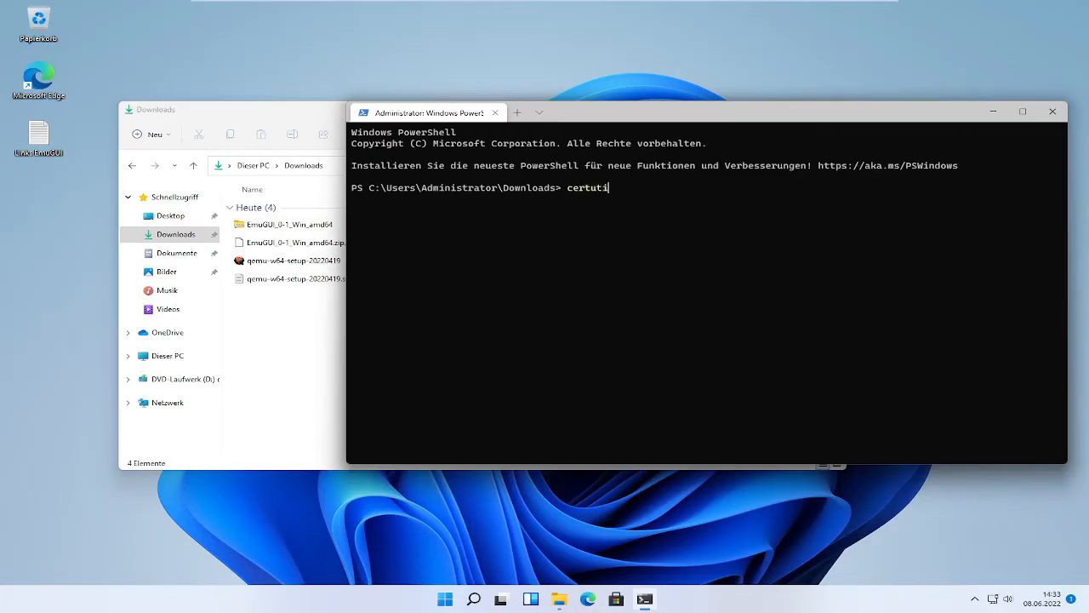
pyautogui.write('l')
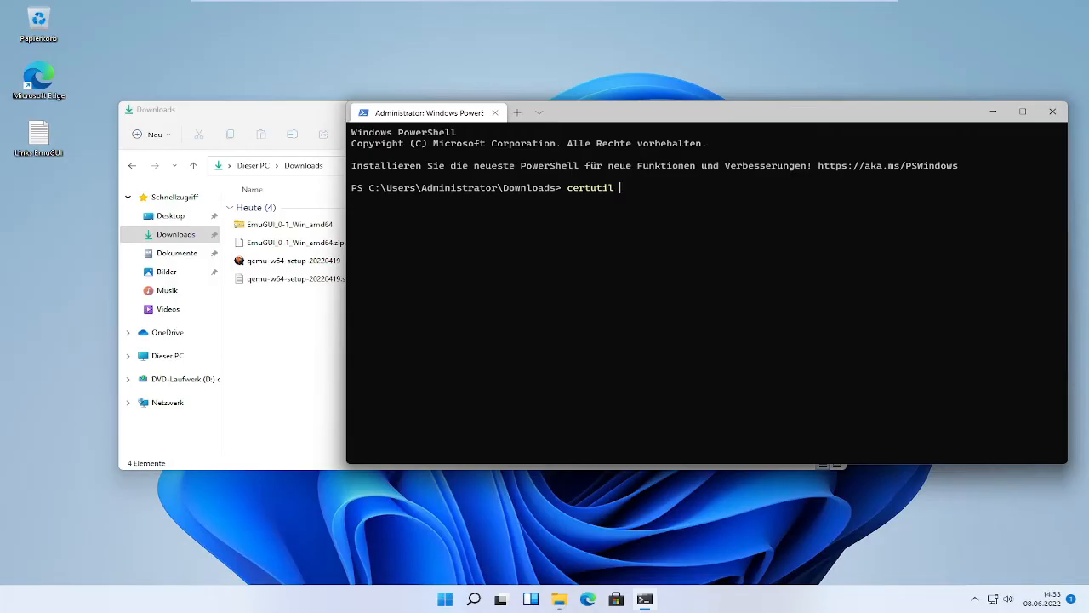
pyautogui.write('-has')
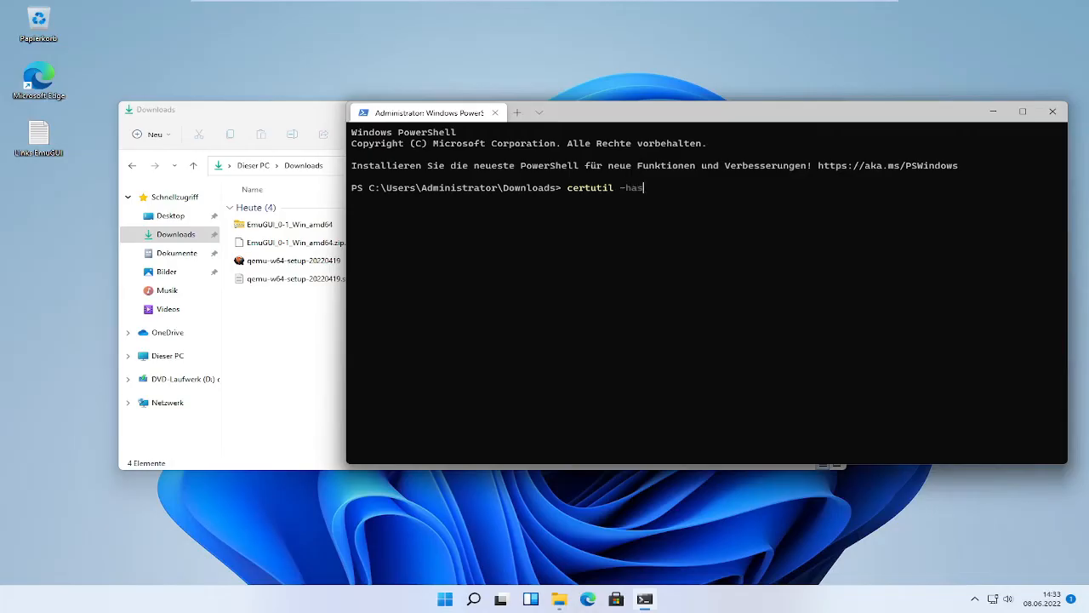
pyautogui.write('hfile')
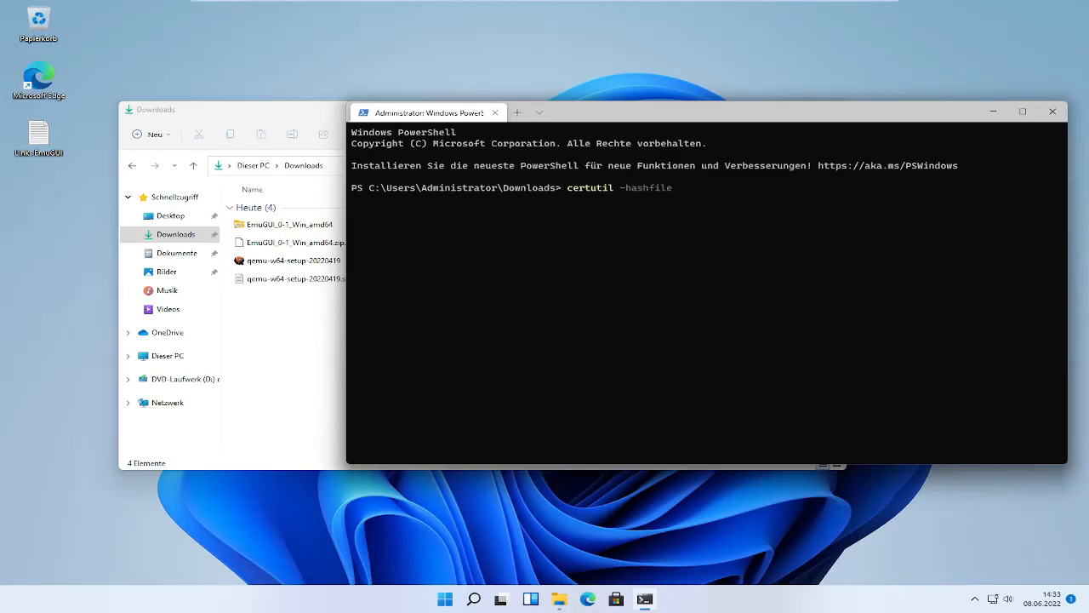
pyautogui.write('qem')
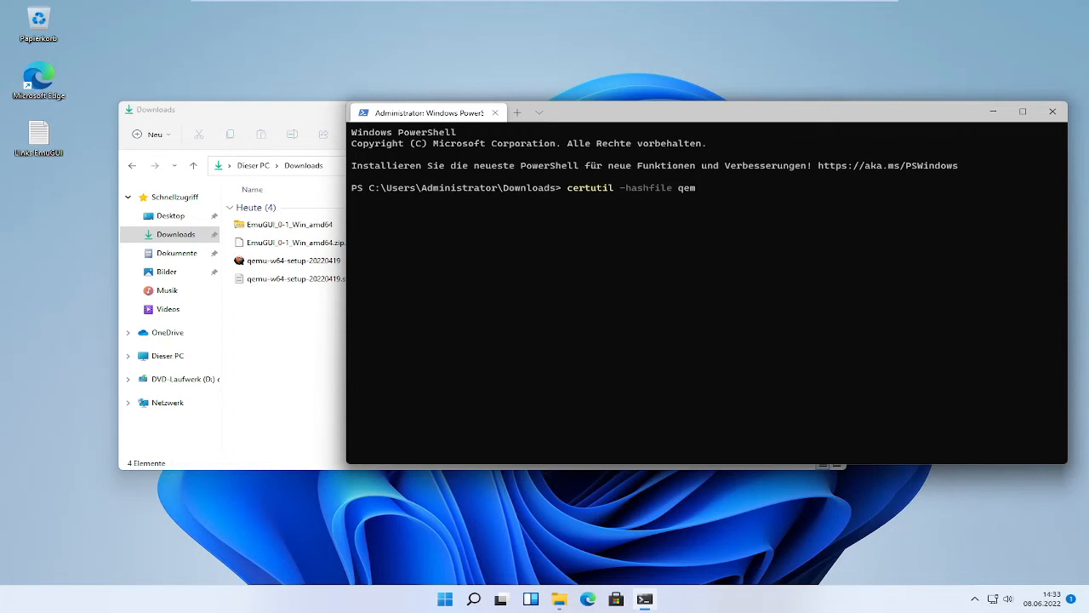
pyautogui.moveTo(664, 210)
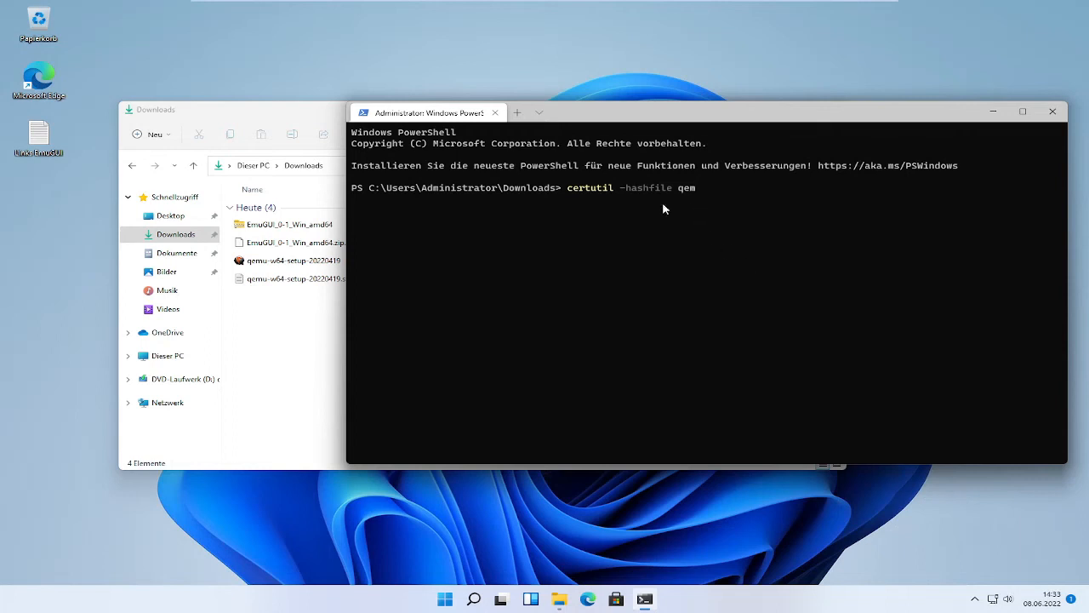
pyautogui.write('.\\qemu-w64-setup-20220419.exe')
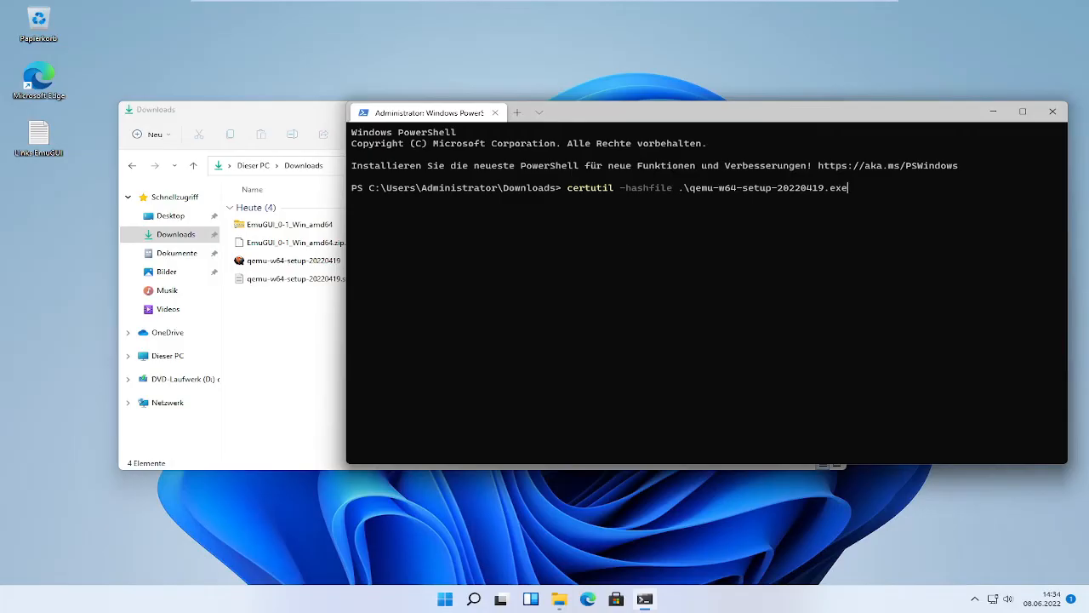
pyautogui.write('SHA')
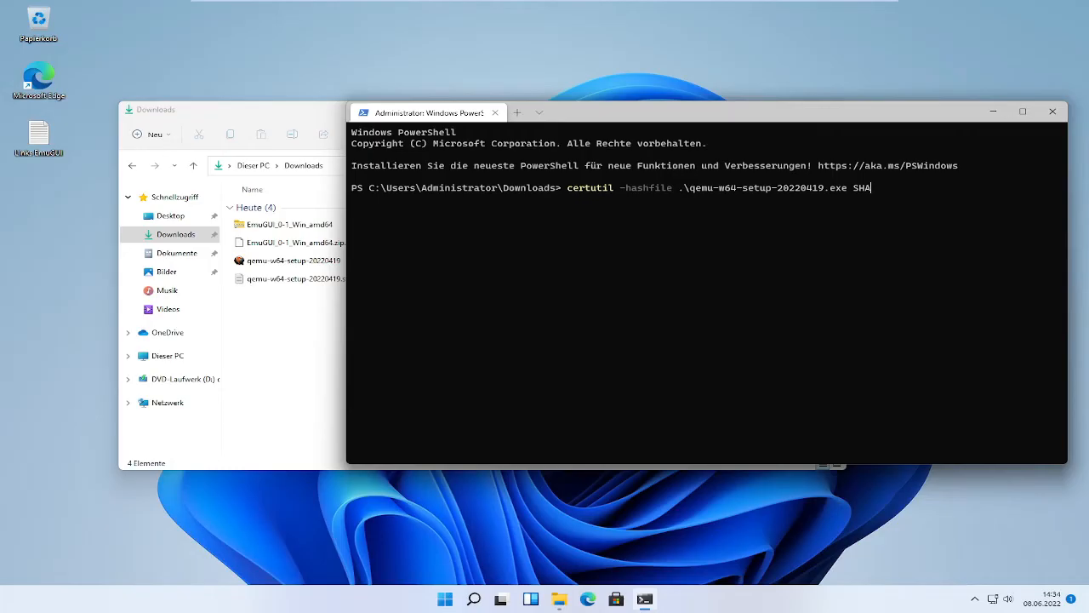
pyautogui.write('512')
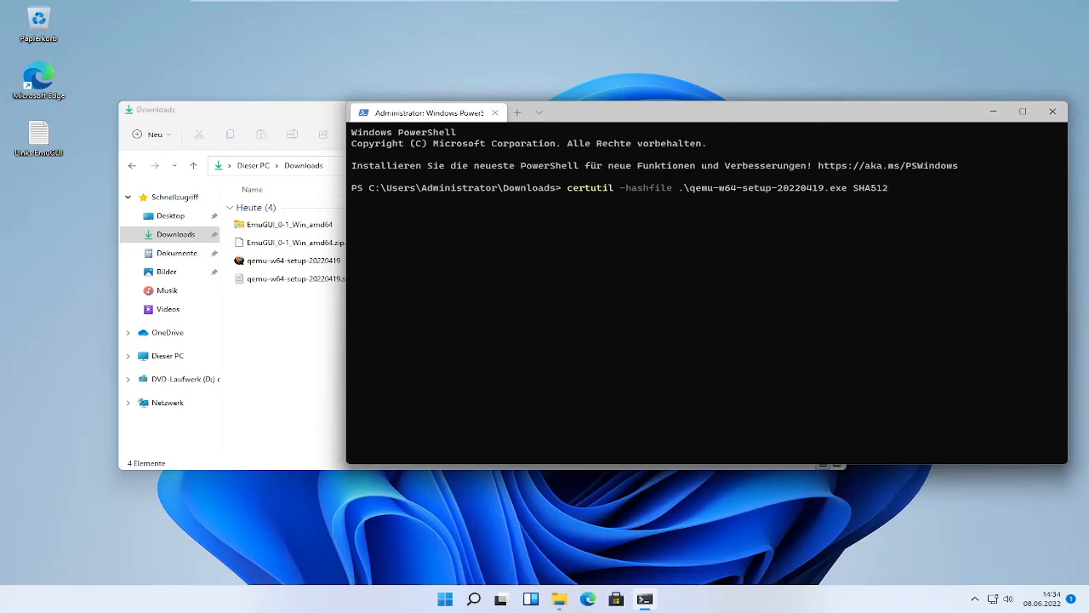
pyautogui.moveTo(585, 112)
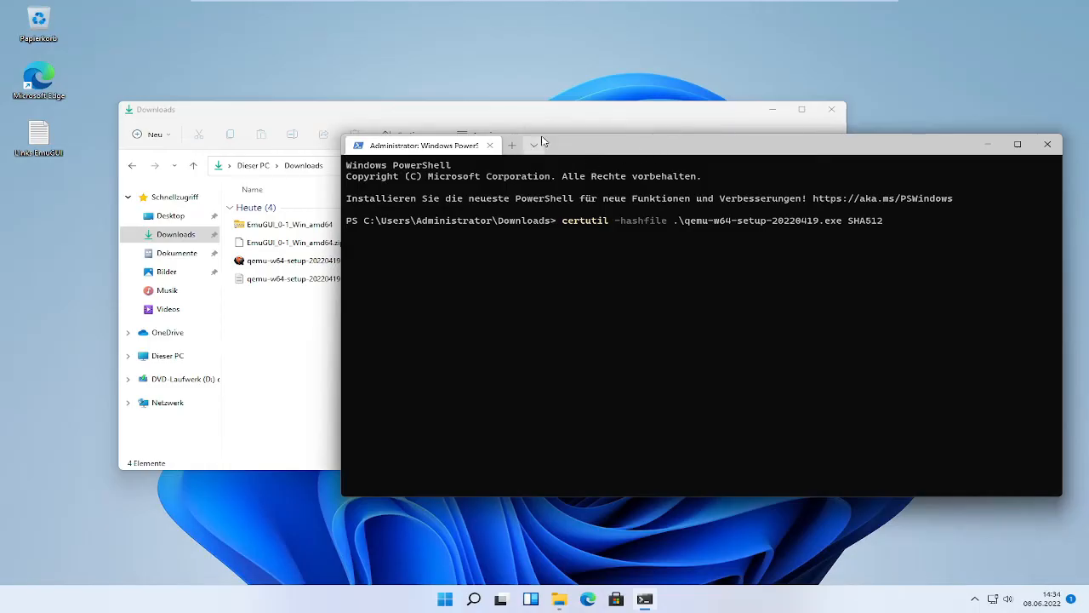
pyautogui.moveTo(538, 112)
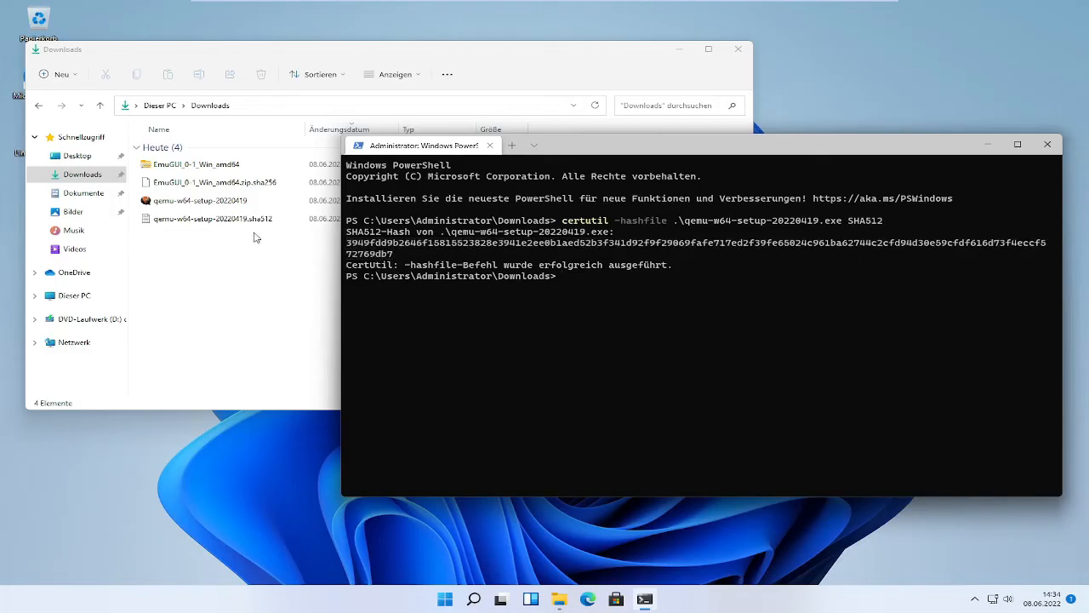
# Select the downloaded QEMU .sha512 checksum file in the Downloads folder.
pyautogui.click(213, 218)
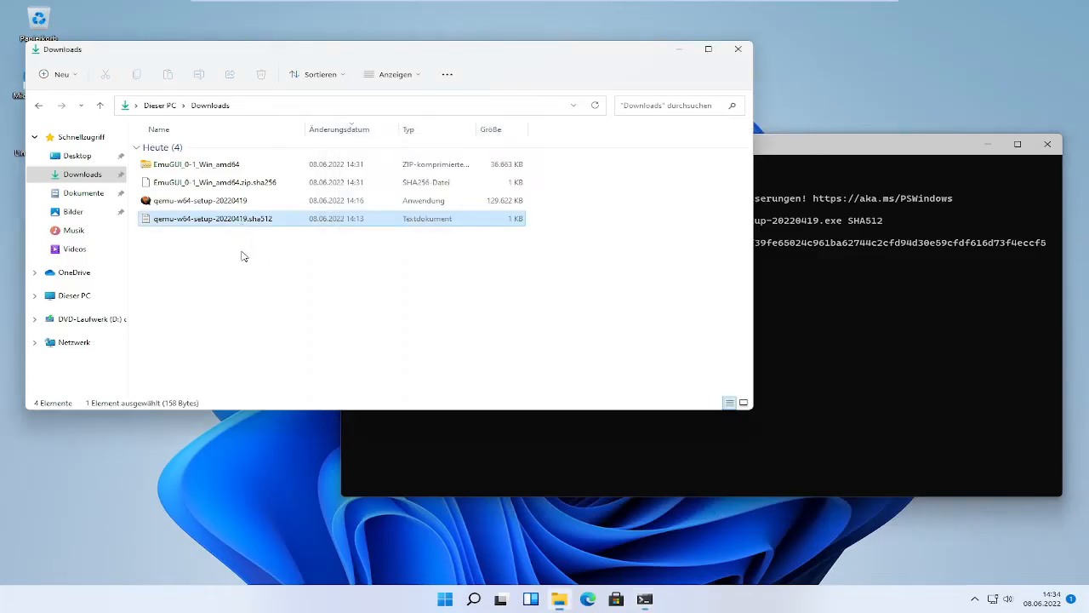
pyautogui.moveTo(224, 241)
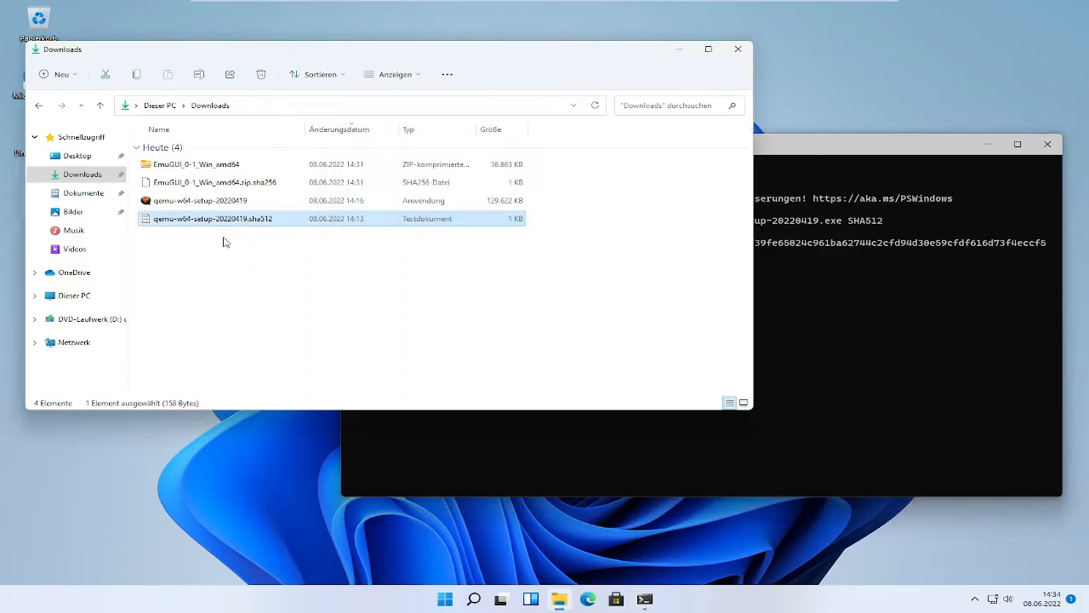
# Open the QEMU .sha512 checksum file in Notepad.
pyautogui.doubleClick(212, 218)
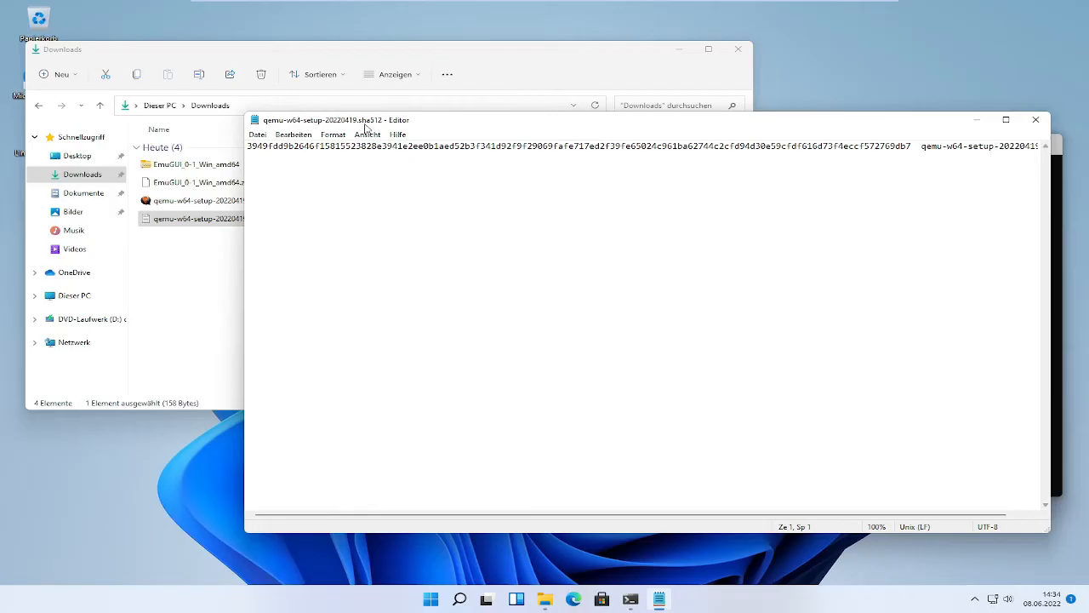
pyautogui.click(378, 137)
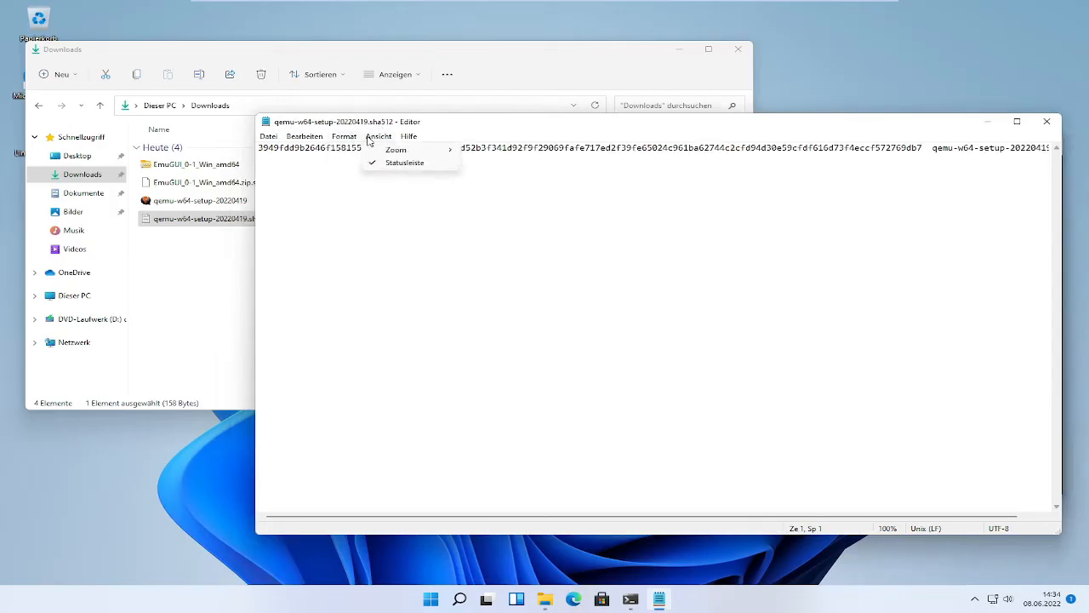
pyautogui.click(378, 136)
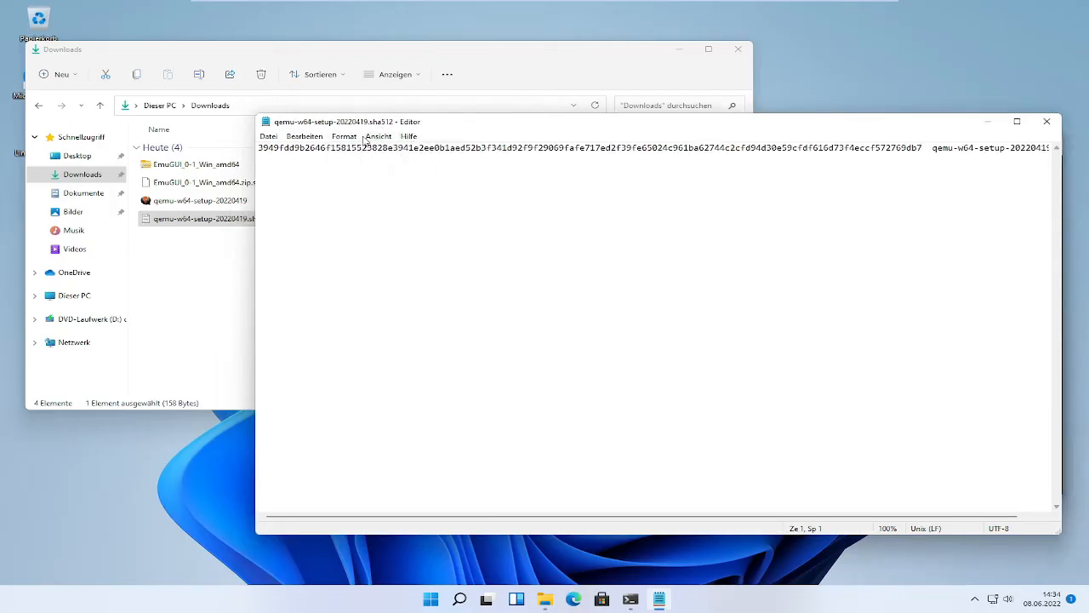
pyautogui.click(303, 136)
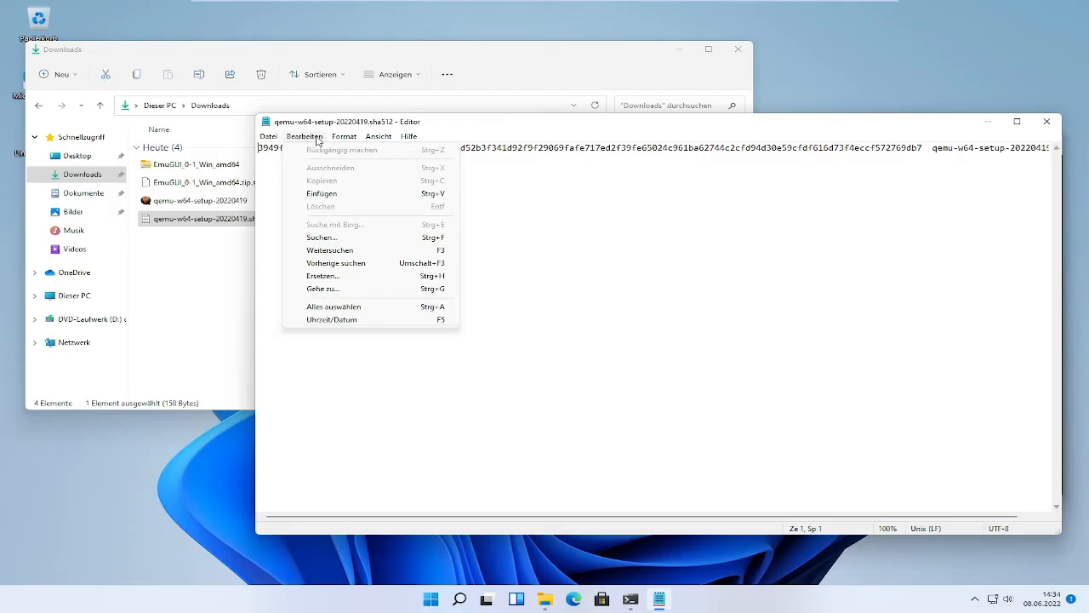
pyautogui.moveTo(344, 248)
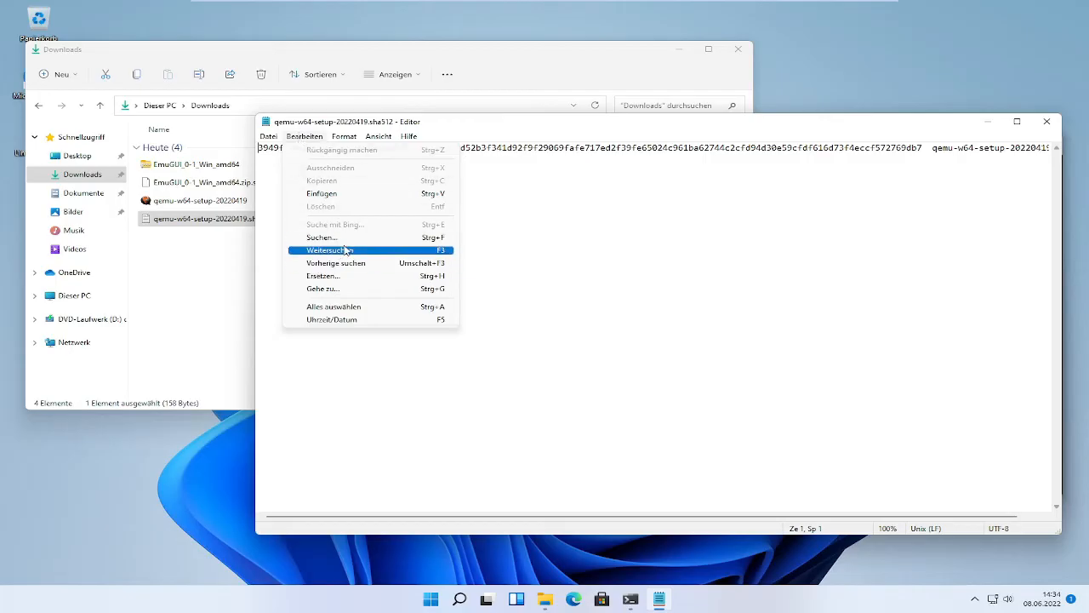
# Search the checksum file for the computed SHA512 hash, find a match, and return to PowerShell.
pyautogui.click(320, 237)
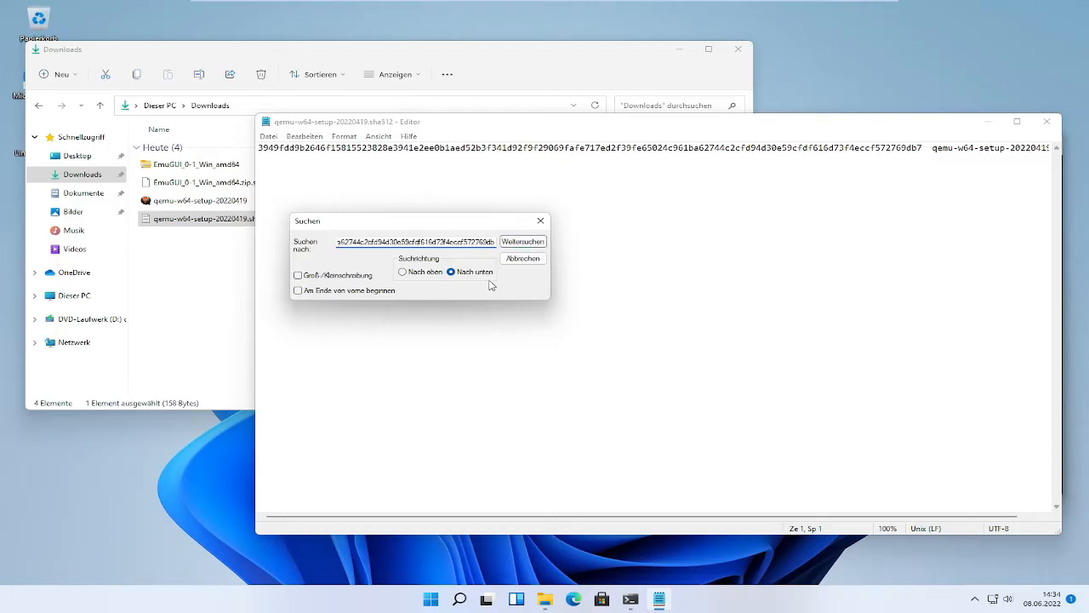
pyautogui.click(524, 242)
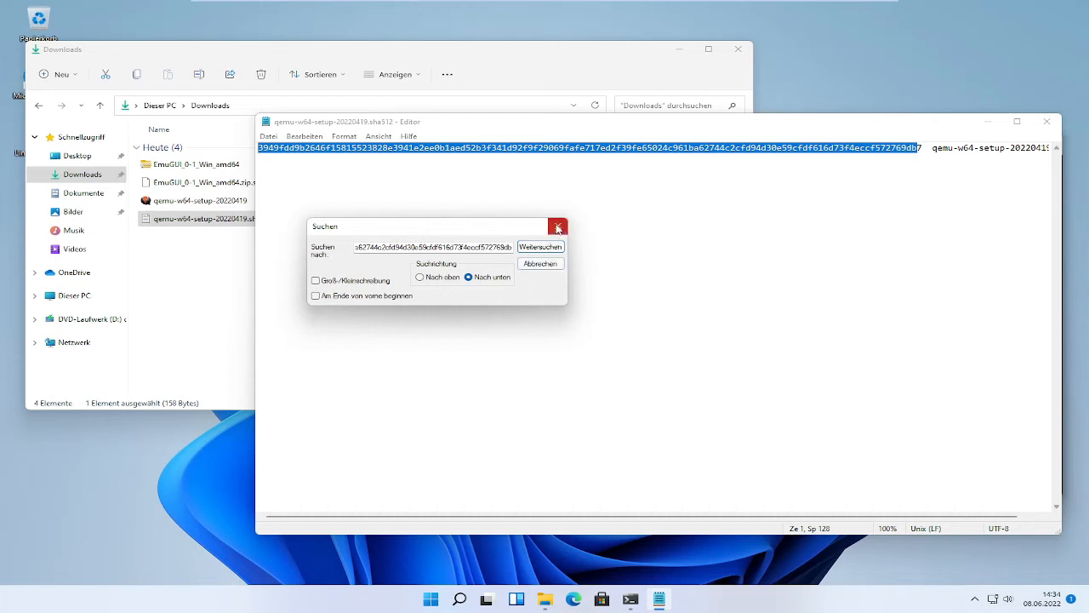
pyautogui.click(558, 227)
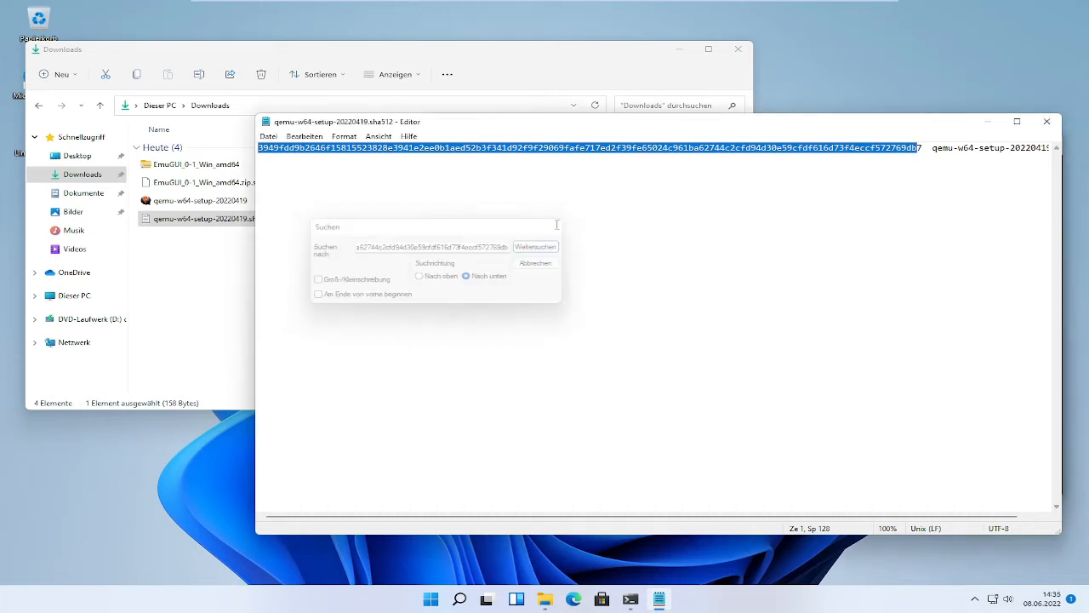
pyautogui.click(534, 262)
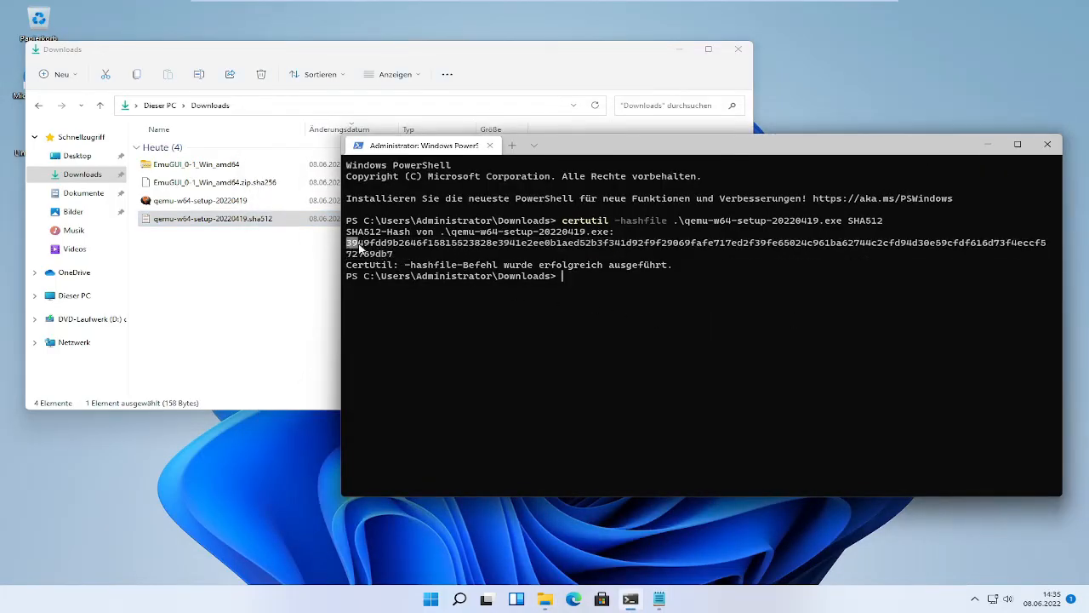
# Run certutil -hashfile on EmuGUI_0-1_Win_amd64.zip with SHA256 and select the printed hash.
pyautogui.click(500, 297)
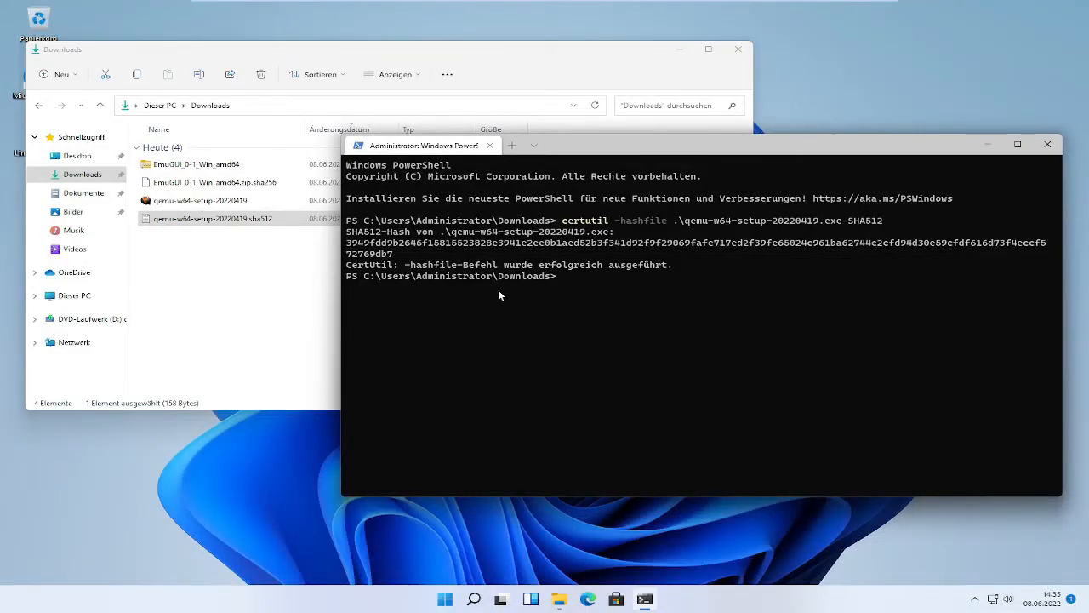
pyautogui.write('certutil -has')
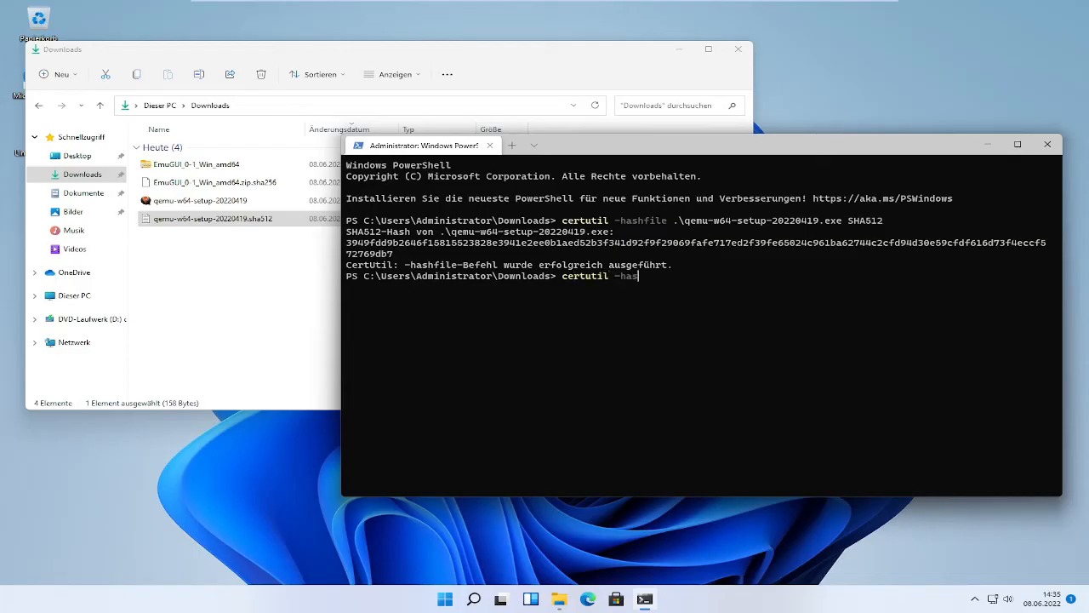
pyautogui.write('hfile .\\Emu')
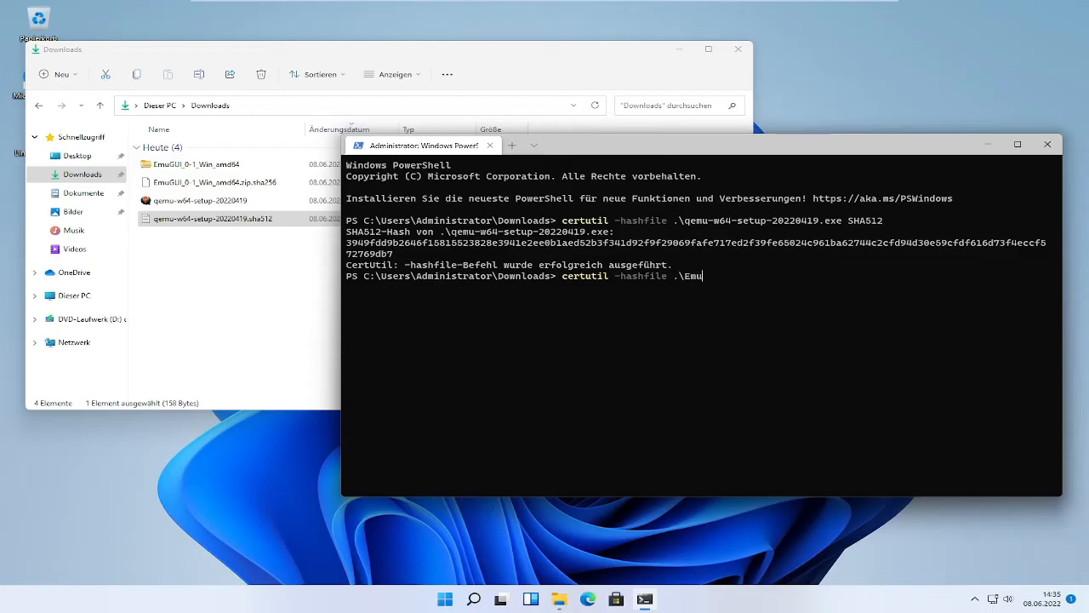
pyautogui.write('GUI_0-1_Win_amd64.zip')
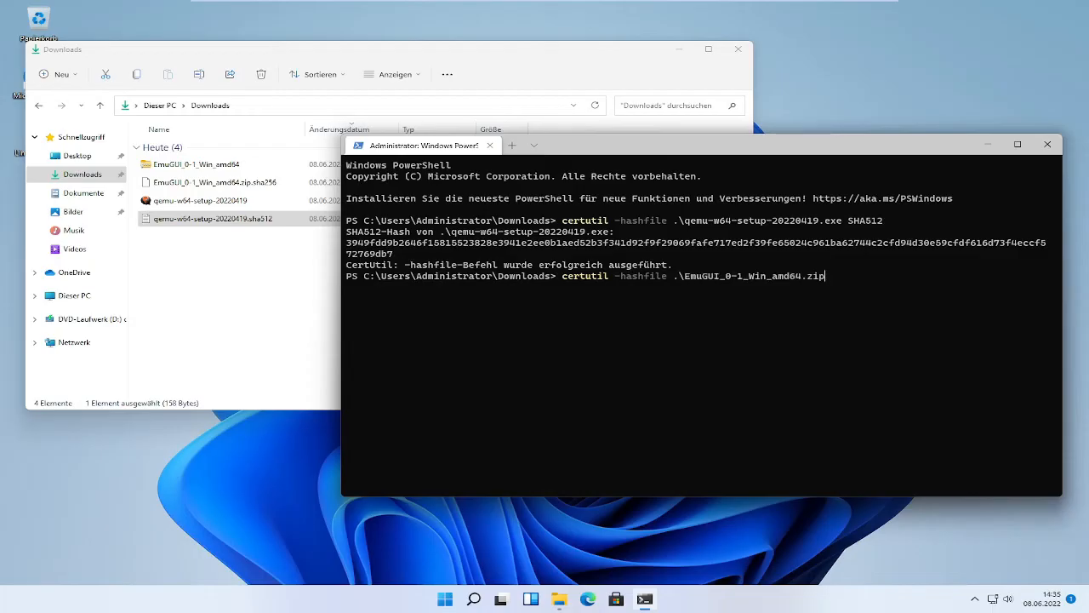
pyautogui.write('"')
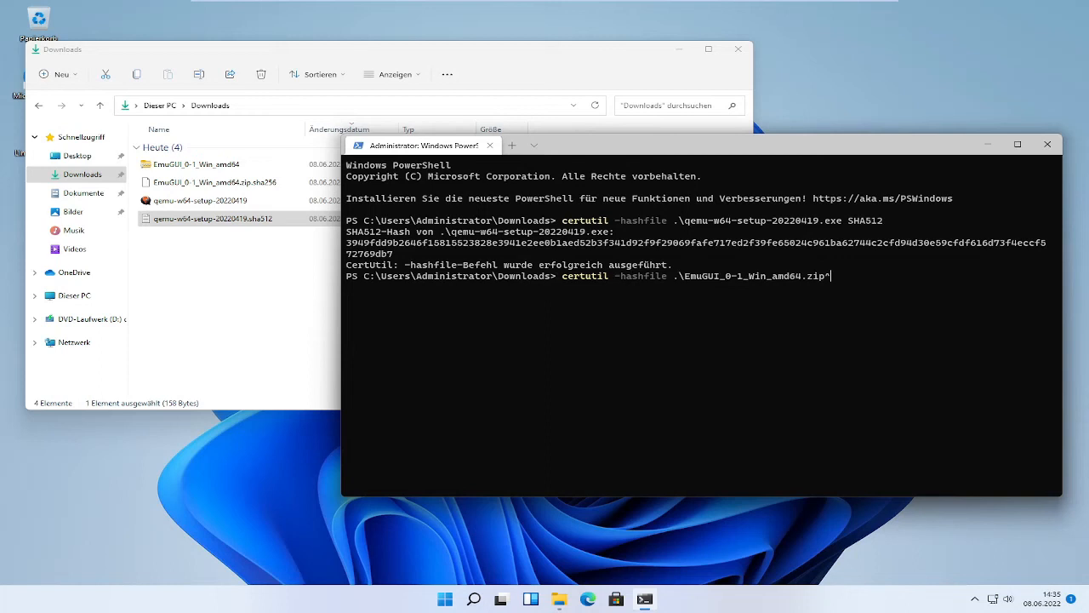
pyautogui.write('SHA')
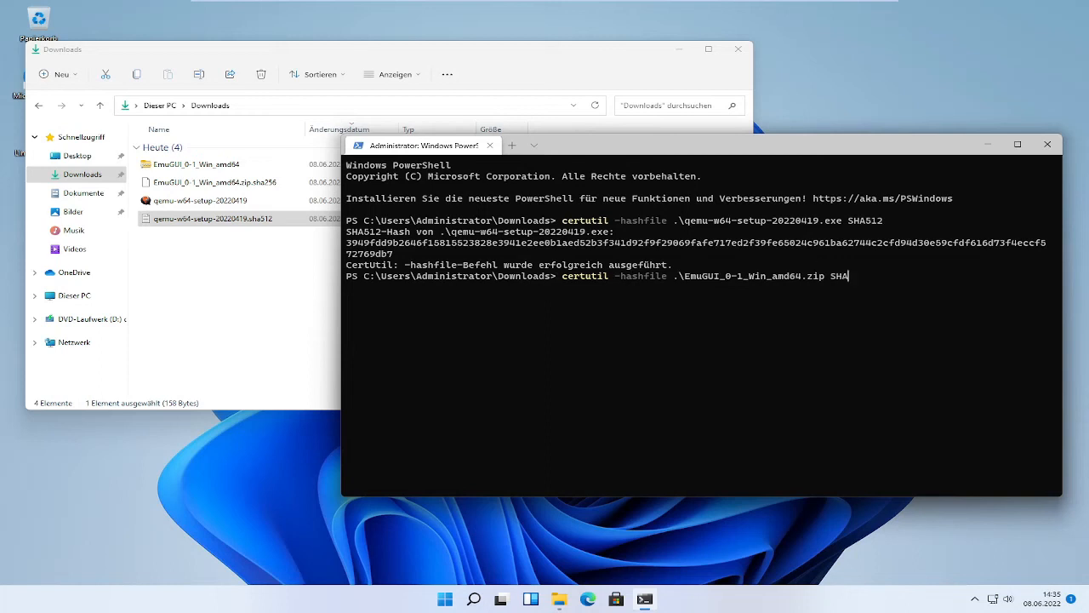
pyautogui.write('256')
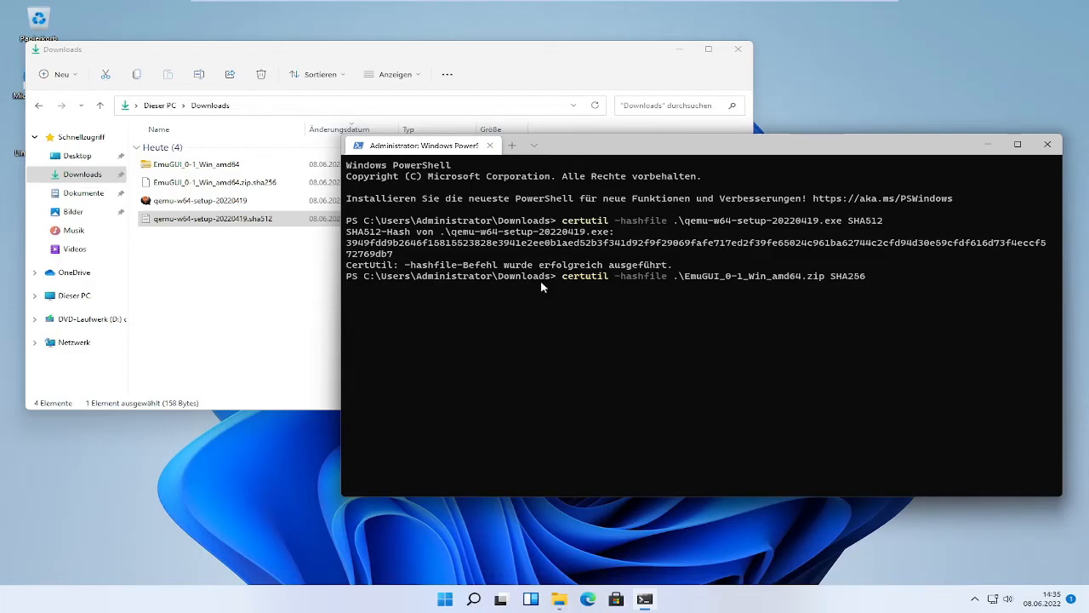
pyautogui.press('Enter')
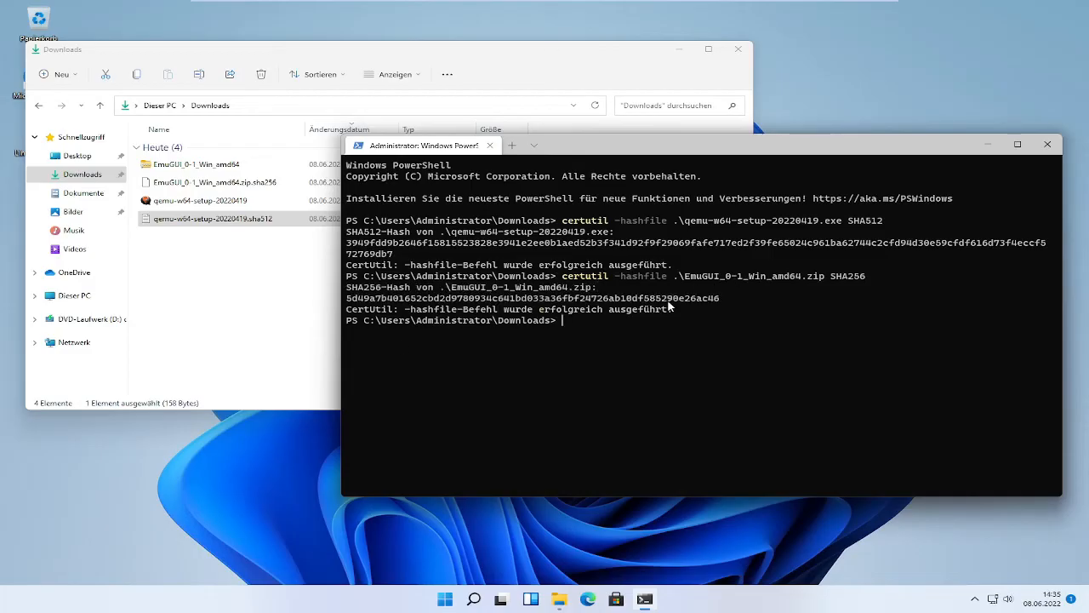
pyautogui.moveTo(347, 298); pyautogui.dragTo(718, 298)
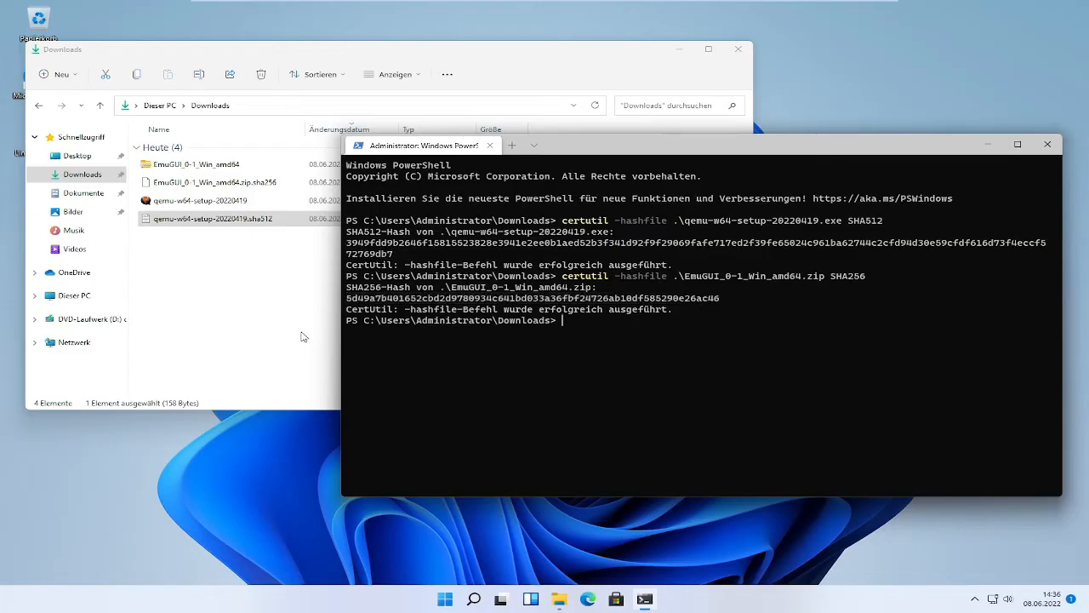
# Open the EmuGUI .sha256 checksum file from Downloads, prompting for an app to use.
pyautogui.click(217, 182)
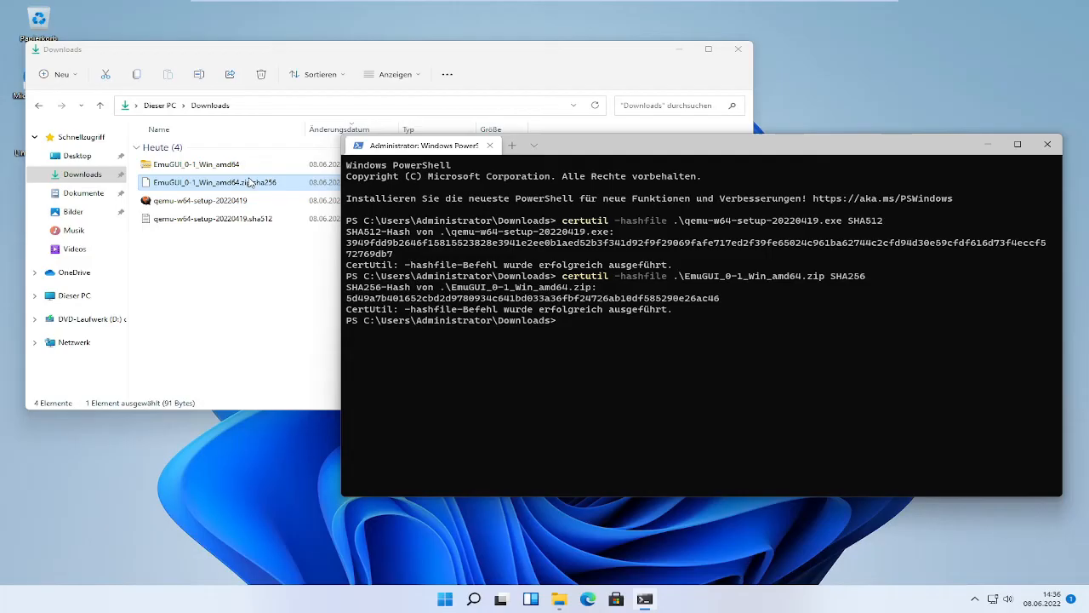
pyautogui.rightClick(218, 181)
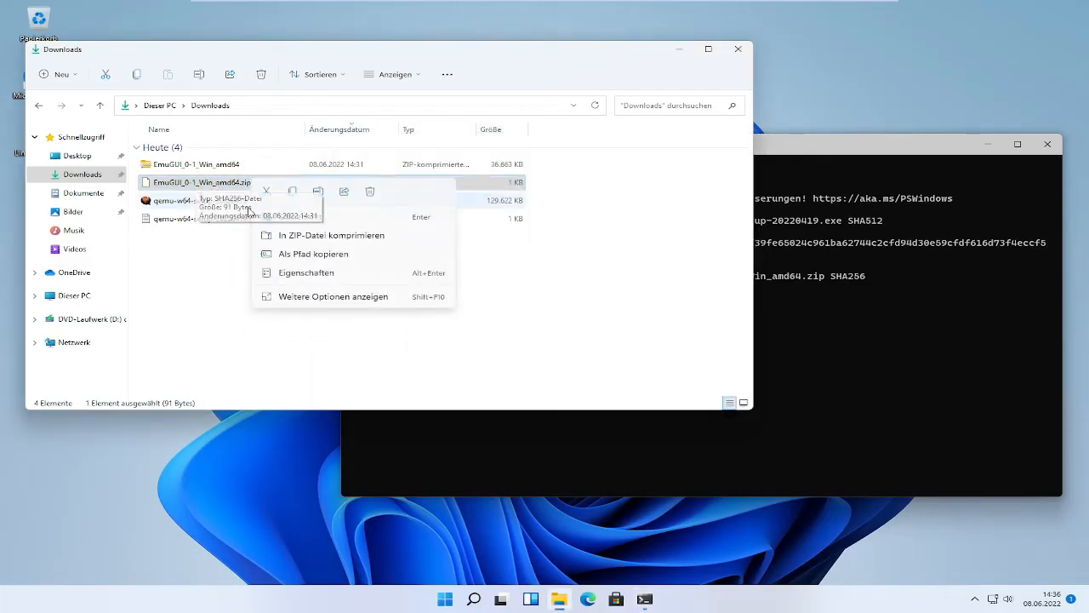
pyautogui.moveTo(324, 278)
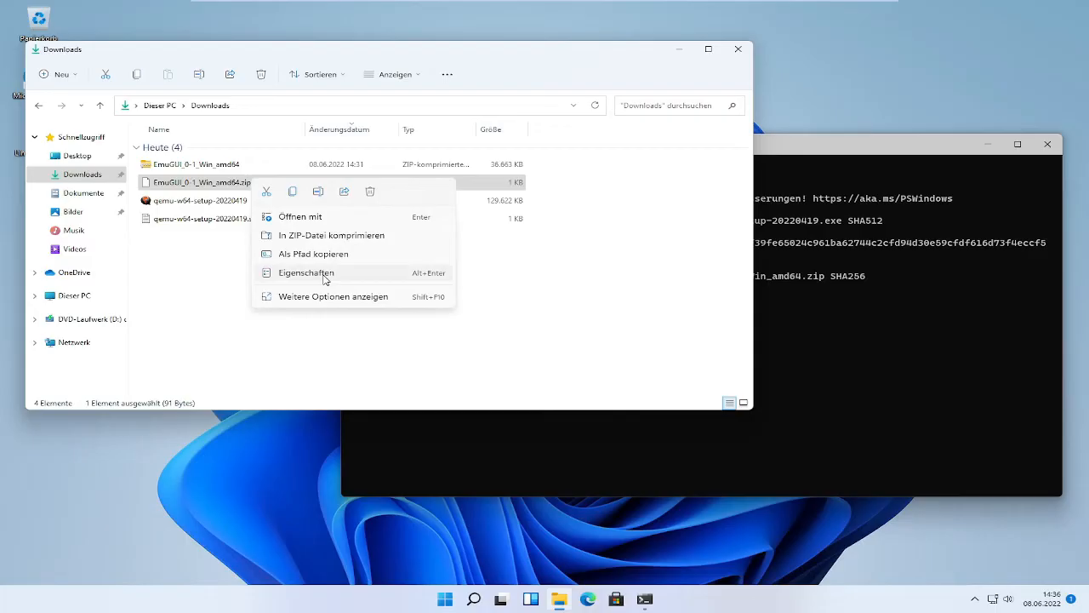
pyautogui.moveTo(327, 209)
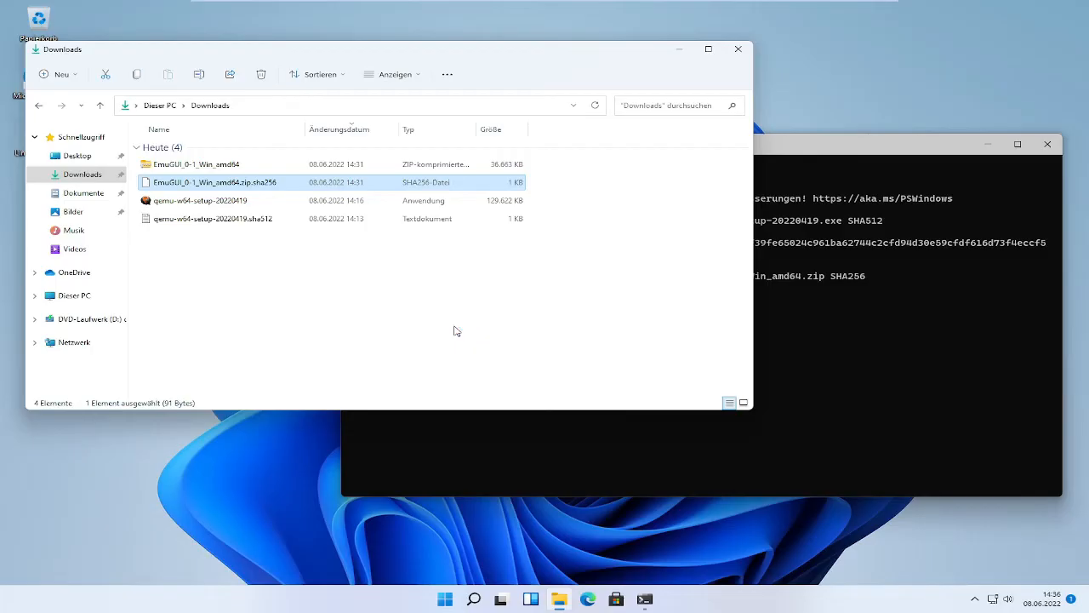
pyautogui.doubleClick(218, 181)
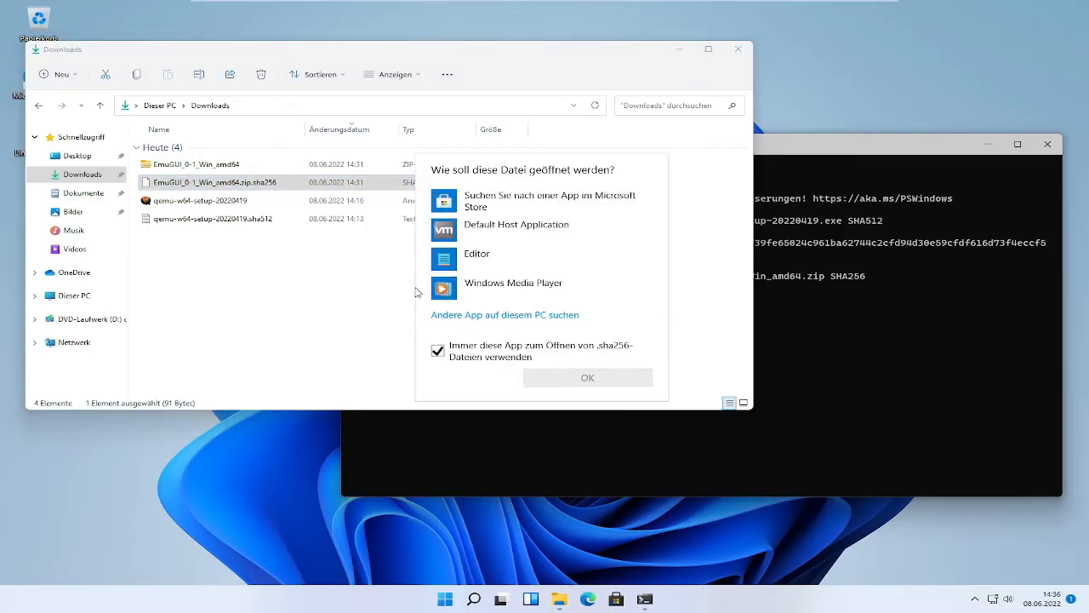
# Open the .sha256 file in Editor, find the computed hash via Bearbeiten > Suchen, then close the file.
pyautogui.click(518, 230)
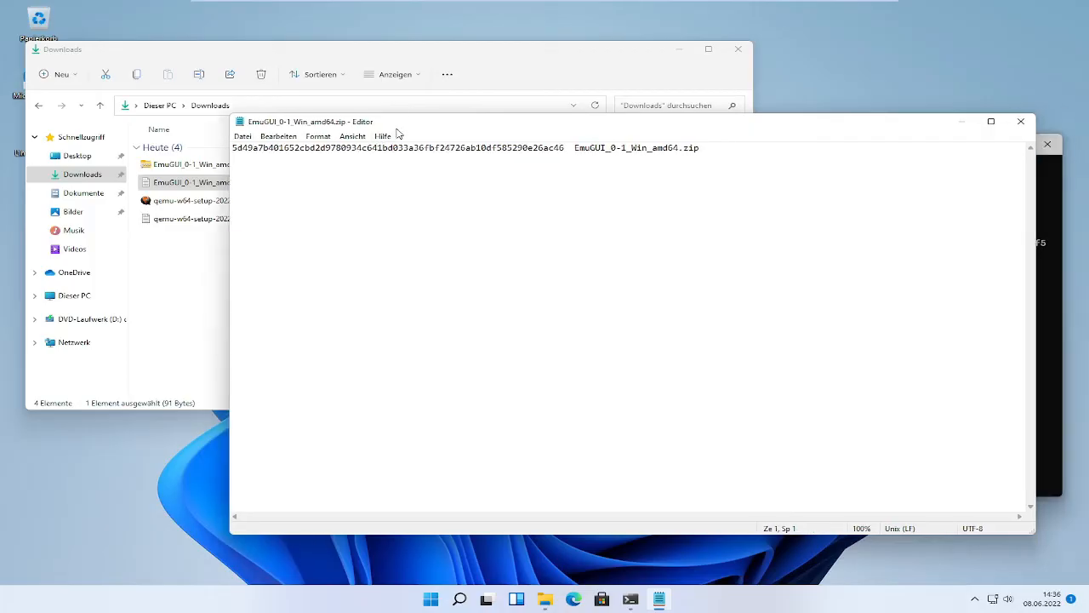
pyautogui.click(277, 136)
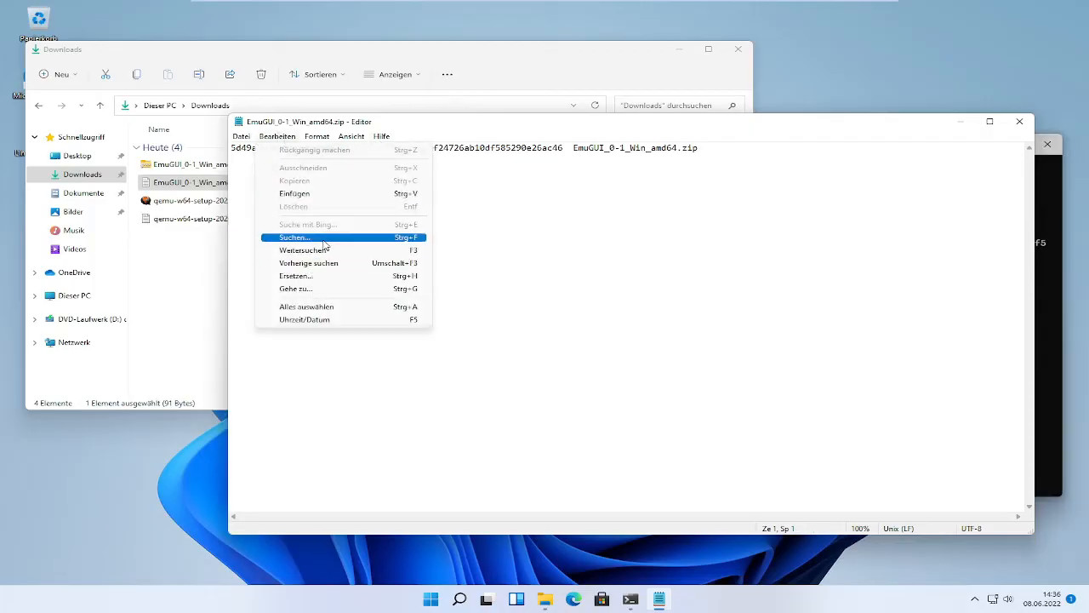
pyautogui.click(293, 237)
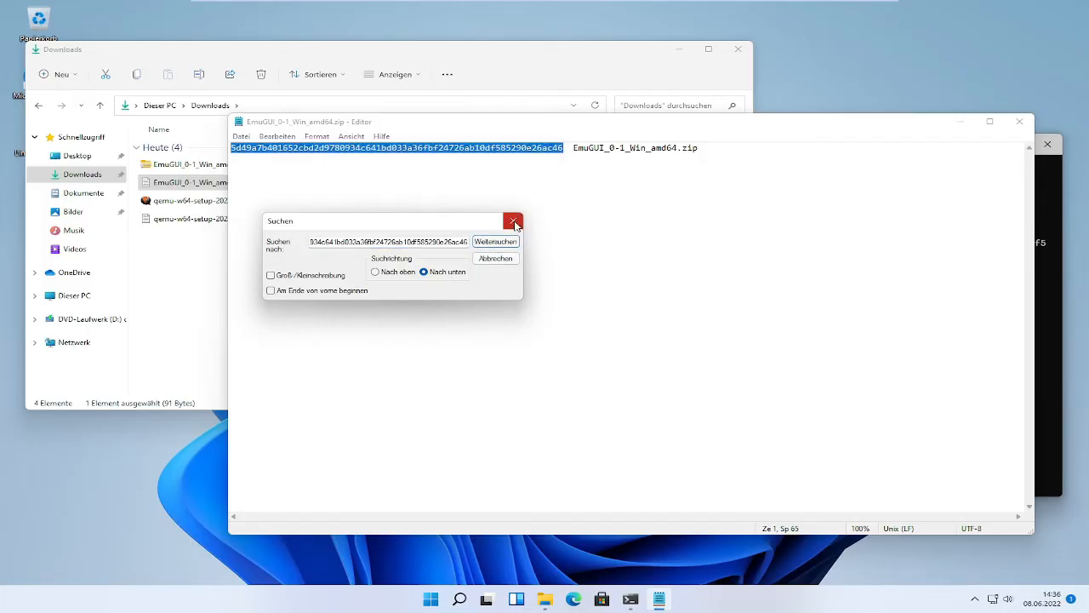
pyautogui.moveTo(514, 221)
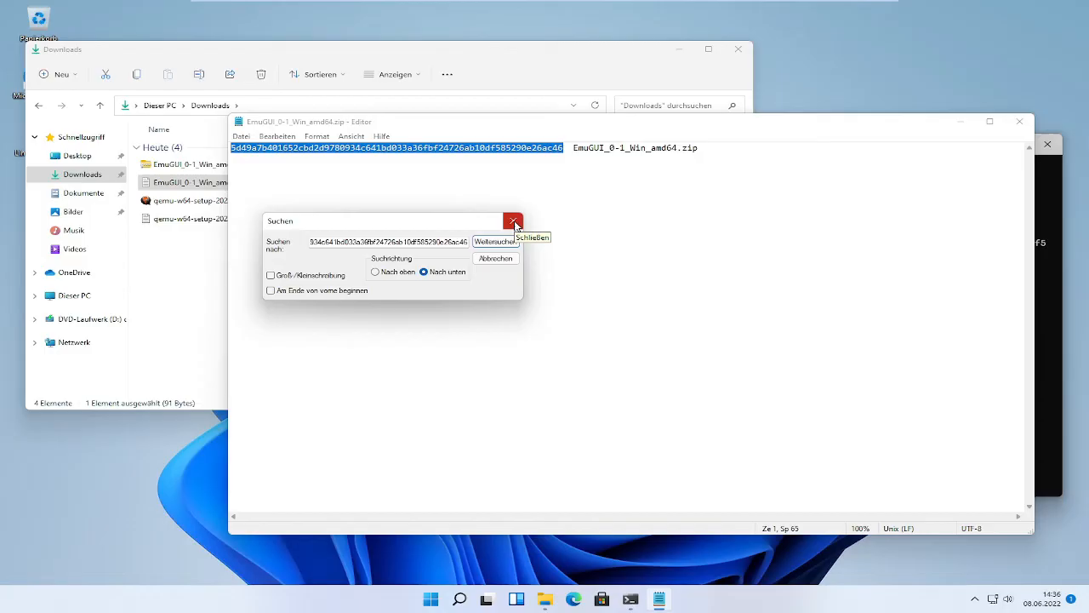
pyautogui.click(512, 221)
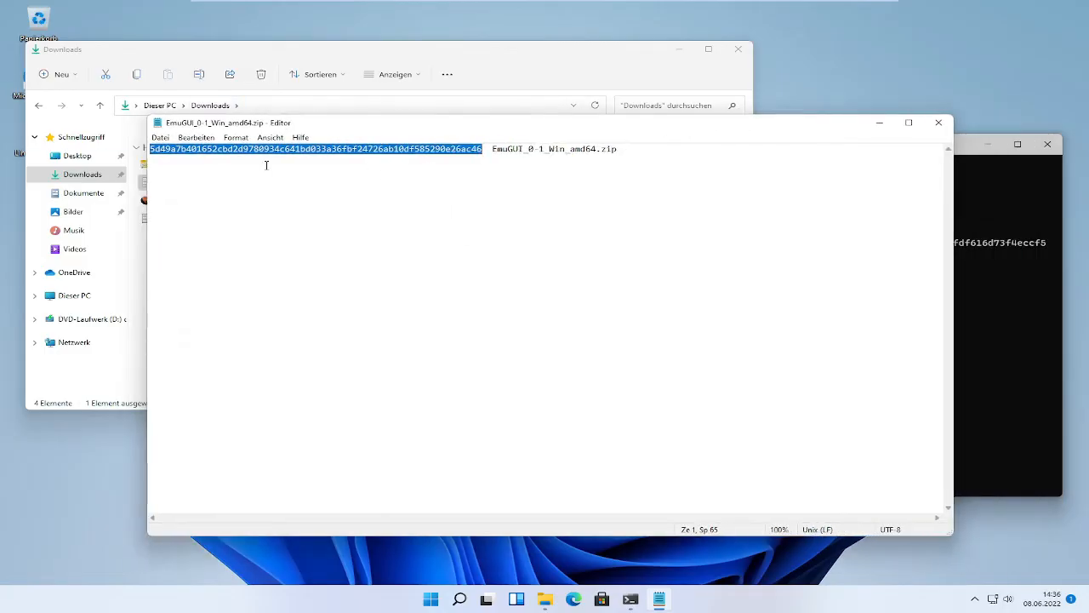
pyautogui.moveTo(938, 123)
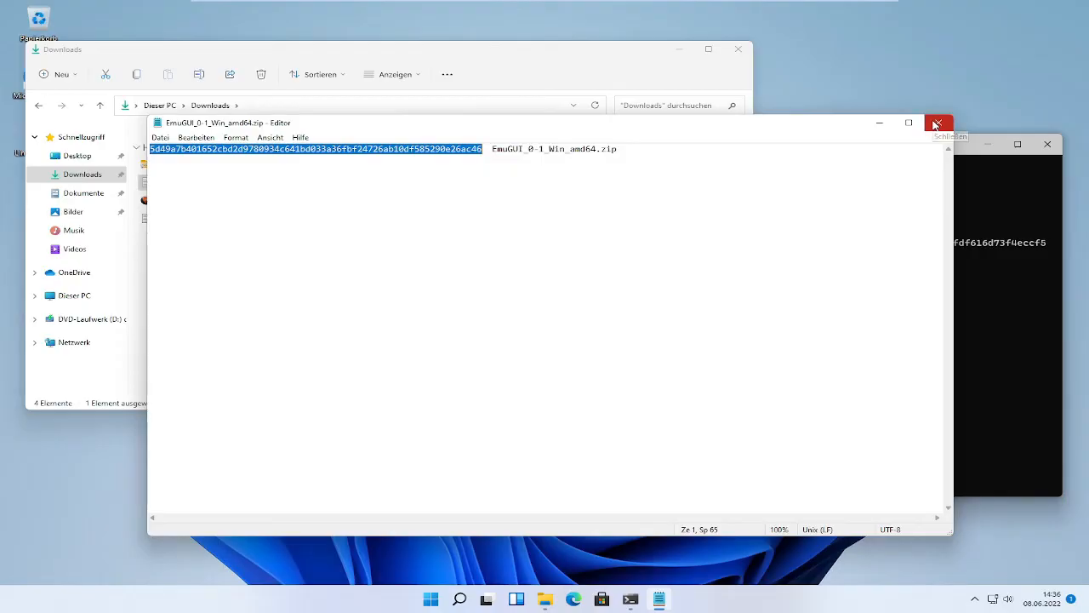
pyautogui.click(936, 123)
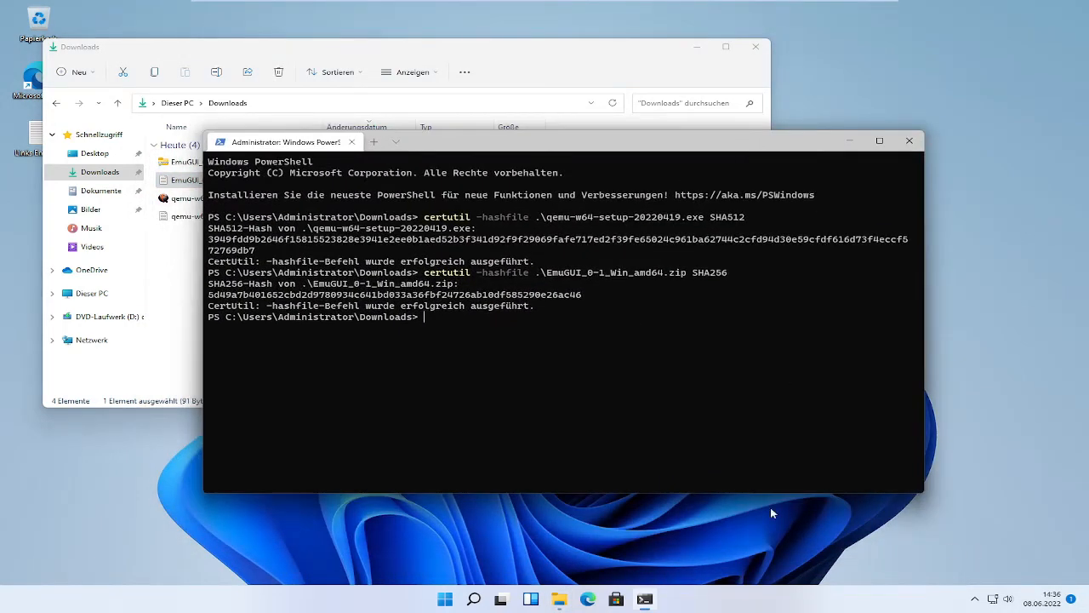
# Move PowerShell aside and select the qemu-w64-setup installer in Downloads.
pyautogui.moveTo(286, 141); pyautogui.dragTo(262, 152)
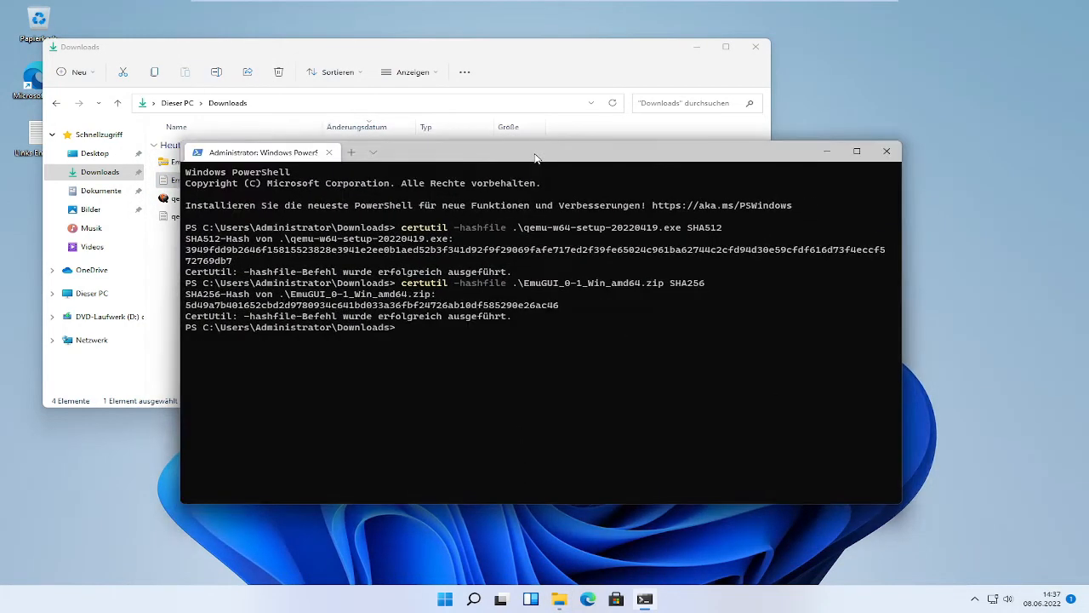
pyautogui.moveTo(578, 487)
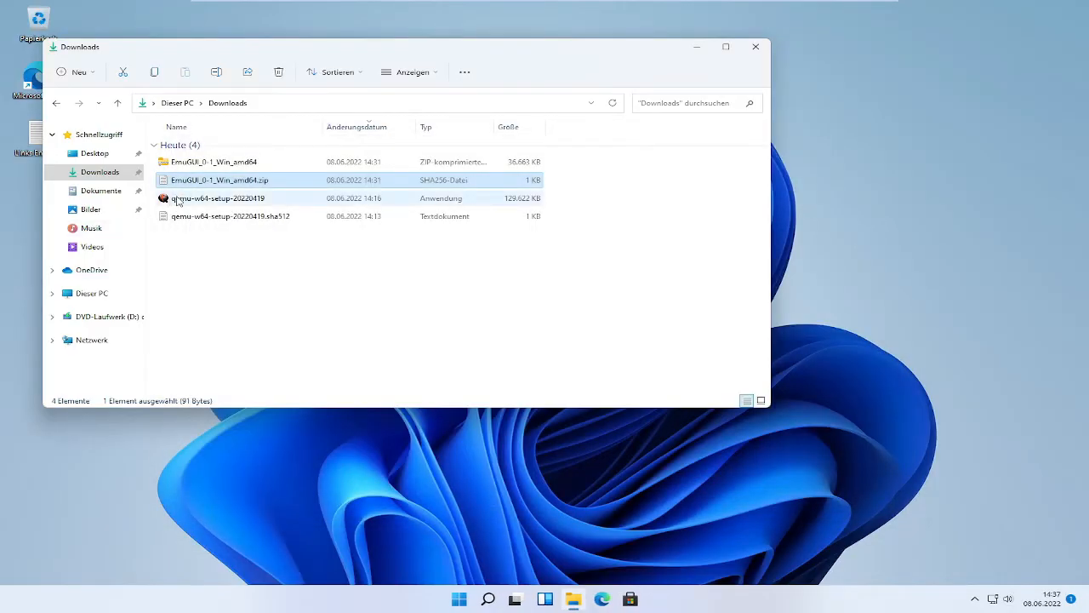
pyautogui.click(218, 198)
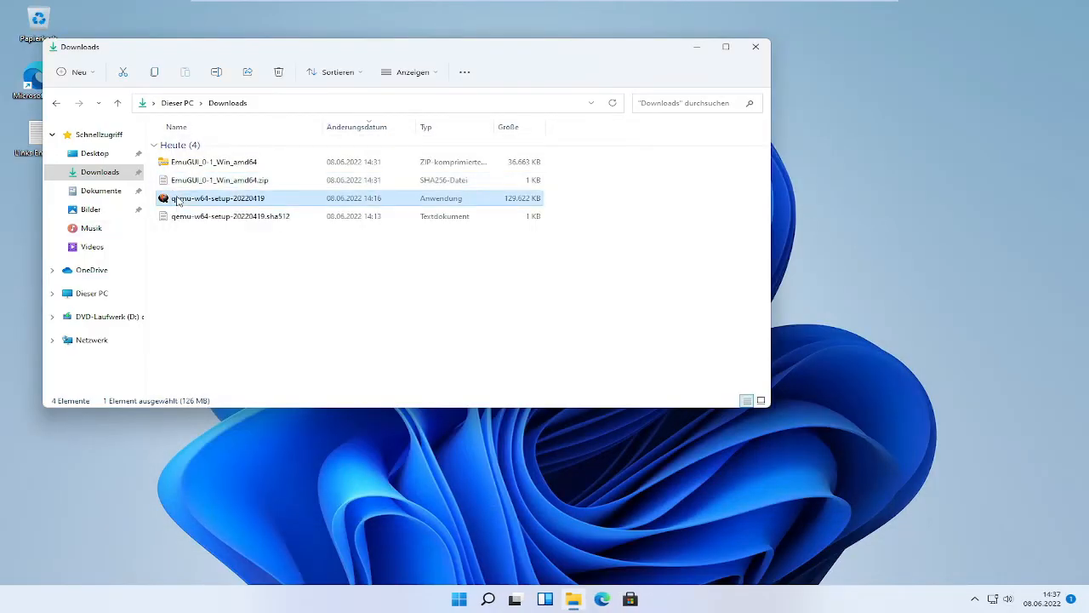
pyautogui.rightClick(217, 197)
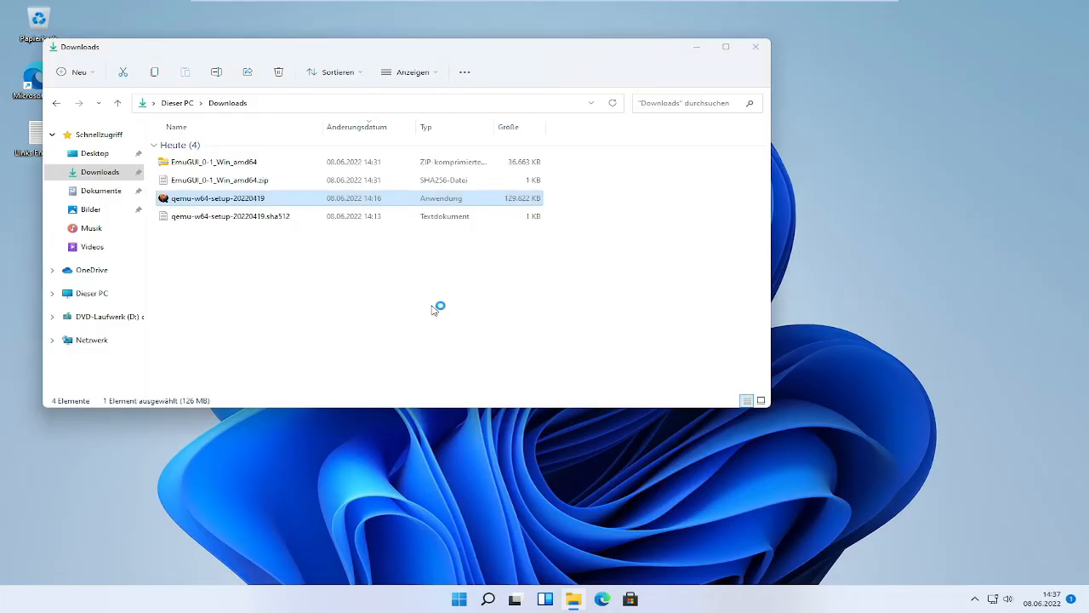
# Launch the QEMU installer, choose English, and accept the license terms.
pyautogui.doubleClick(218, 197)
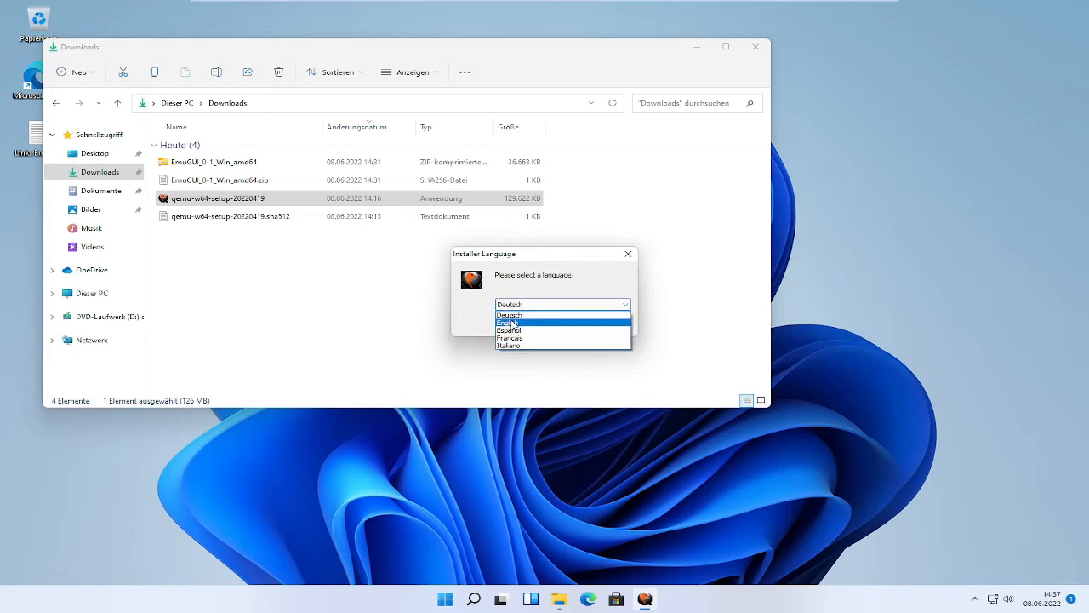
pyautogui.click(509, 323)
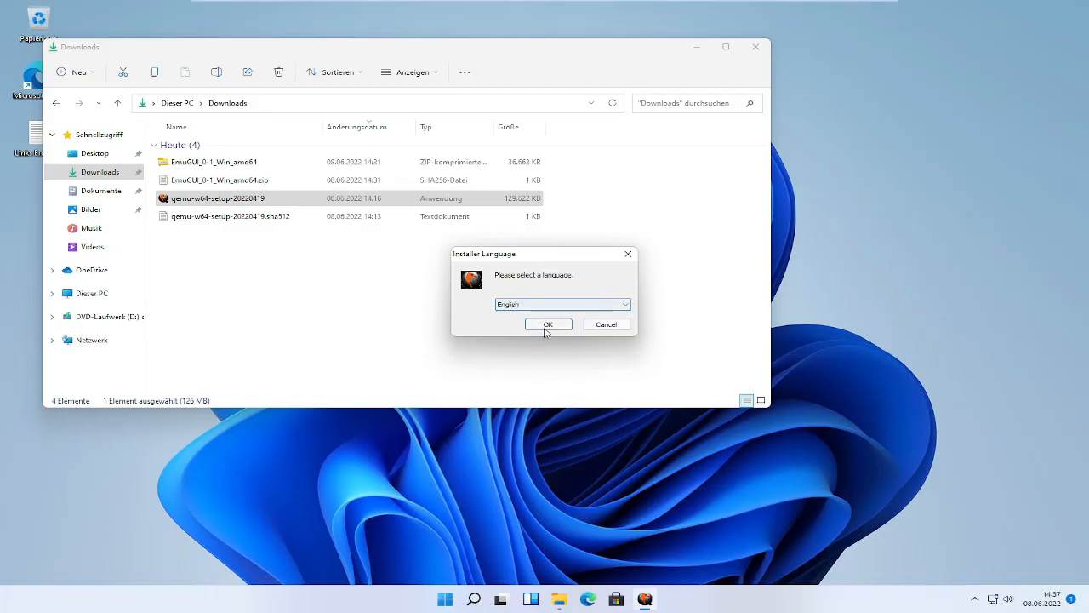
pyautogui.click(548, 323)
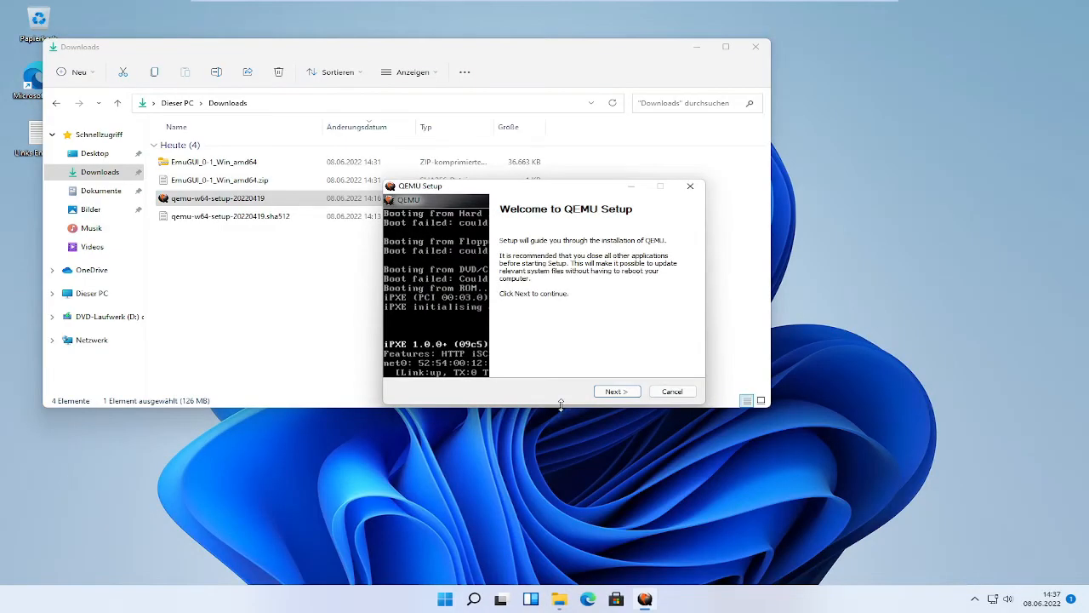
pyautogui.click(616, 390)
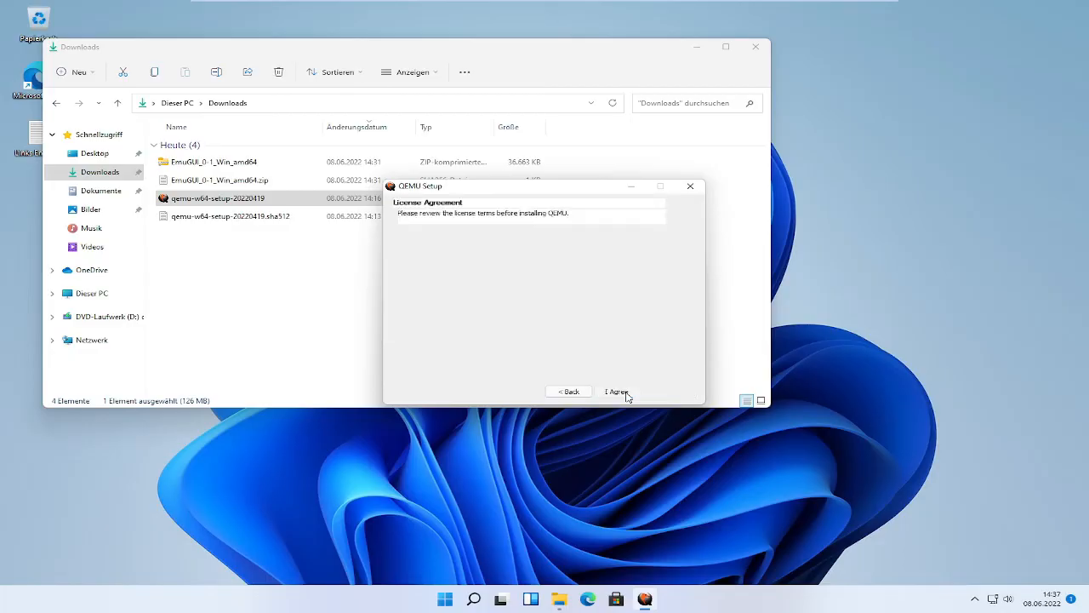
pyautogui.click(616, 391)
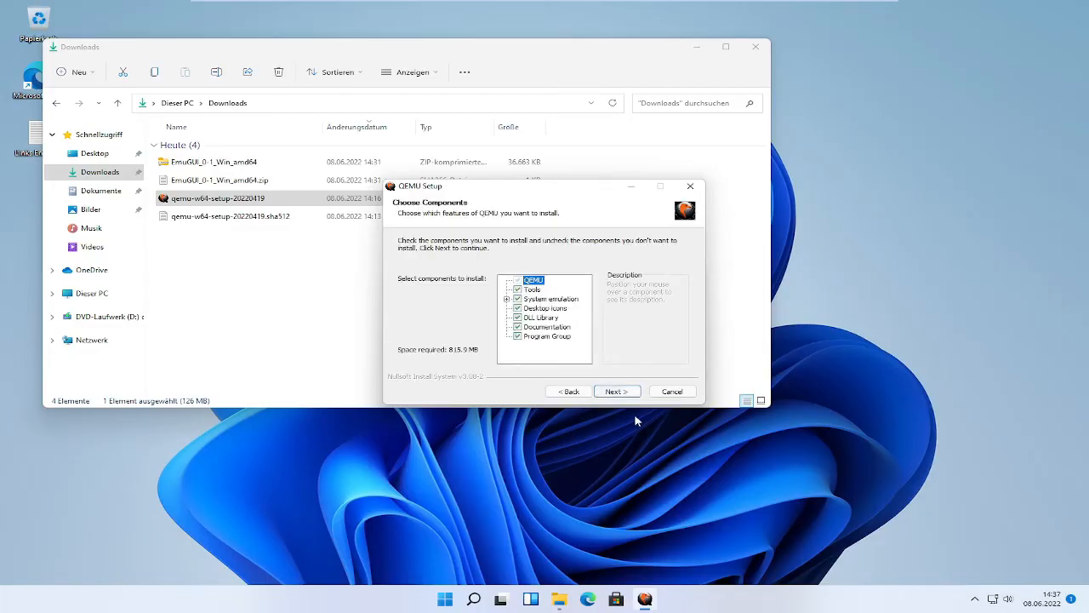
# Install QEMU with default components into the default folder and finish the installer.
pyautogui.click(616, 390)
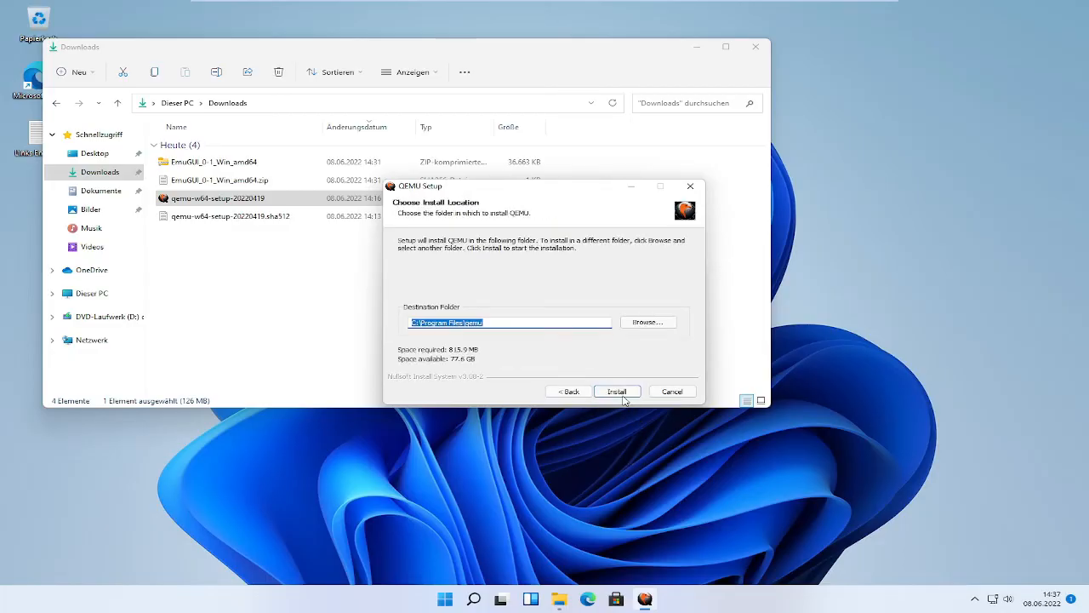
pyautogui.click(616, 390)
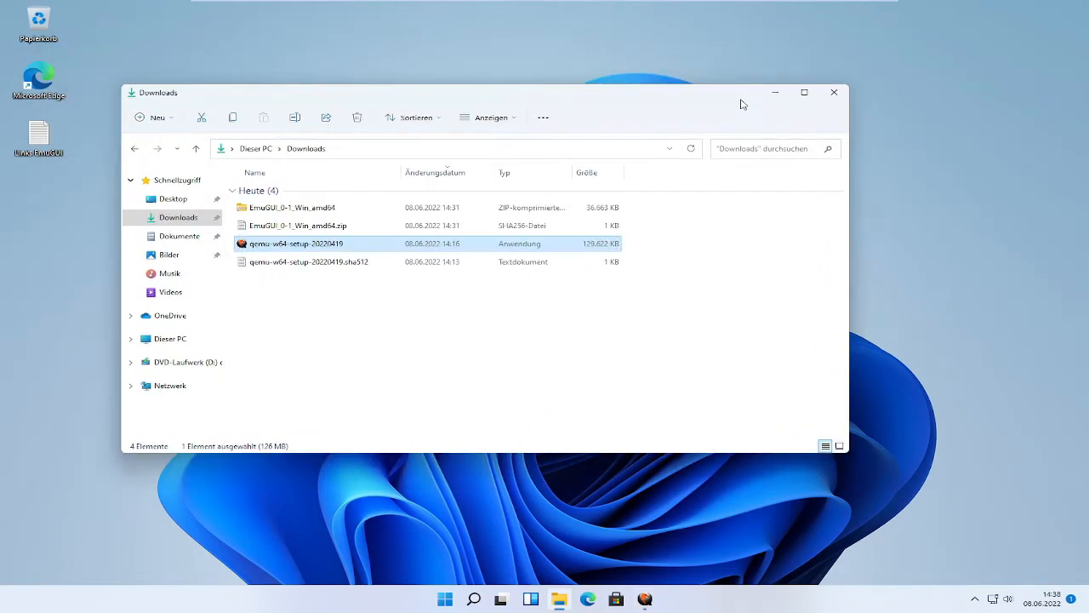
pyautogui.doubleClick(296, 243)
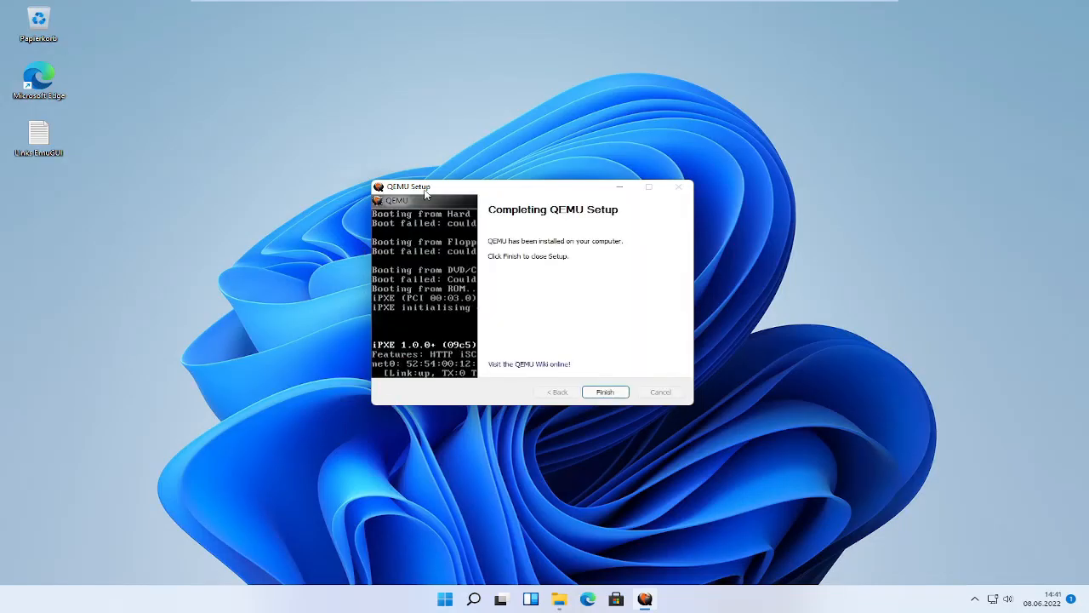
pyautogui.click(606, 392)
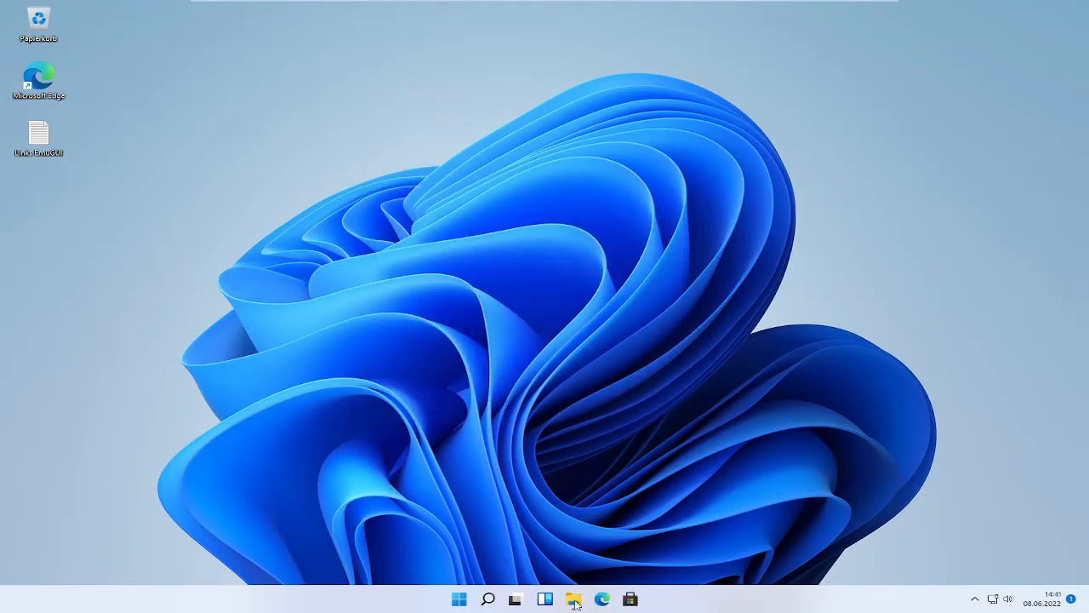
# Extract the EmuGUI zip via 'Alle extrahieren…' into the suggested EmuGUI_0-1_Win_amd64 folder.
pyautogui.click(575, 596)
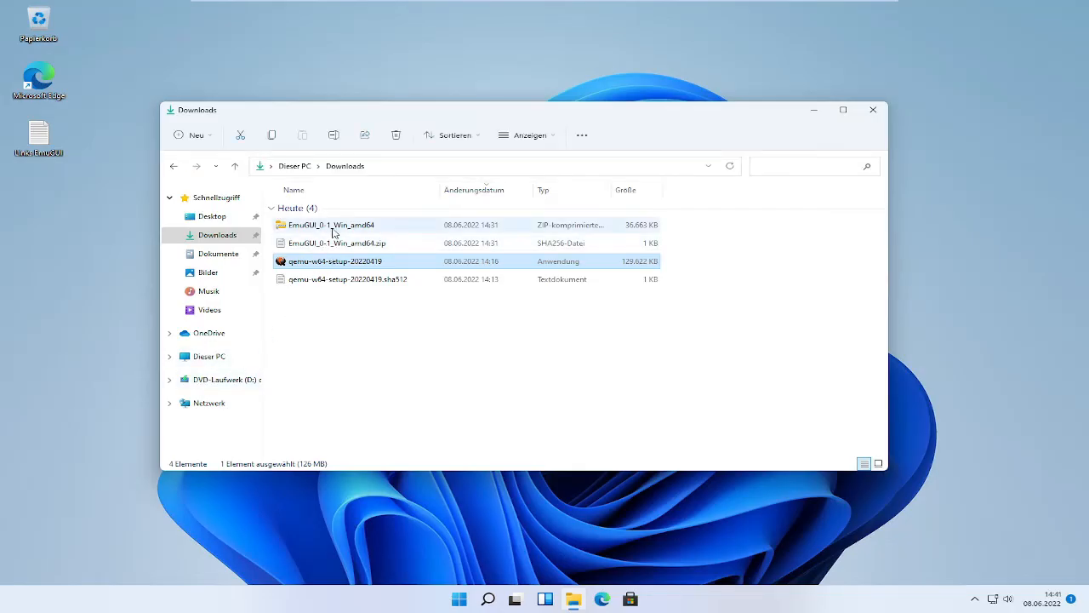
pyautogui.click(332, 225)
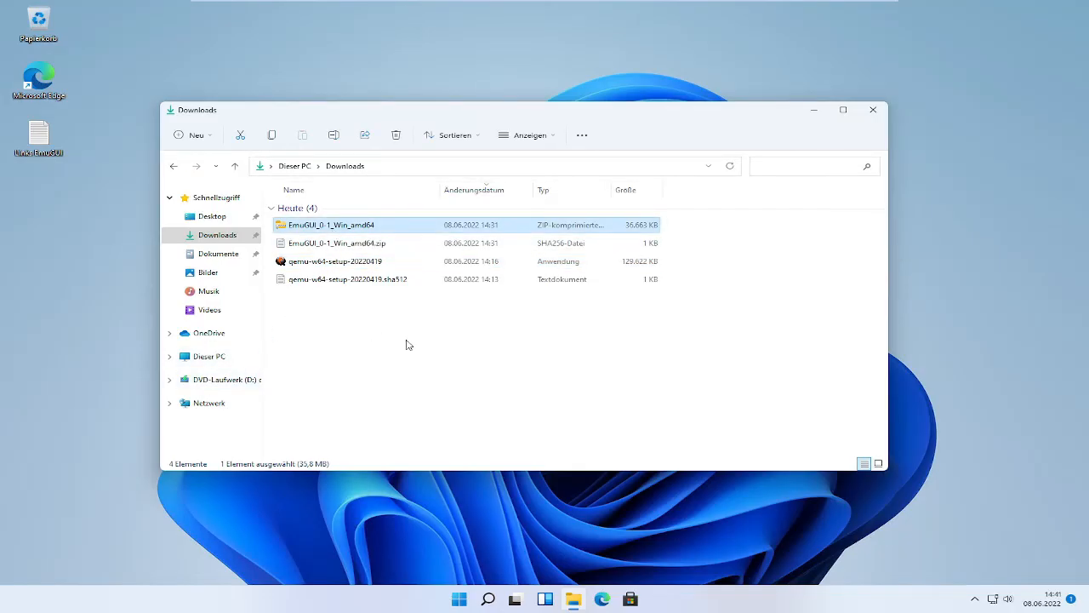
pyautogui.moveTo(390, 204)
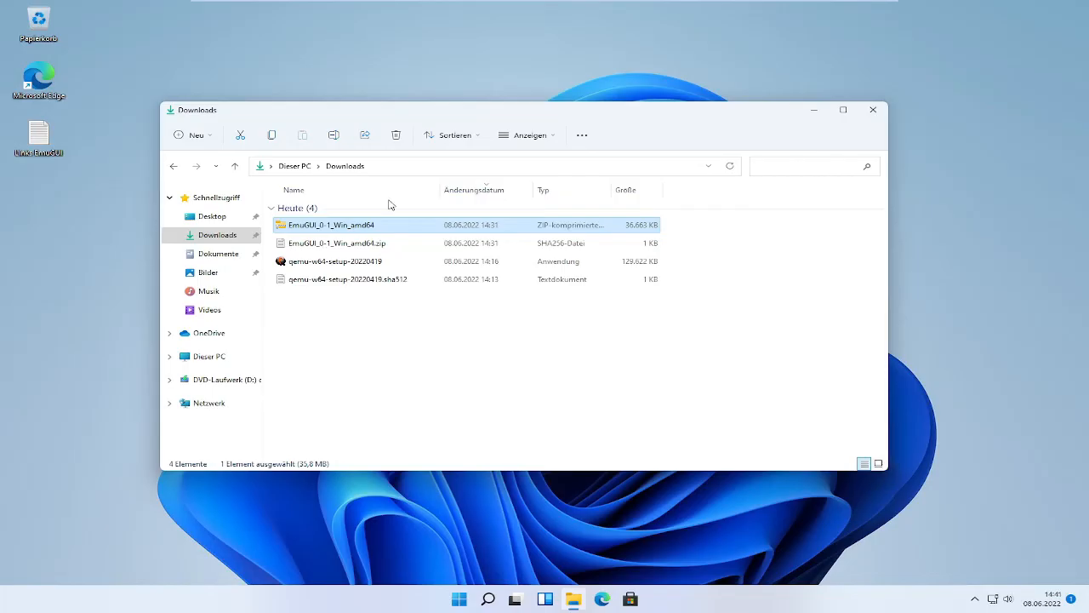
pyautogui.rightClick(332, 225)
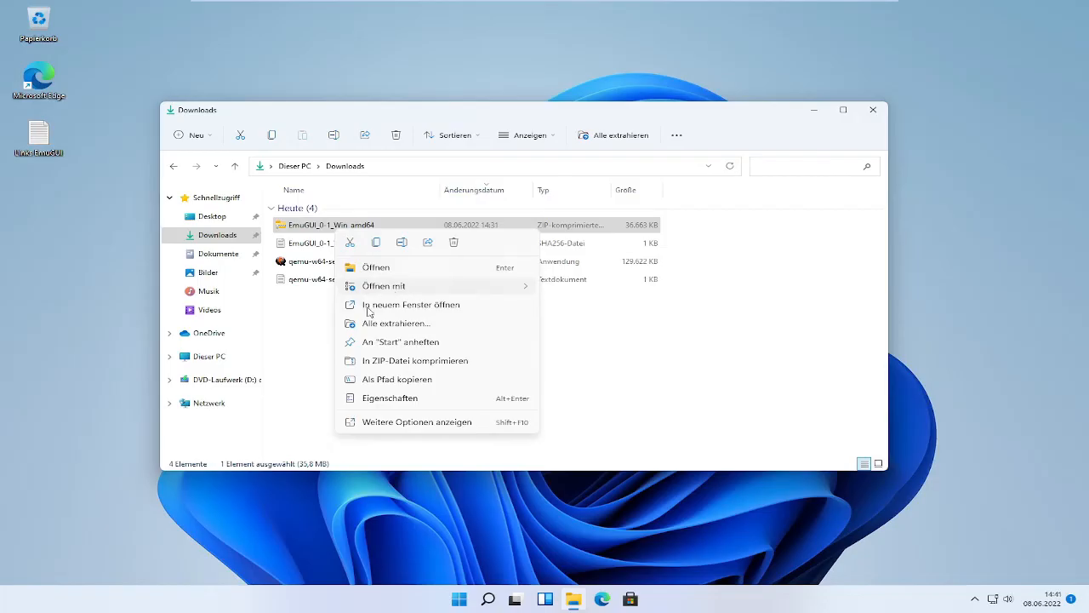
pyautogui.moveTo(325, 318)
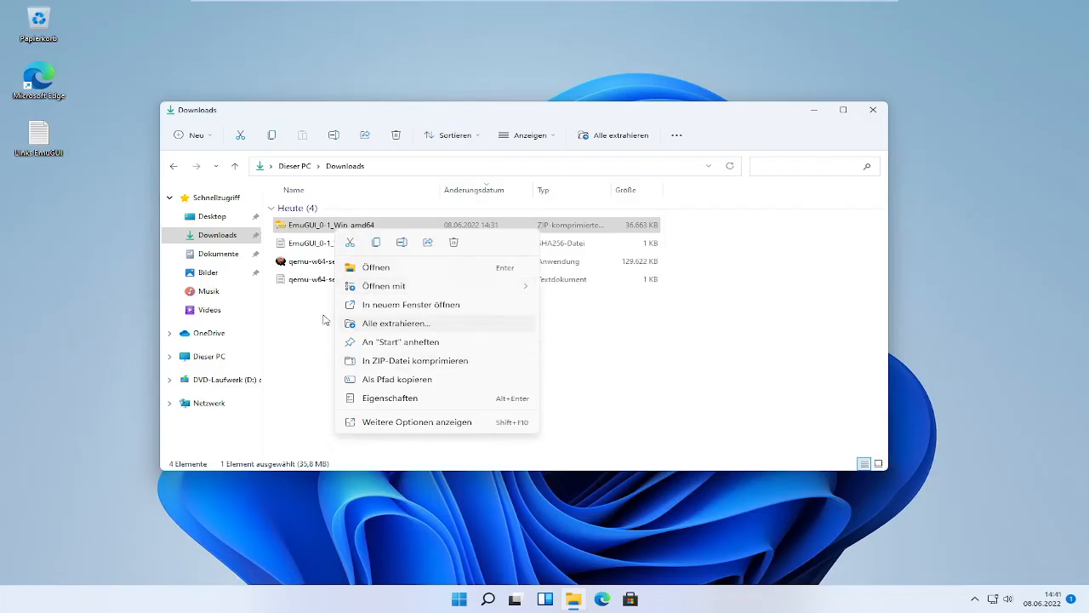
pyautogui.moveTo(296, 230)
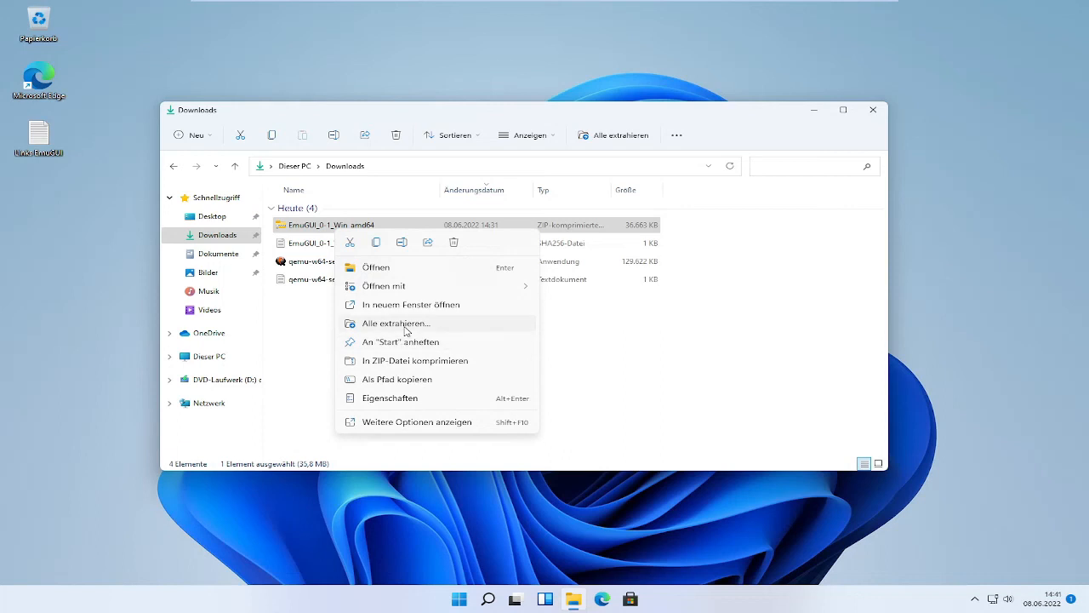
pyautogui.moveTo(418, 327)
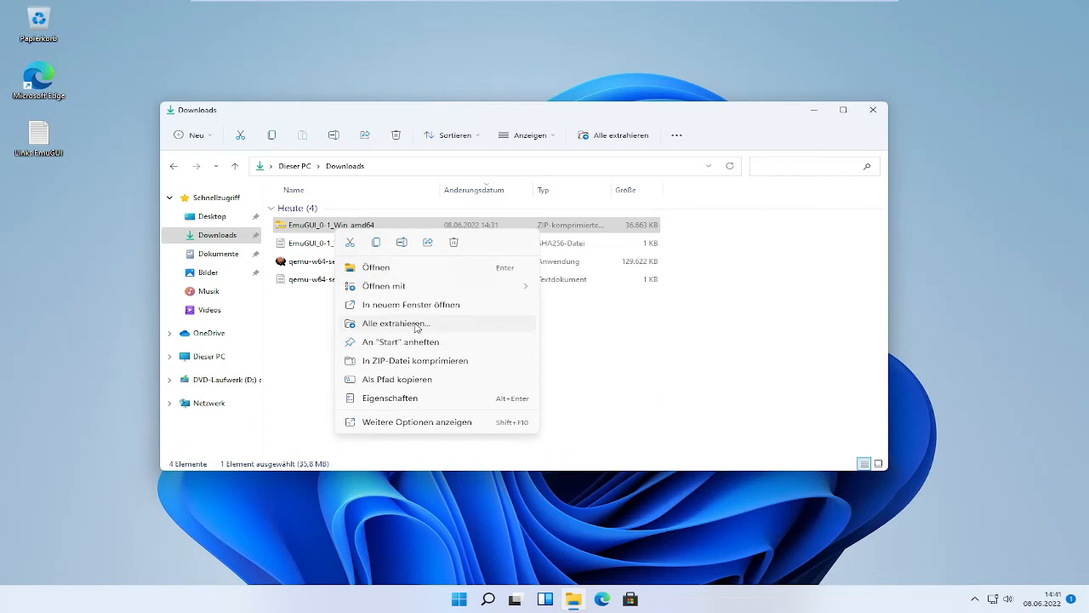
pyautogui.click(395, 323)
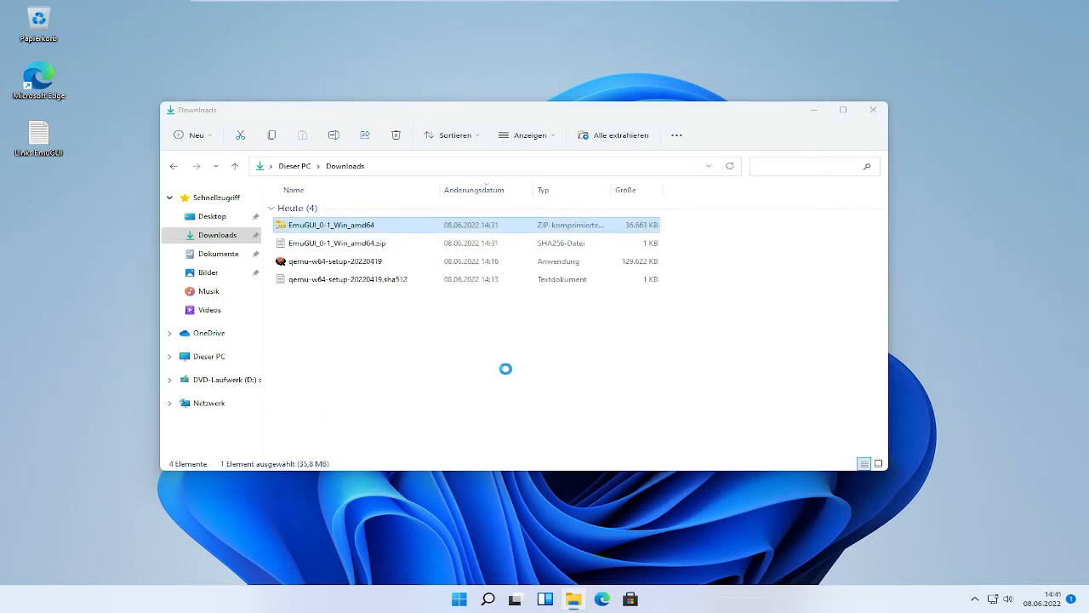
pyautogui.click(620, 134)
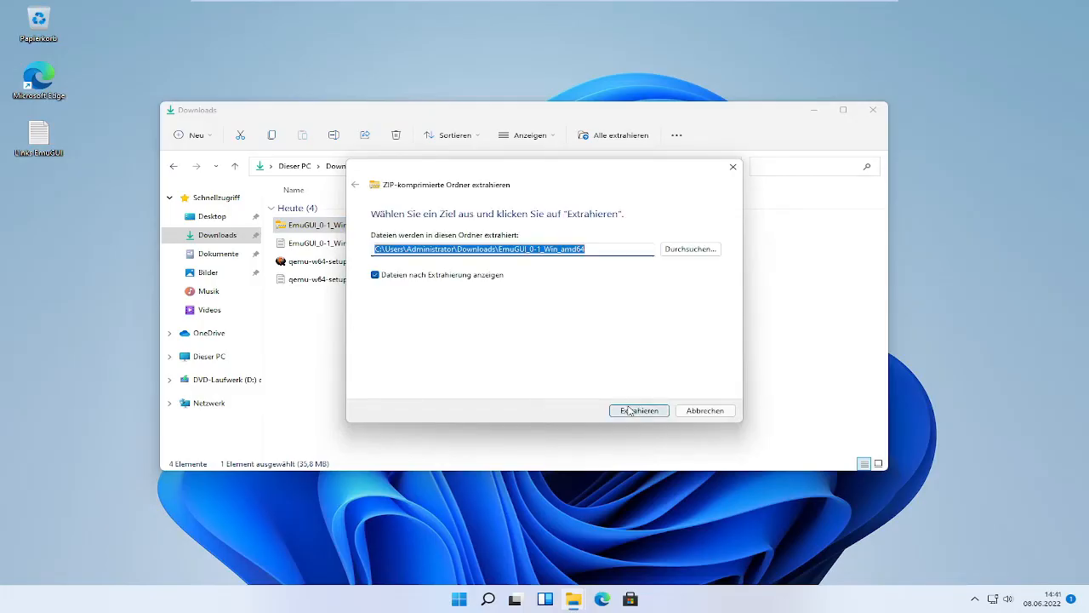
pyautogui.click(638, 411)
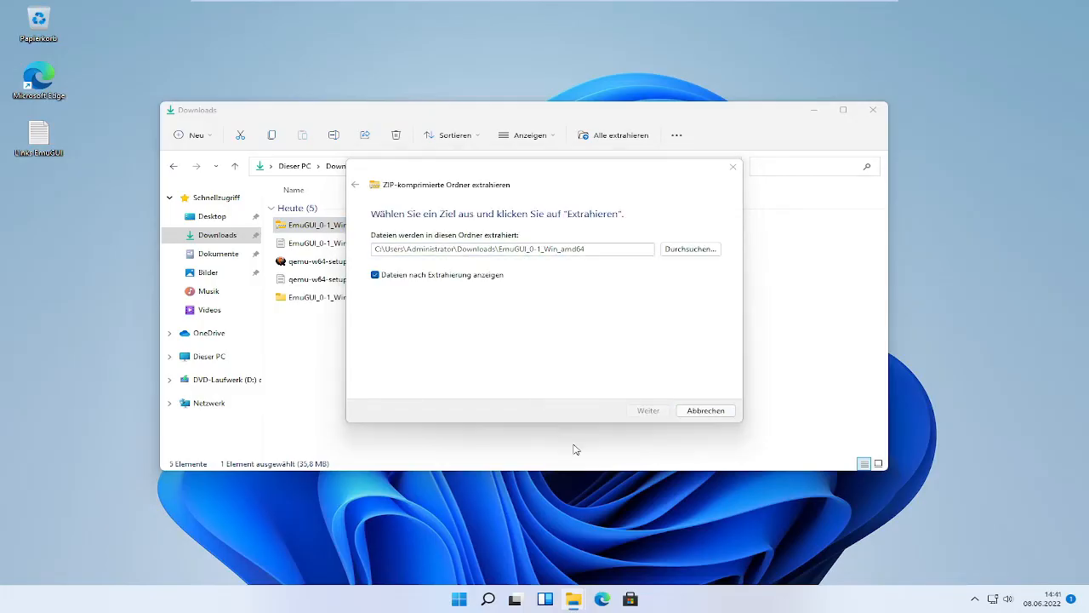
pyautogui.click(646, 410)
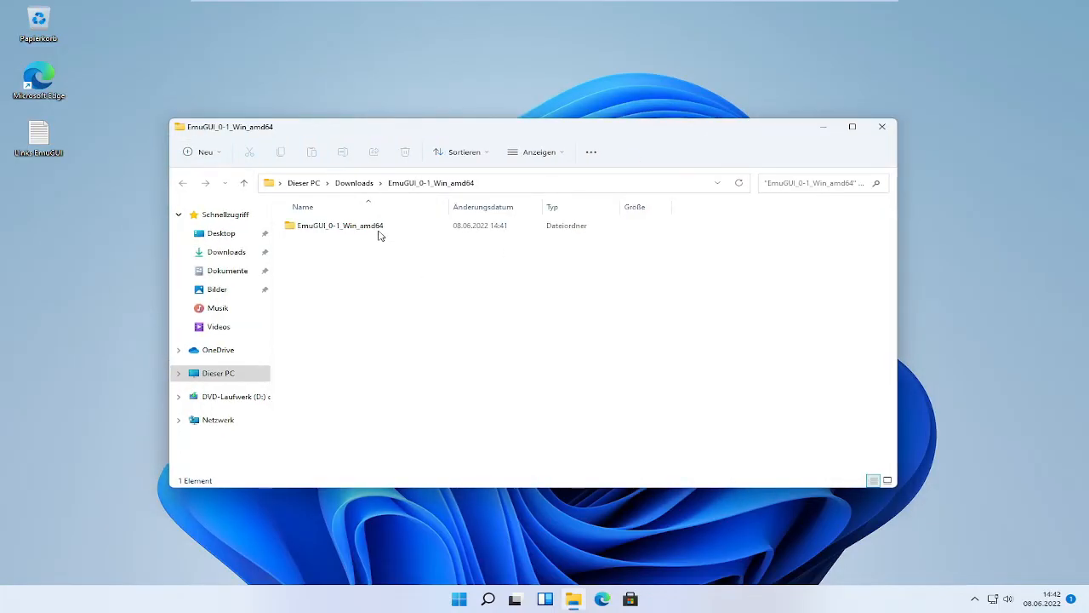
# Place the extracted EmuGUI_0-1_Win_amd64 folder on the desktop and open it to show its files.
pyautogui.click(340, 225)
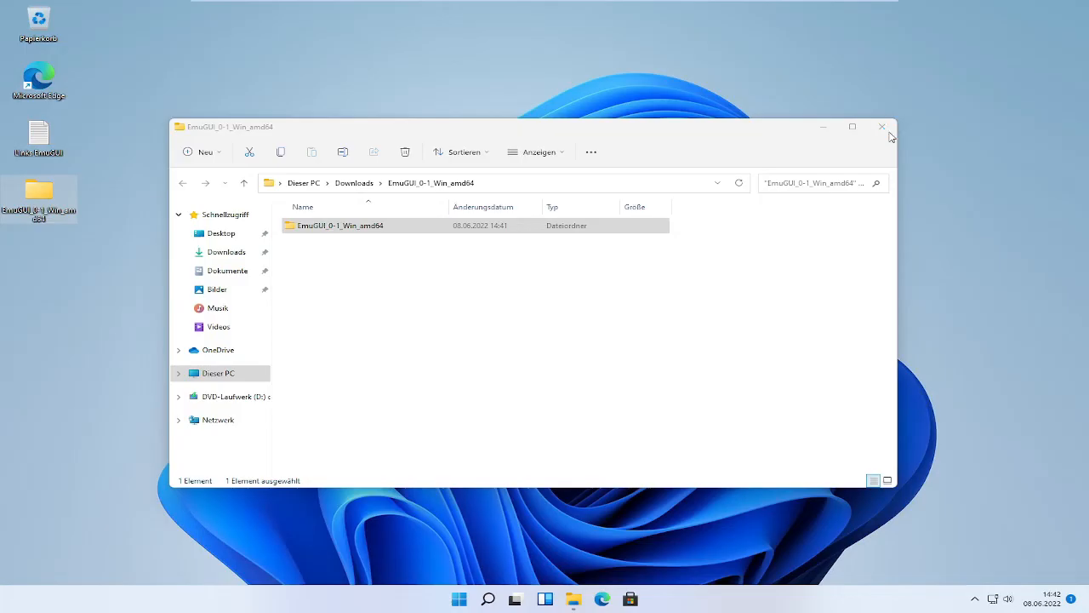
pyautogui.click(881, 126)
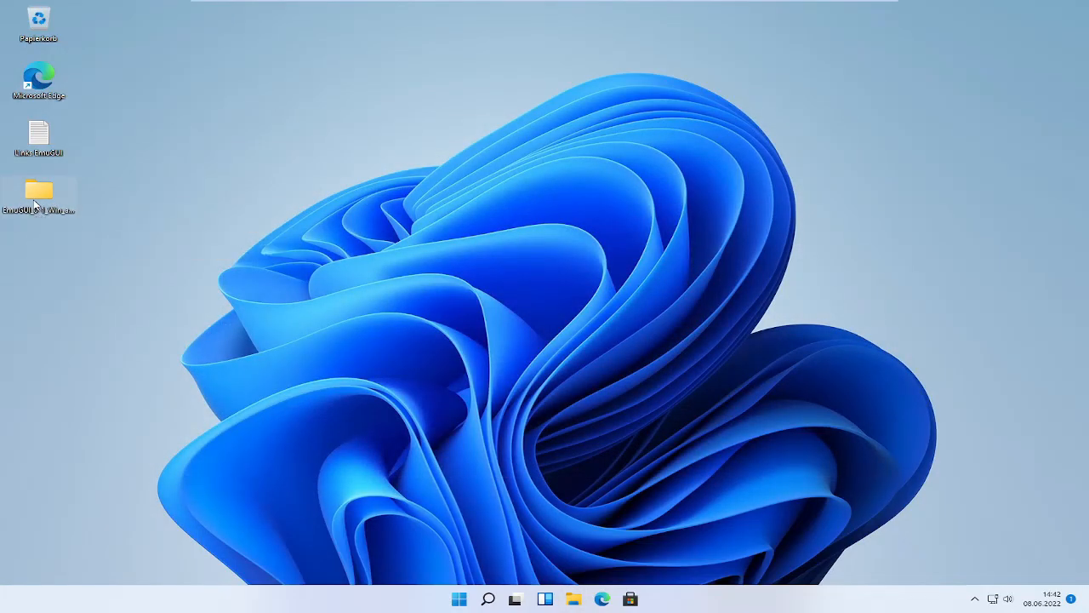
pyautogui.doubleClick(37, 189)
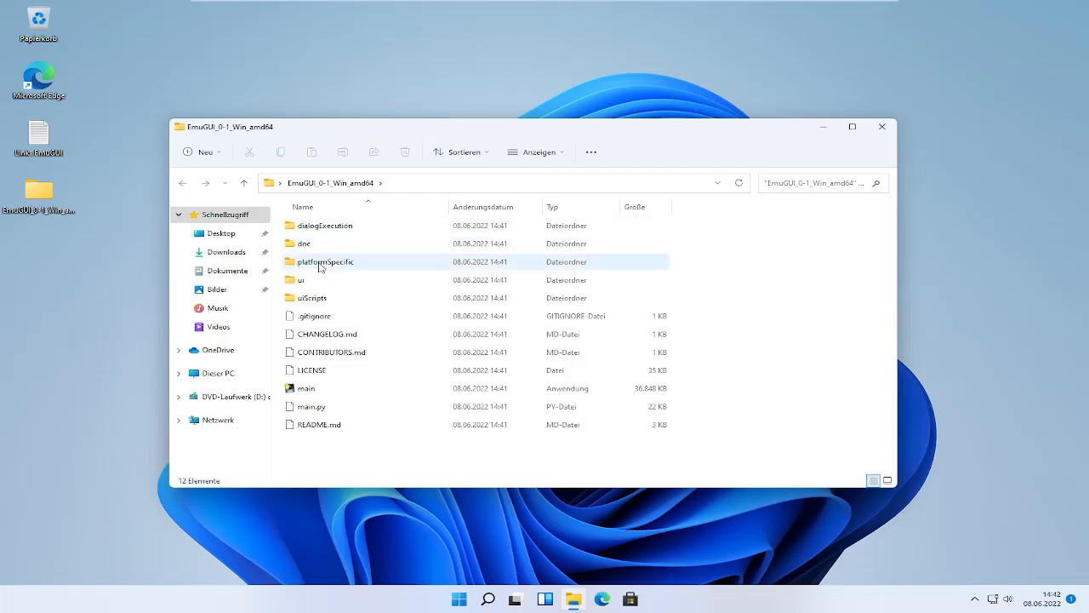
pyautogui.click(319, 424)
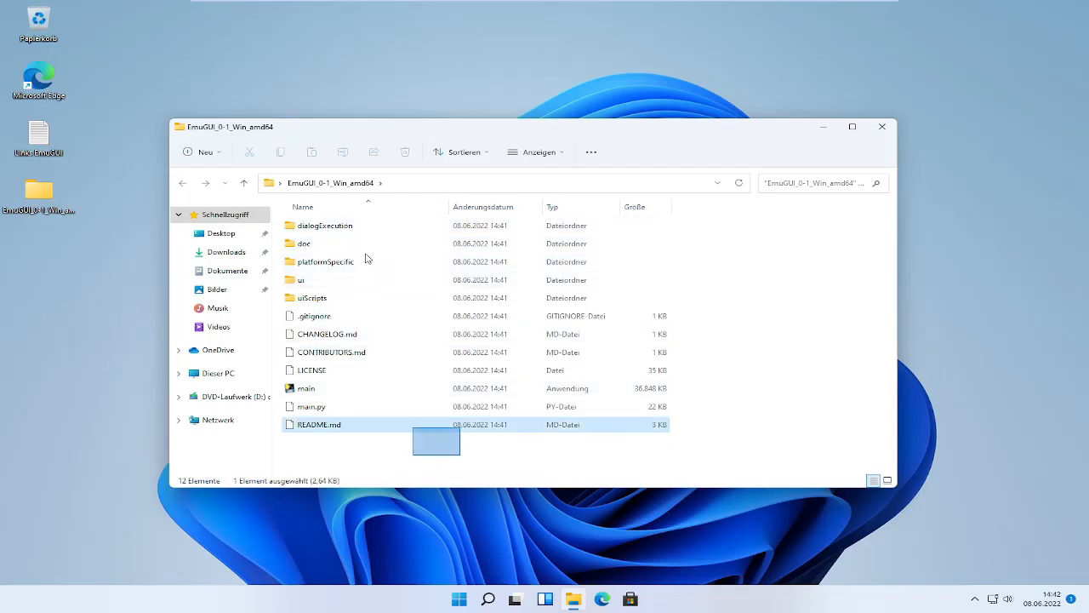
# Launch main.exe from the extracted EmuGUI folder.
pyautogui.press('ctrl+a')
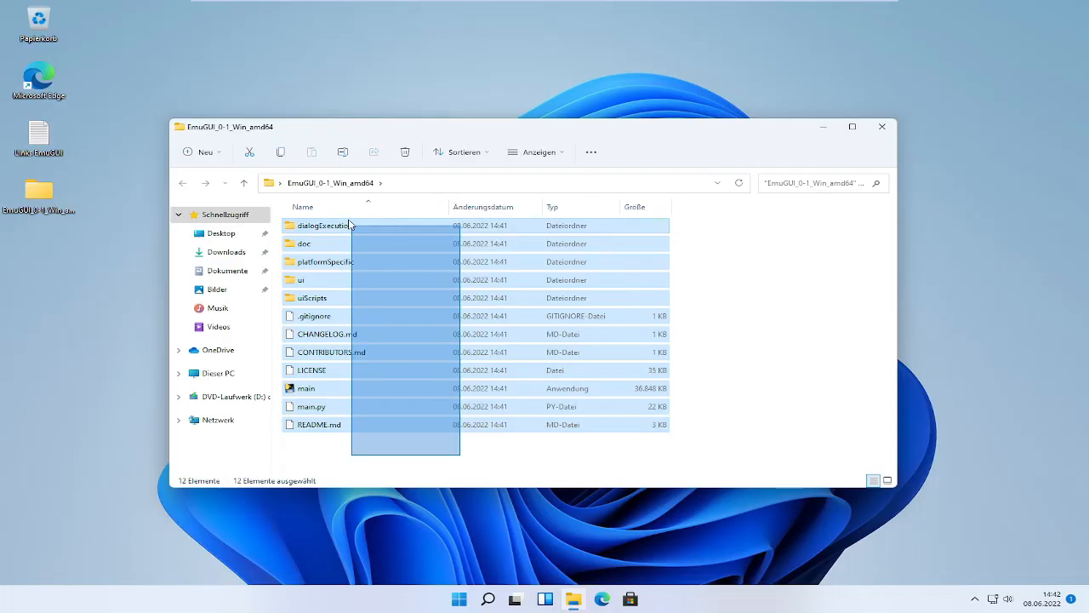
pyautogui.click(354, 456)
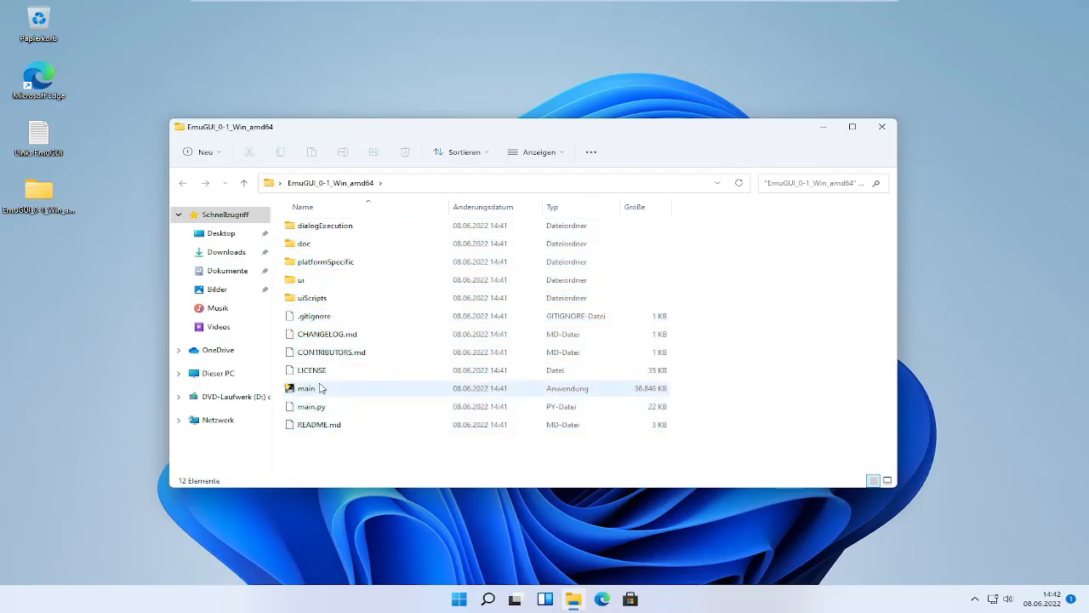
pyautogui.moveTo(337, 389)
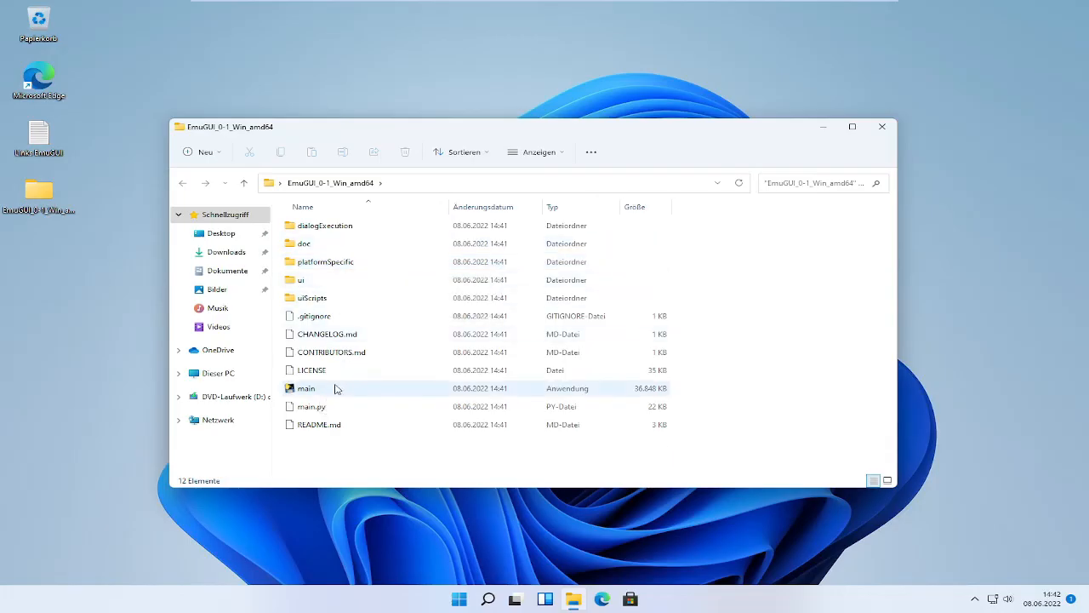
pyautogui.click(306, 388)
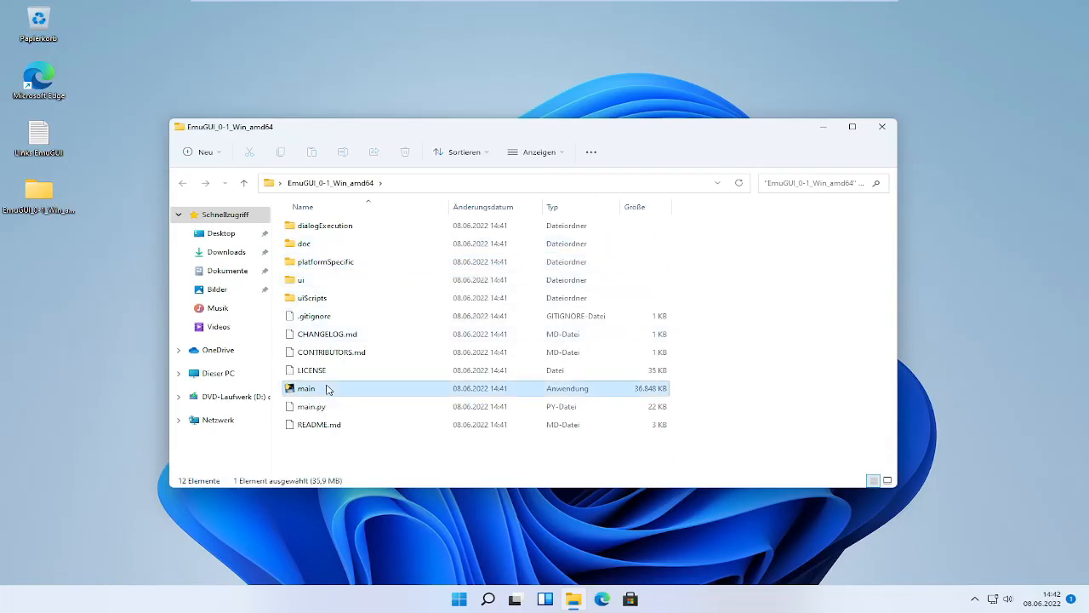
pyautogui.doubleClick(306, 388)
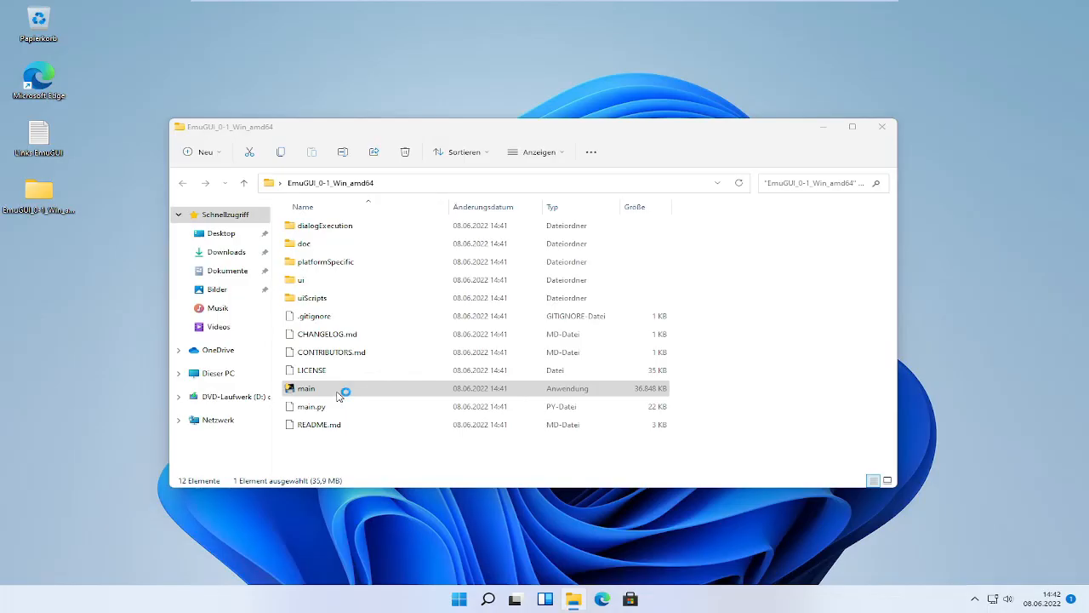
# Bypass SmartScreen via 'Weitere Informationen' and 'Trotzdem ausführen' to run main.exe.
pyautogui.doubleClick(305, 388)
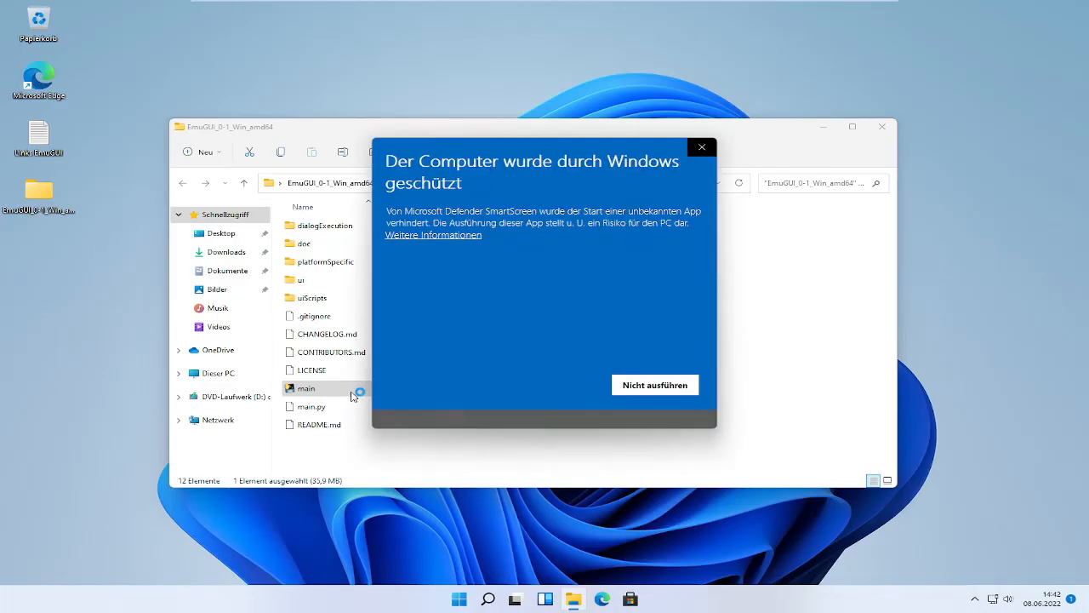
pyautogui.click(432, 235)
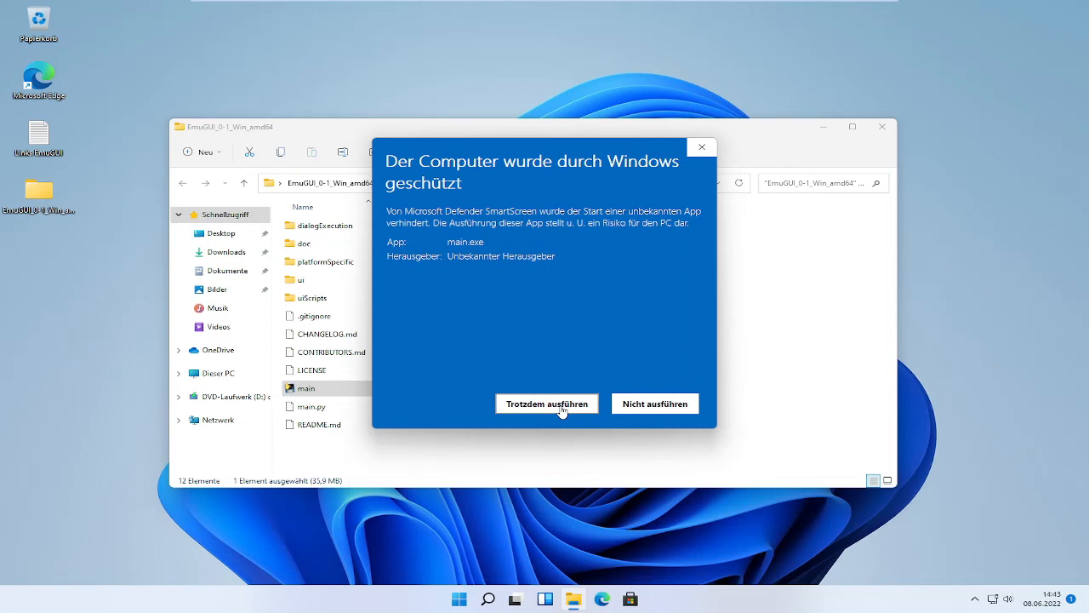
pyautogui.click(548, 403)
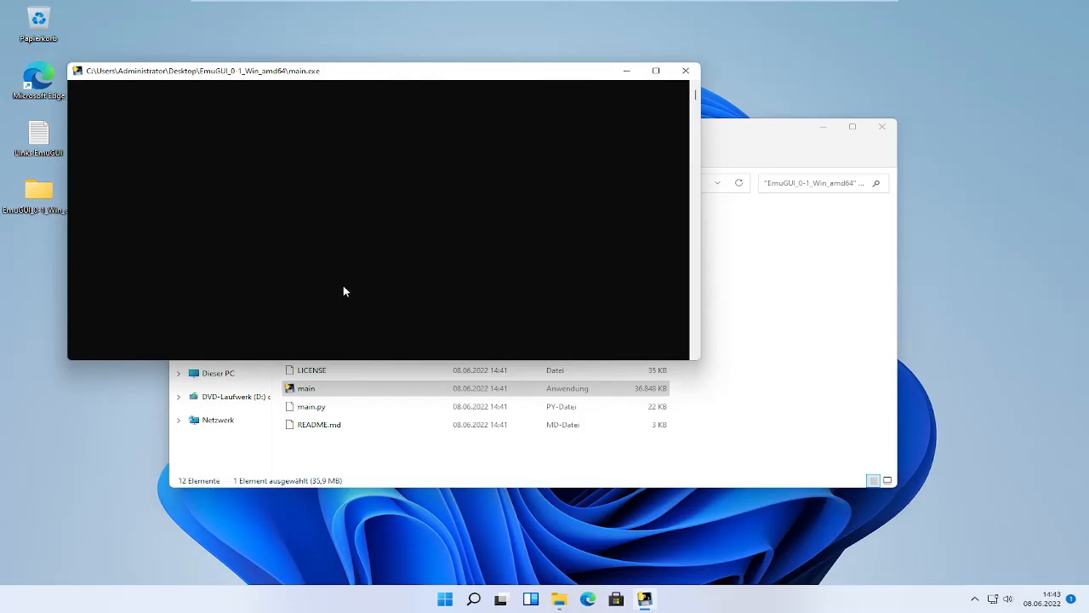
pyautogui.moveTo(542, 555)
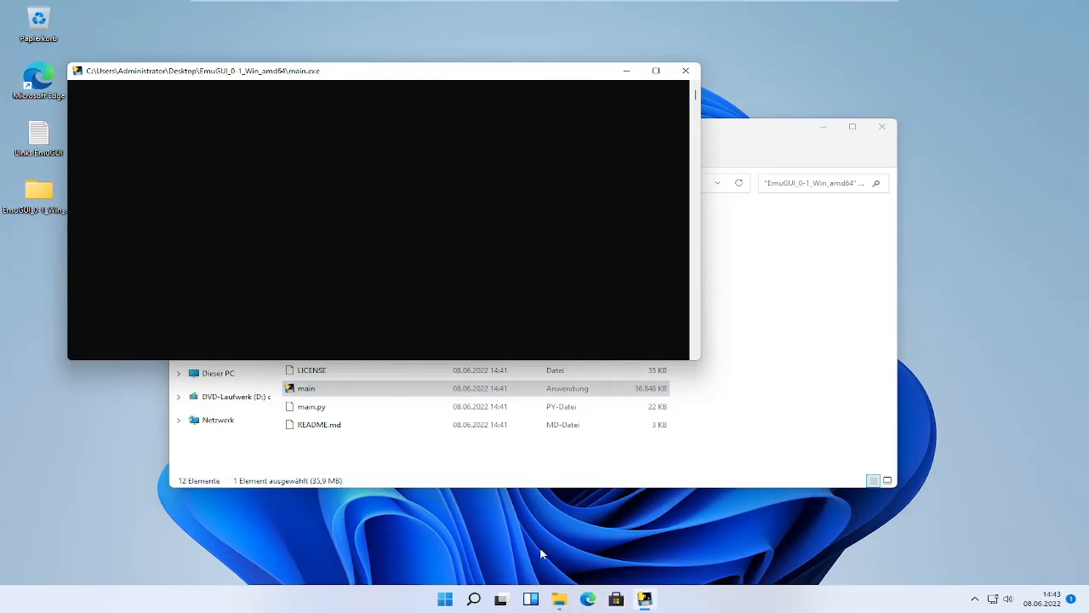
pyautogui.moveTo(817, 141)
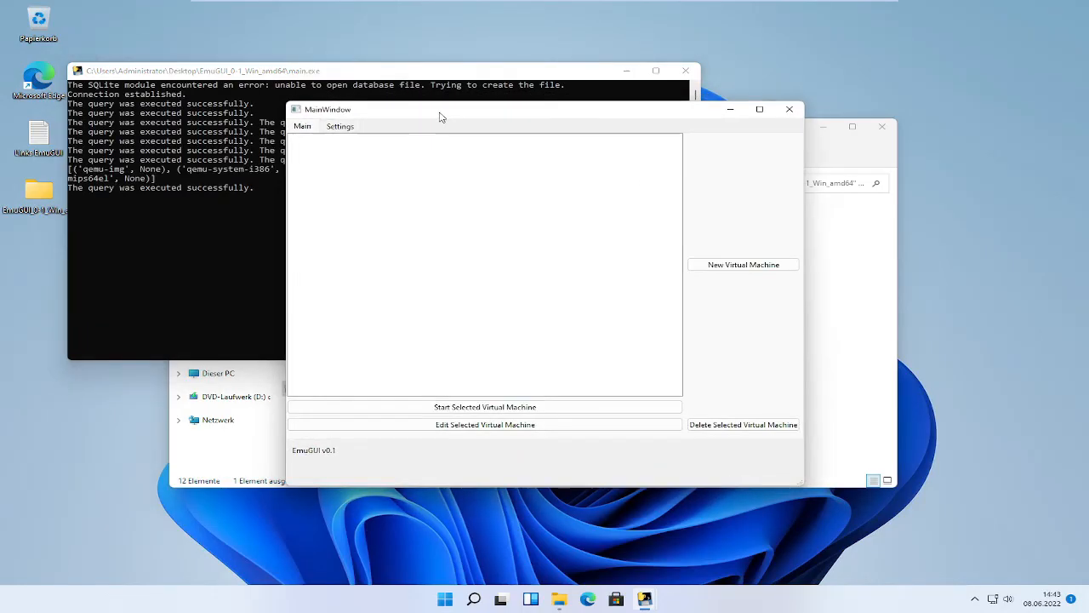
pyautogui.moveTo(409, 485)
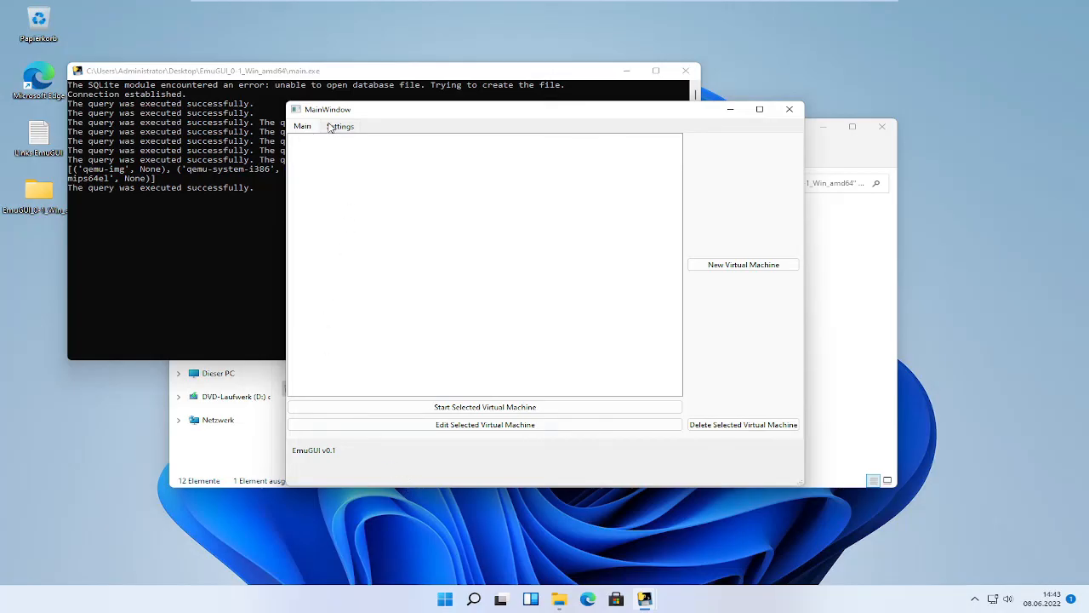
pyautogui.moveTo(761, 273)
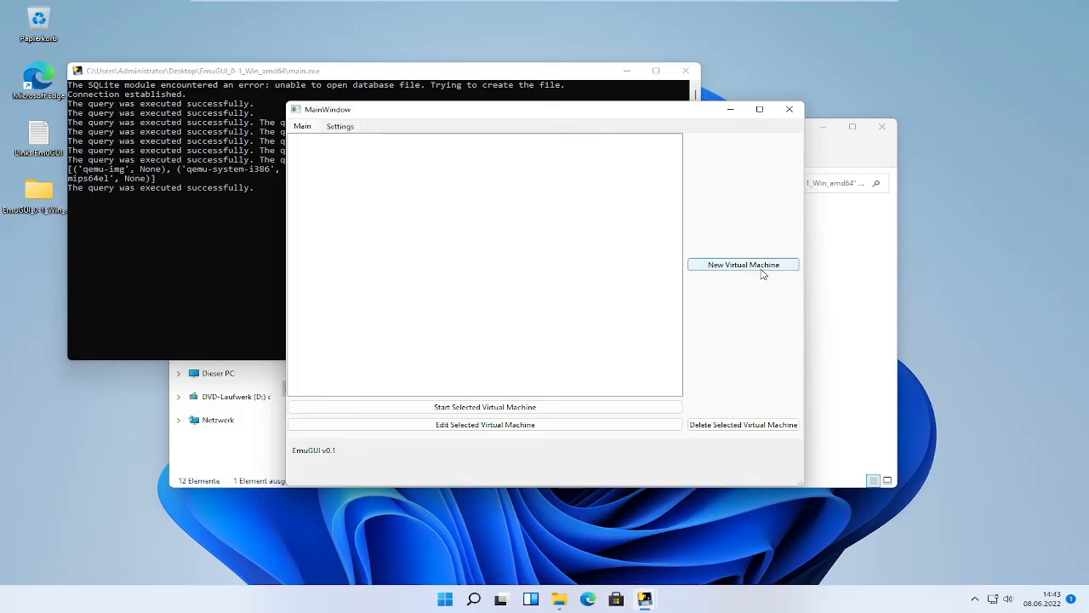
# Attempt a new VM, dismiss the missing QEMU paths warning, and switch to Settings.
pyautogui.click(742, 264)
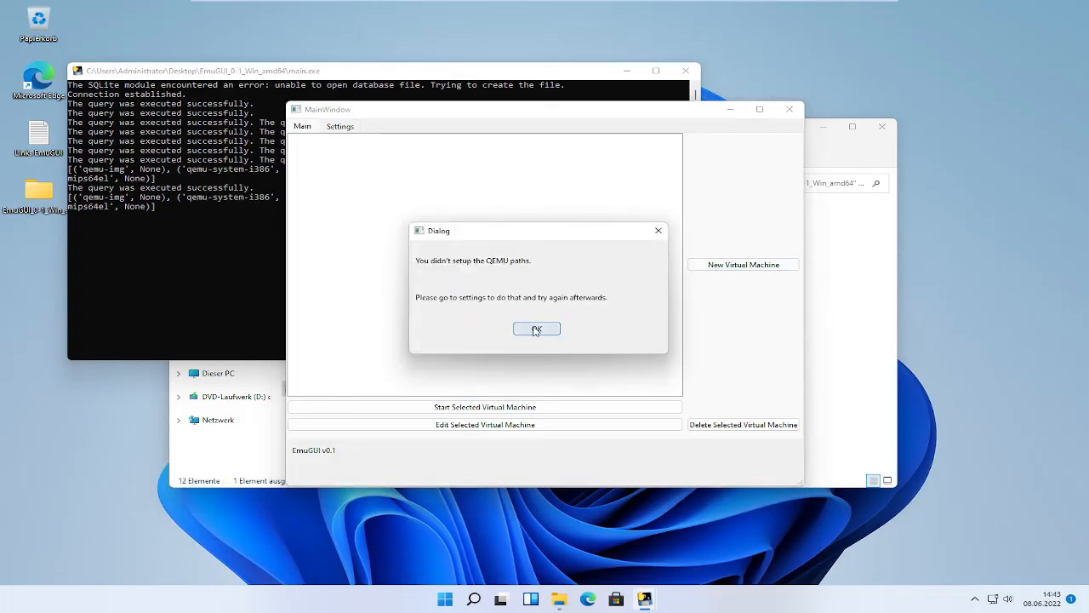
pyautogui.click(536, 329)
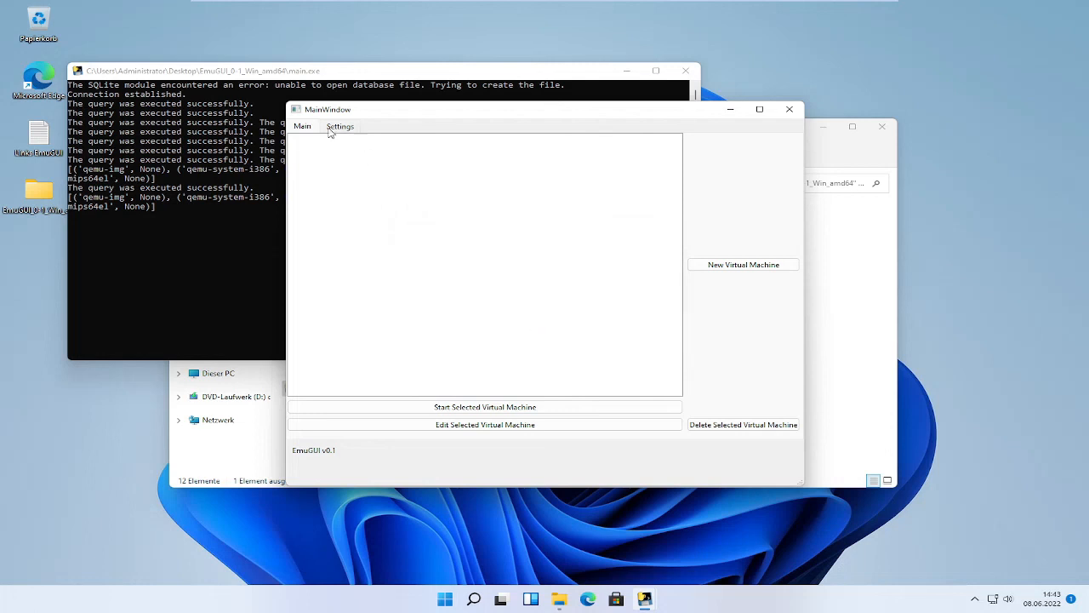
pyautogui.click(341, 126)
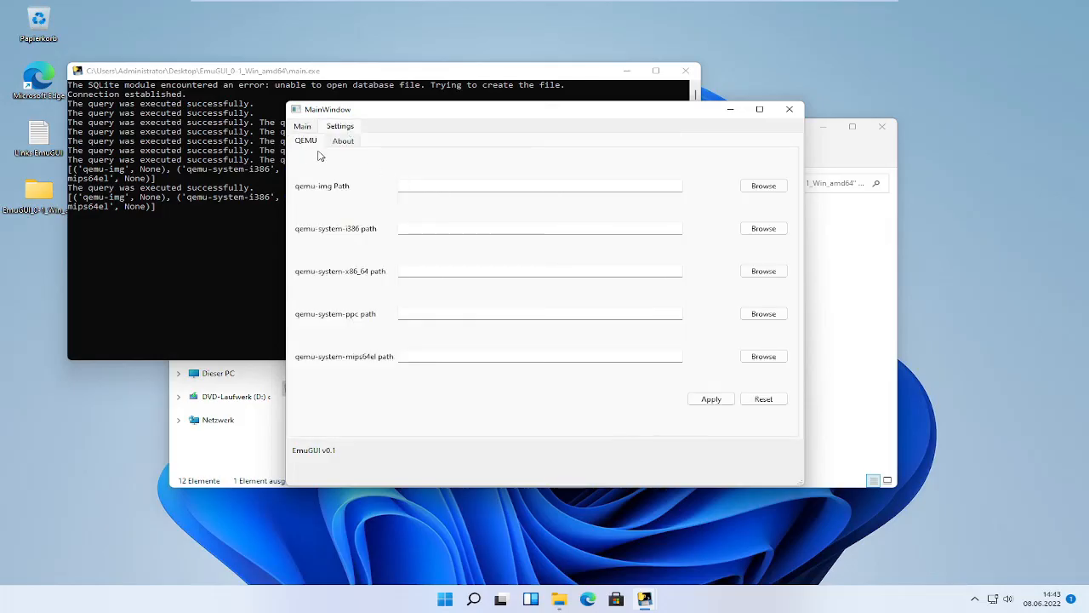
# Browse for the qemu-img path, navigating from Dieser PC into the C: drive.
pyautogui.click(490, 184)
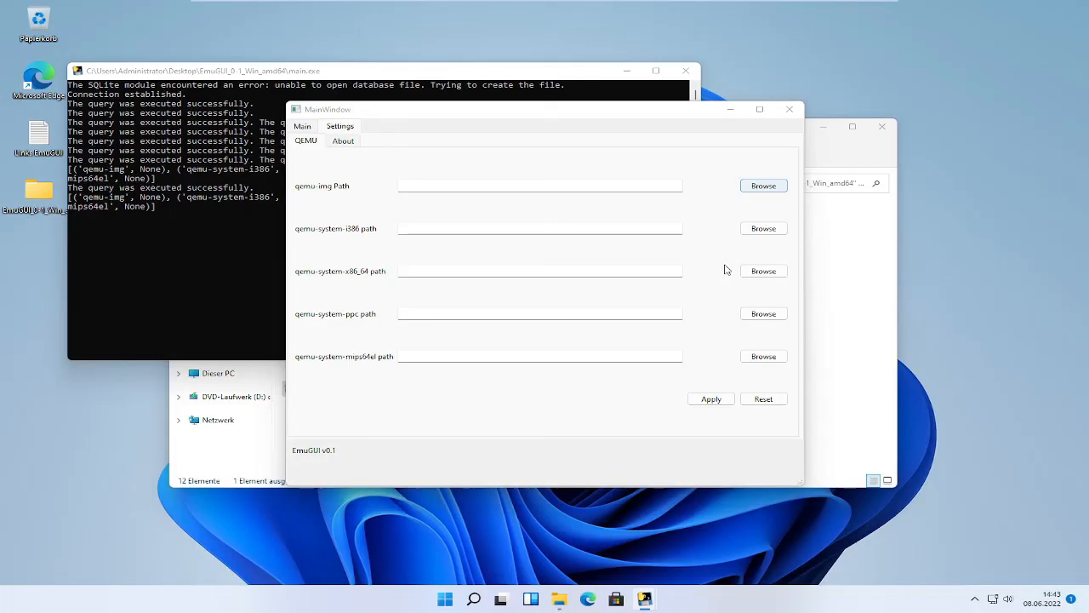
pyautogui.click(762, 186)
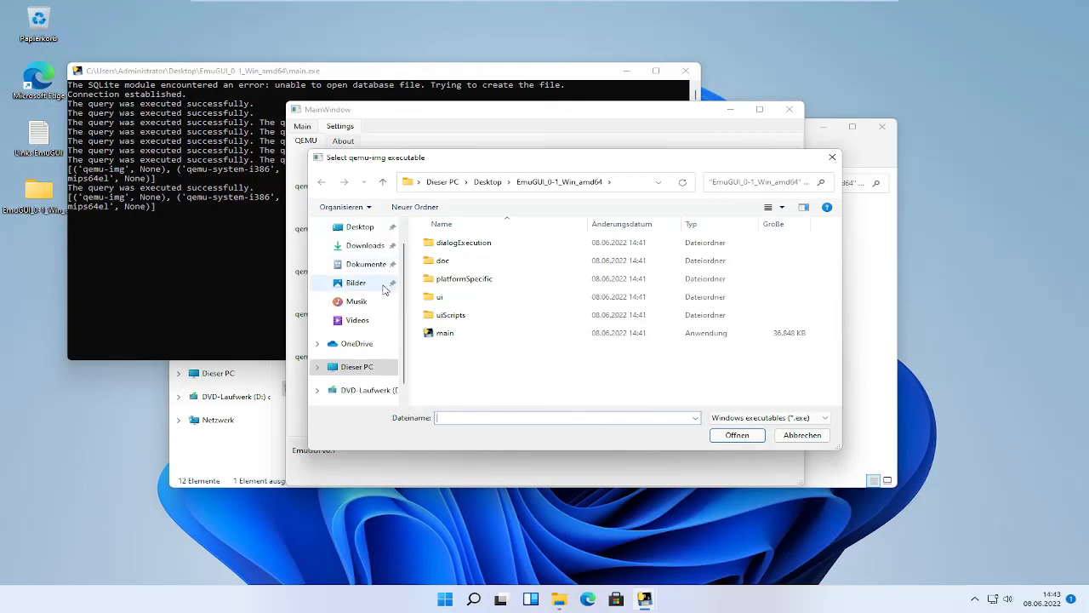
pyautogui.click(356, 368)
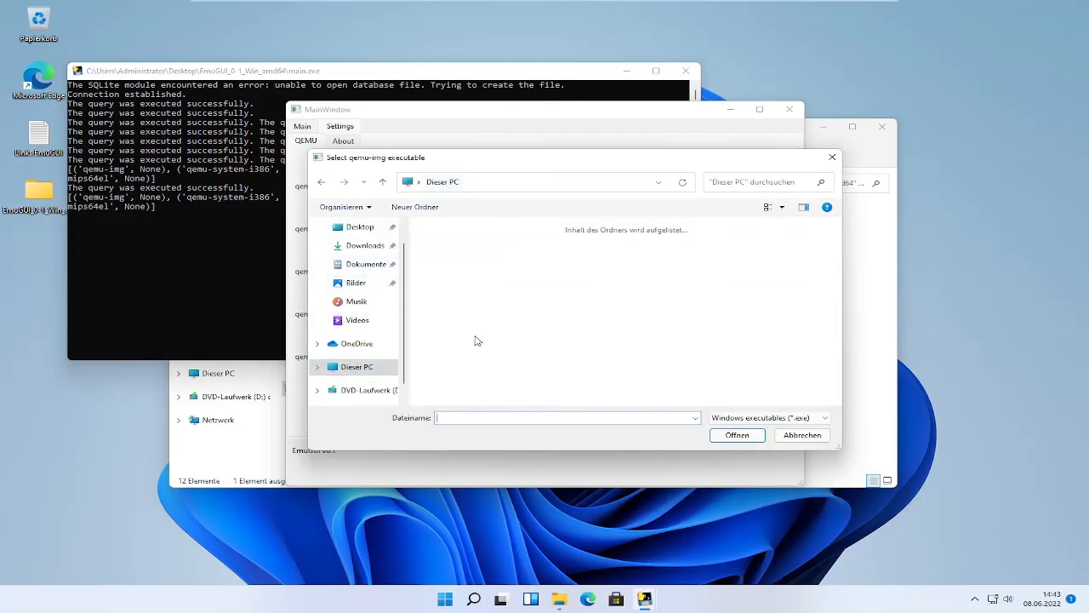
pyautogui.click(358, 368)
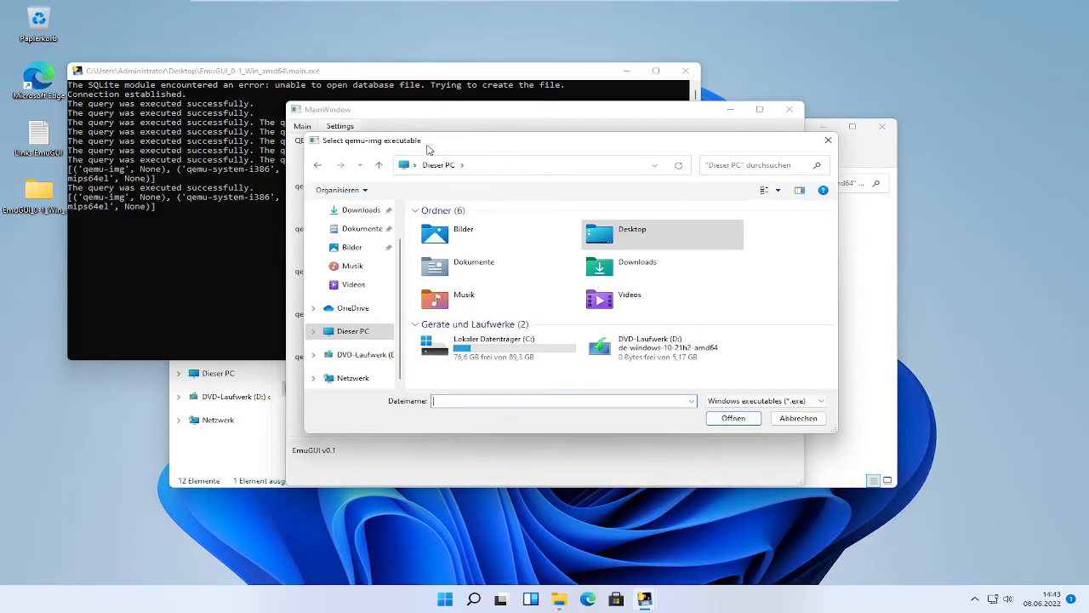
pyautogui.moveTo(429, 136)
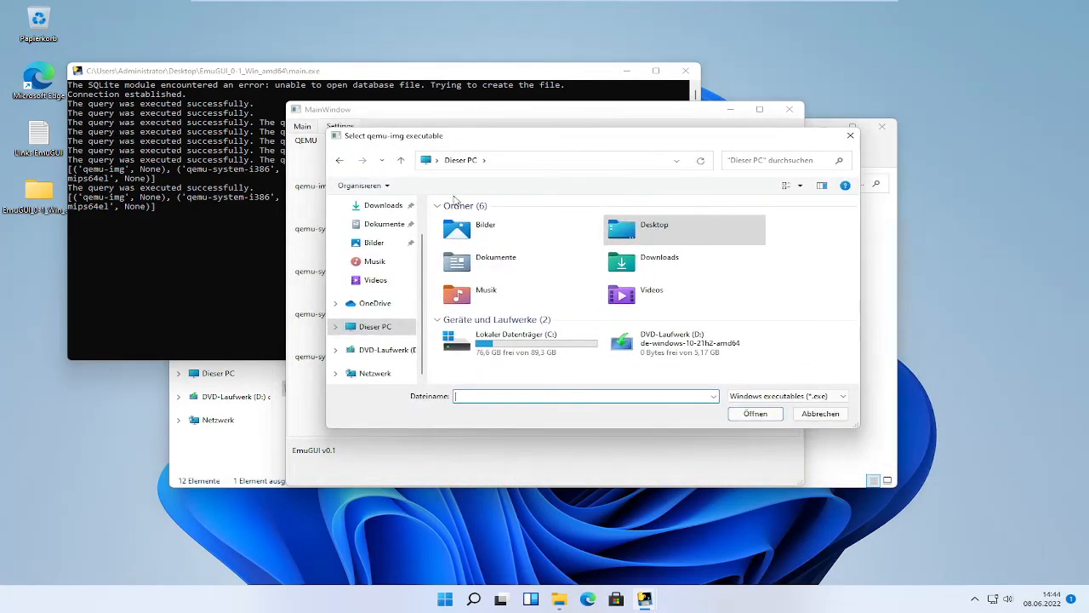
pyautogui.click(514, 340)
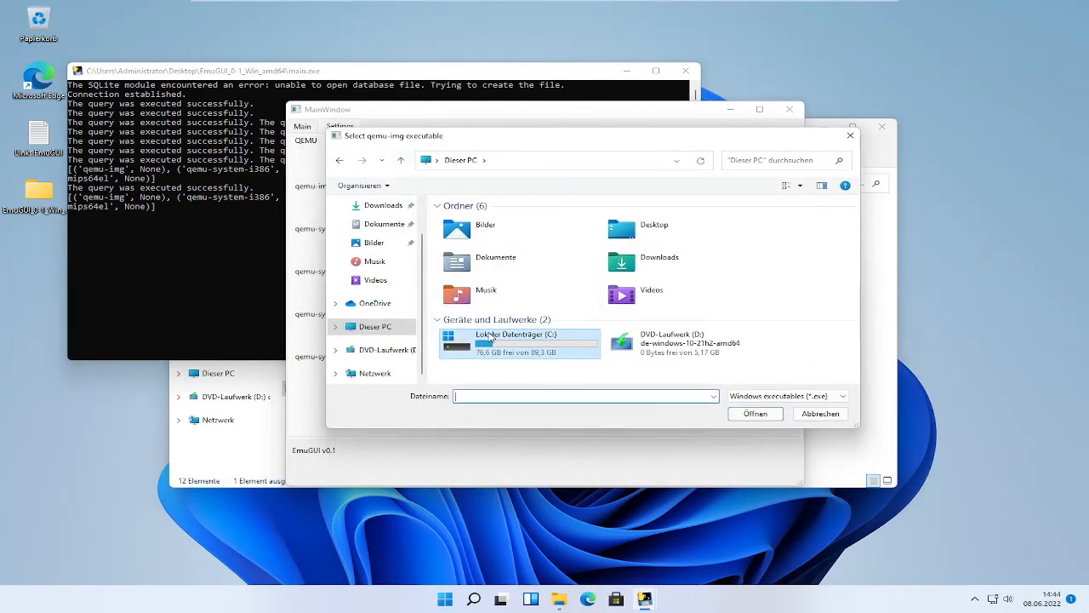
pyautogui.doubleClick(519, 343)
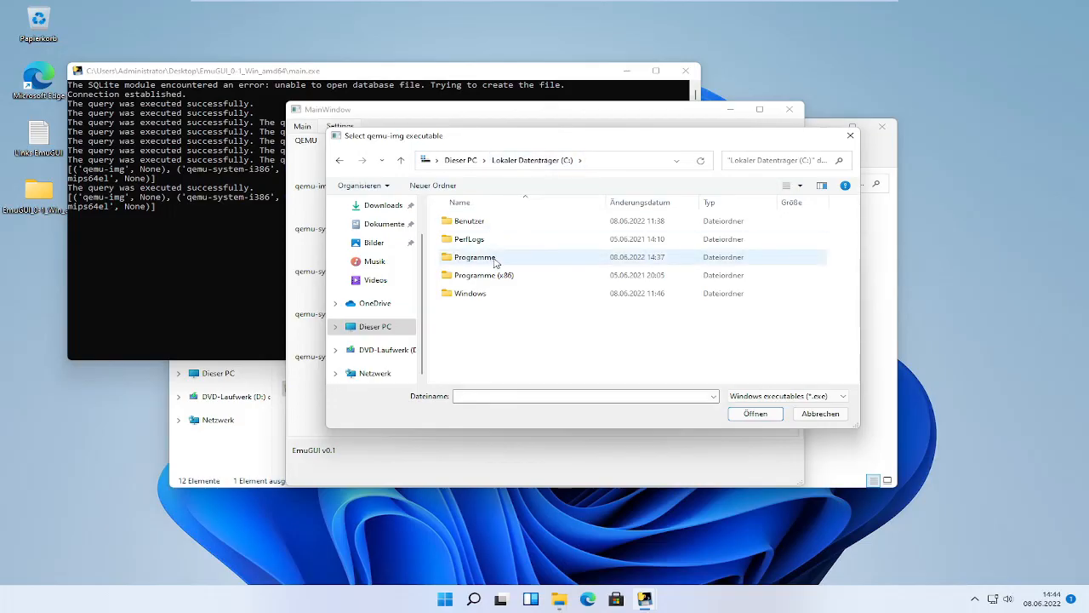
# Select qemu-img.exe from C:\Programme\qemu as the qemu-img executable.
pyautogui.click(473, 257)
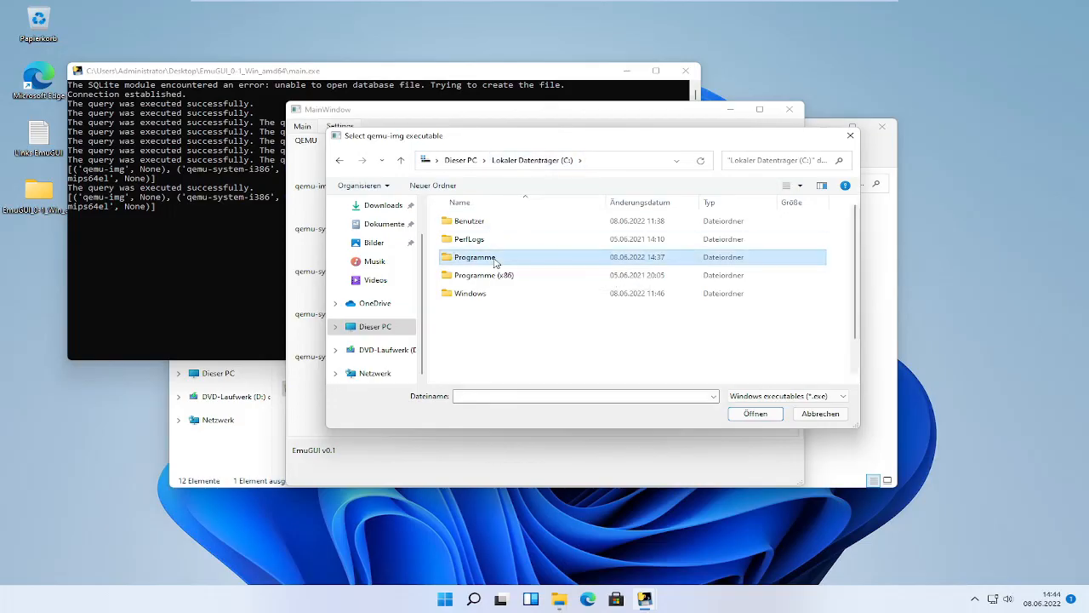
pyautogui.doubleClick(474, 257)
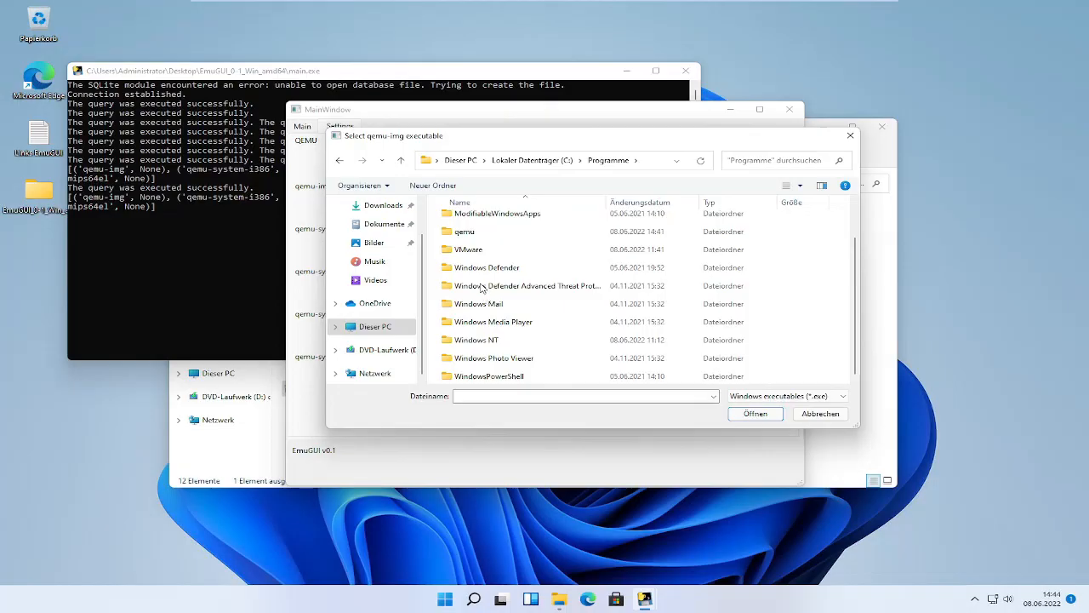
pyautogui.doubleClick(463, 231)
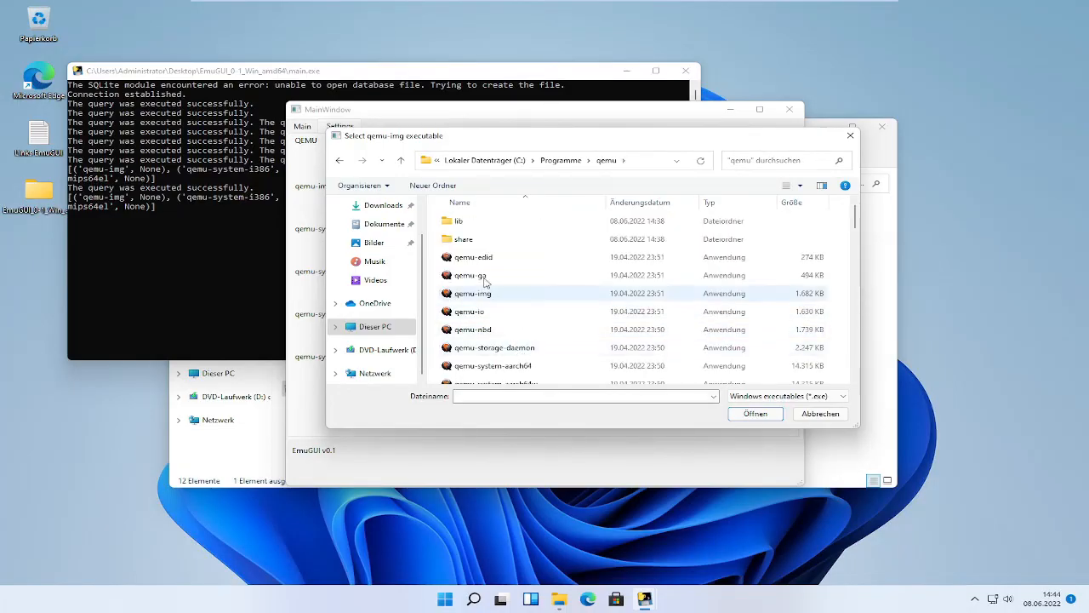
pyautogui.click(756, 414)
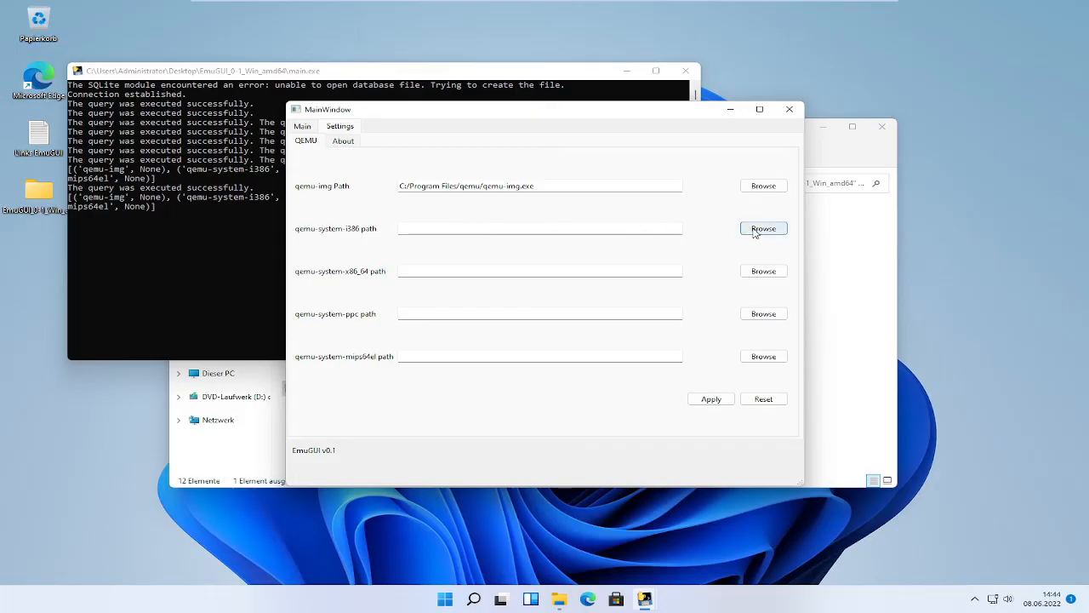
# Browse for the qemu-system-i386 path into C:\Programme\qemu and scroll the executable list.
pyautogui.click(763, 228)
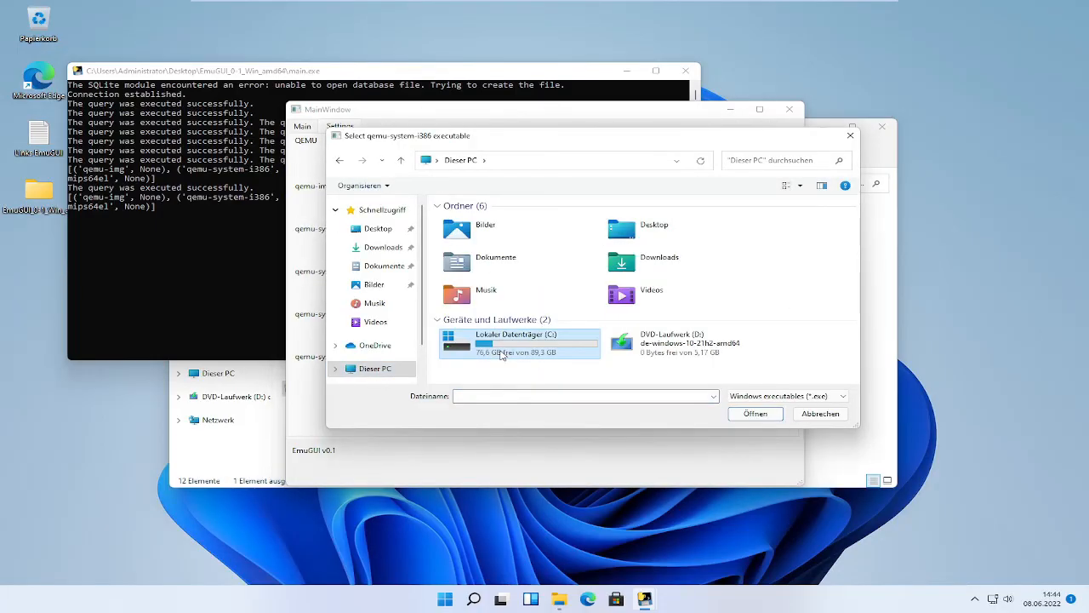
pyautogui.doubleClick(519, 344)
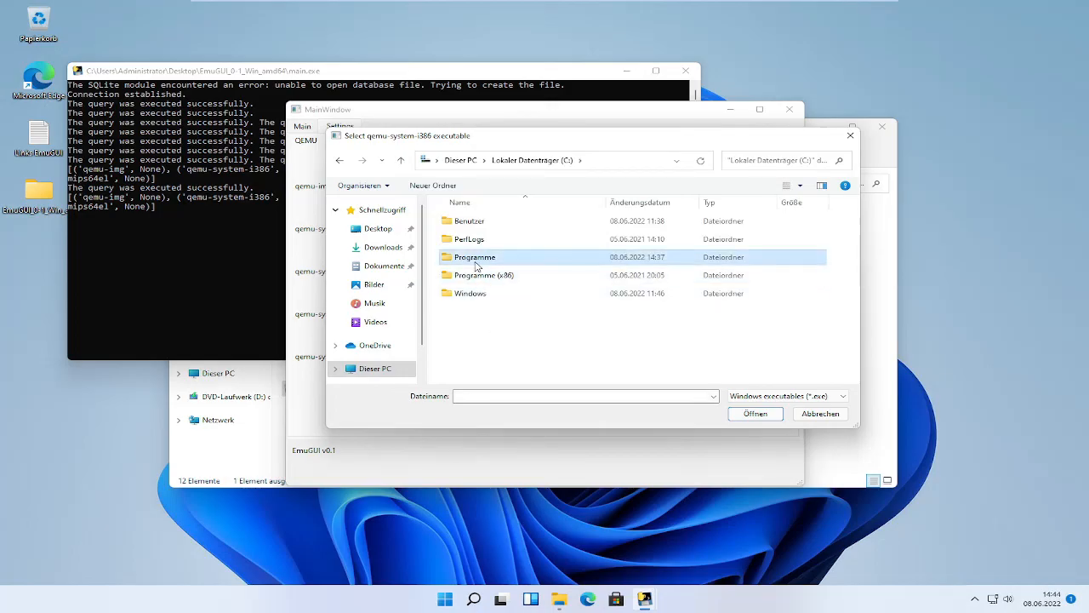
pyautogui.doubleClick(472, 255)
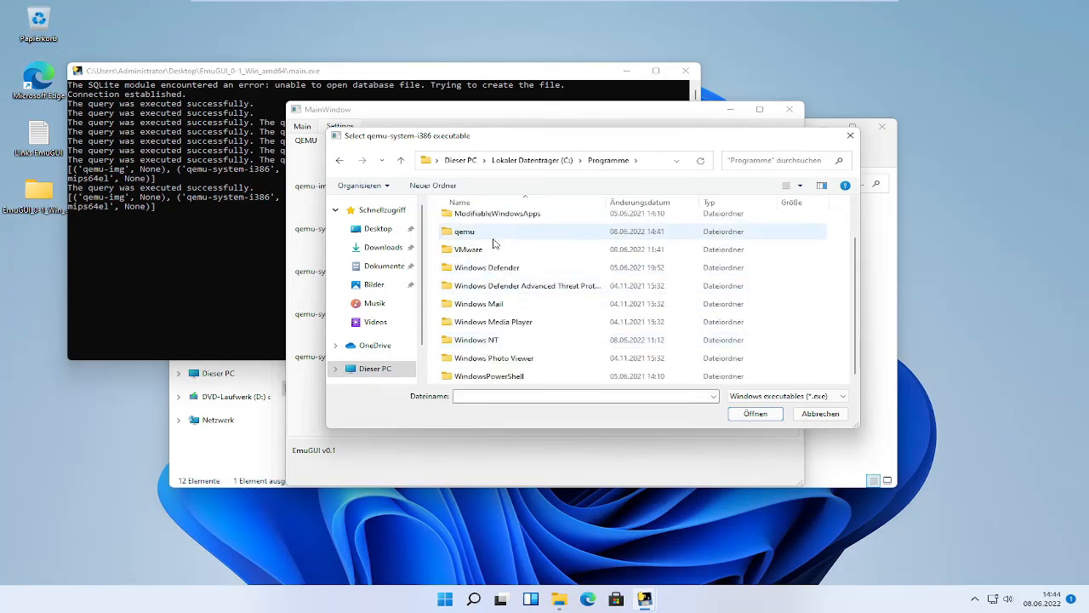
pyautogui.doubleClick(463, 232)
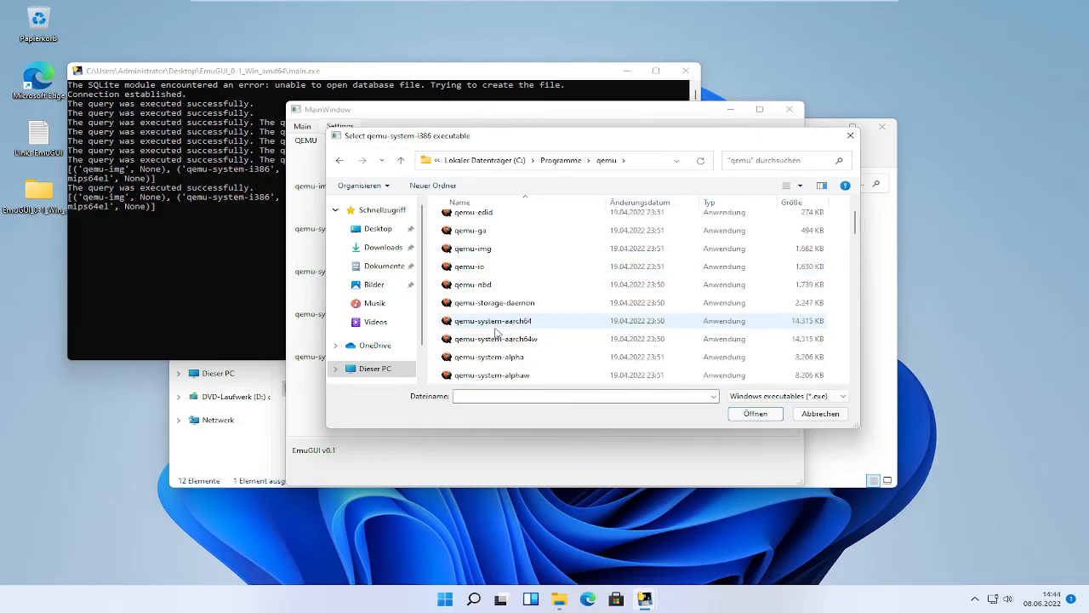
pyautogui.scroll(-3)
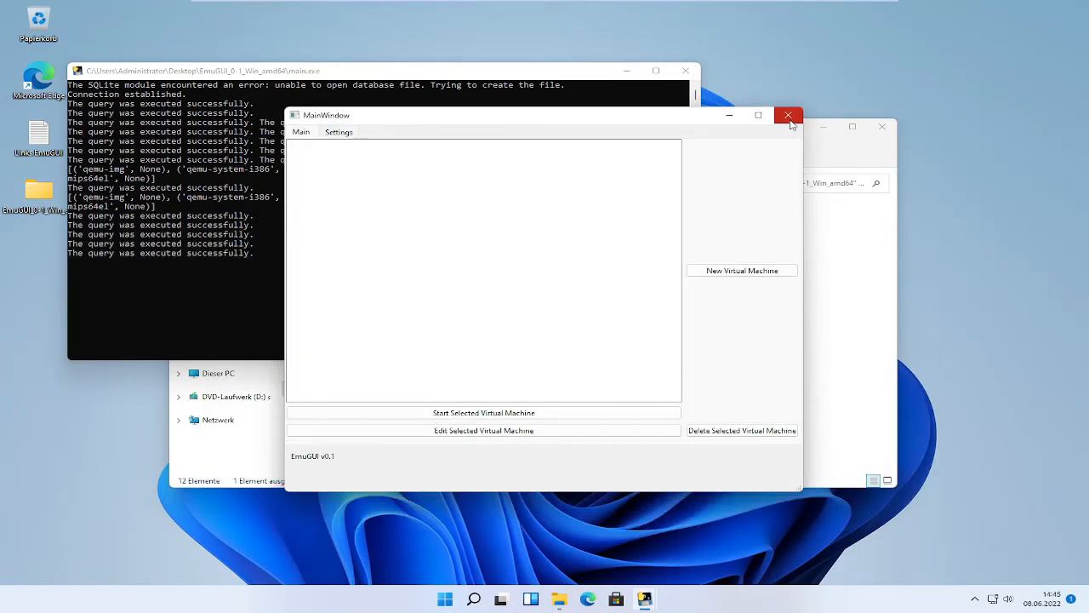
pyautogui.moveTo(614, 126)
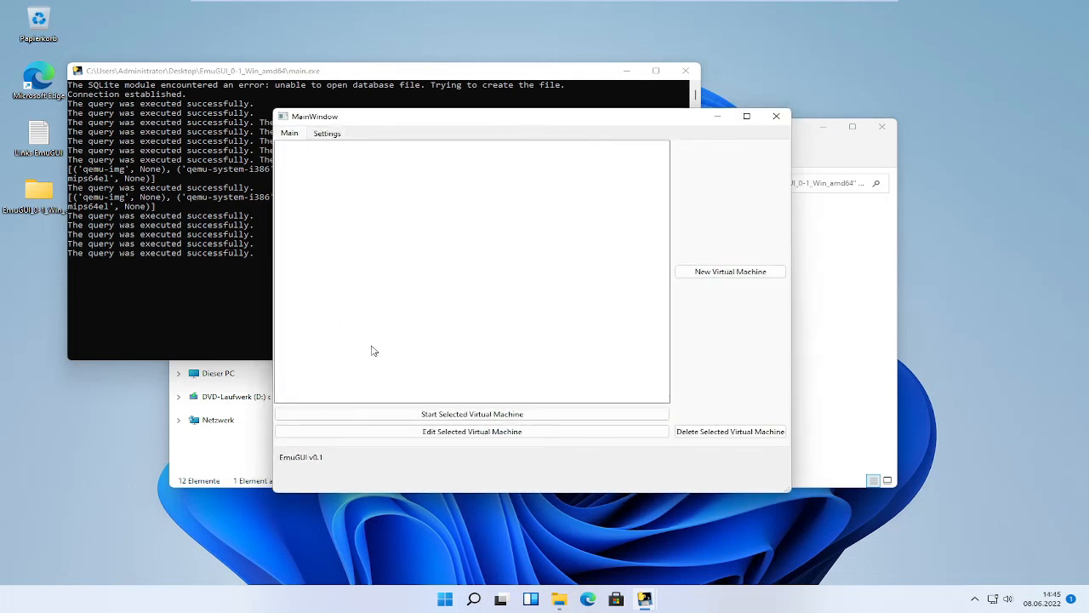
pyautogui.moveTo(732, 313)
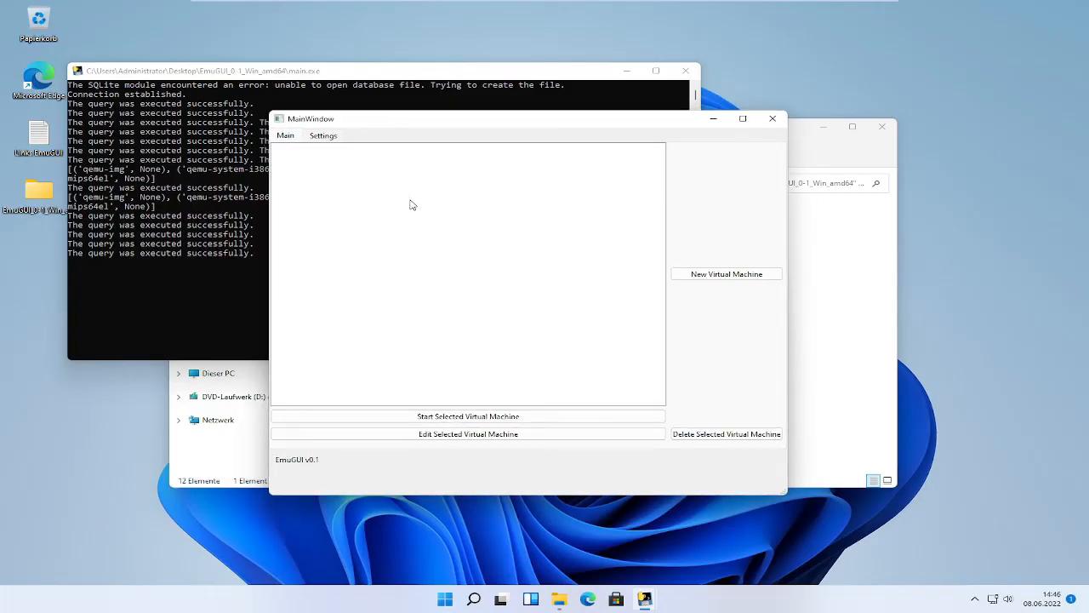
pyautogui.moveTo(414, 141)
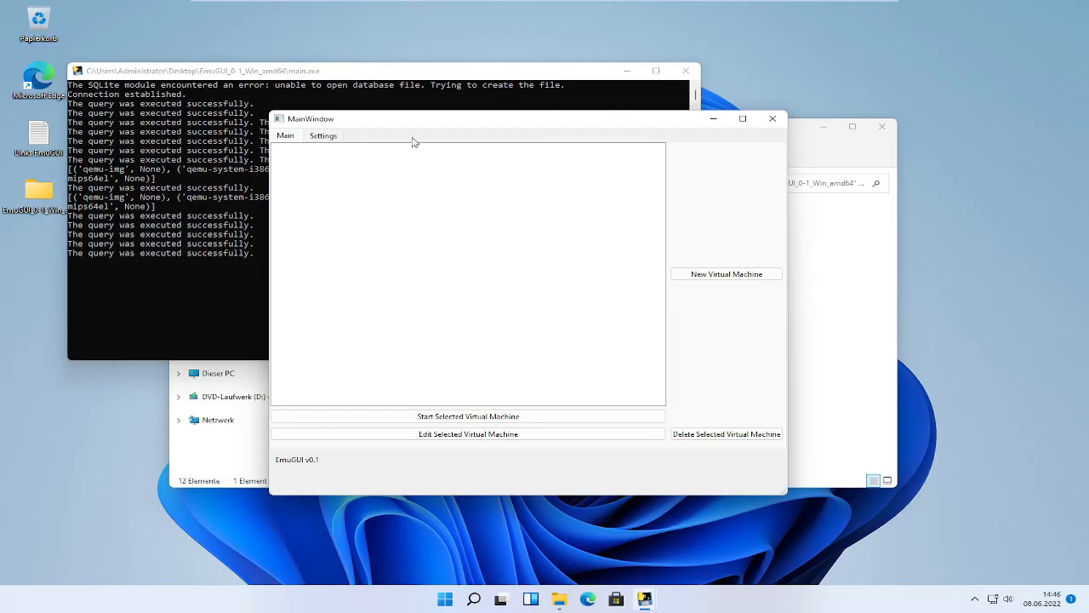
pyautogui.moveTo(412, 119); pyautogui.dragTo(456, 123)
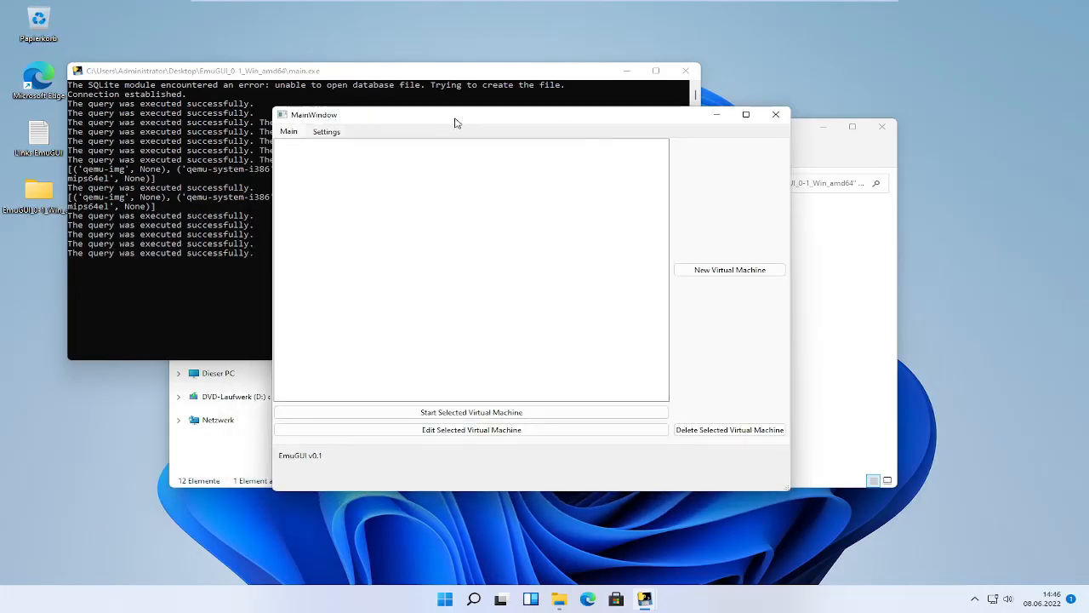
pyautogui.moveTo(776, 116)
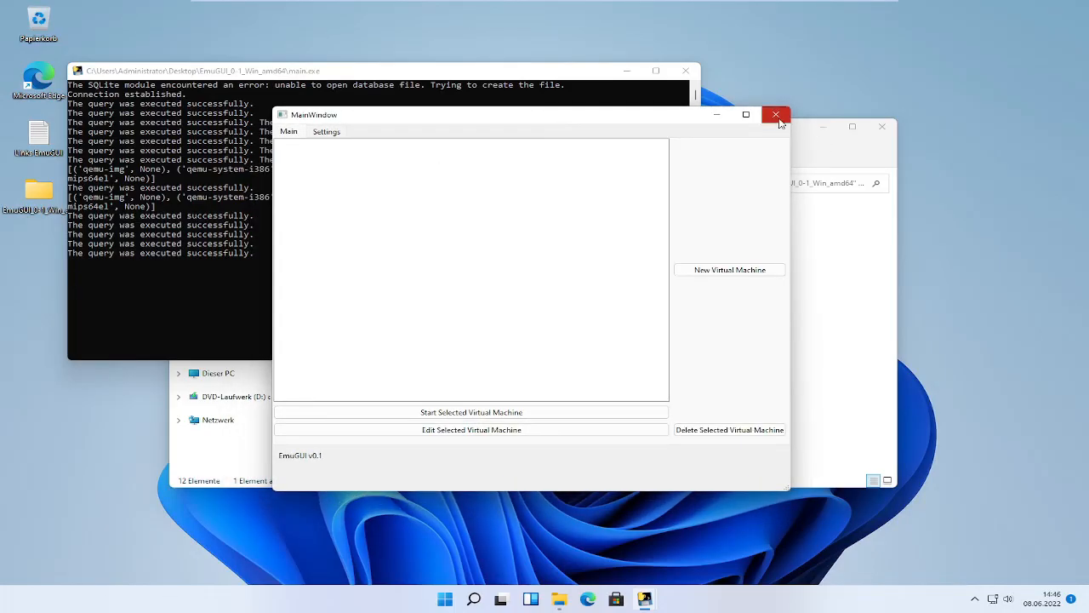
pyautogui.moveTo(761, 126)
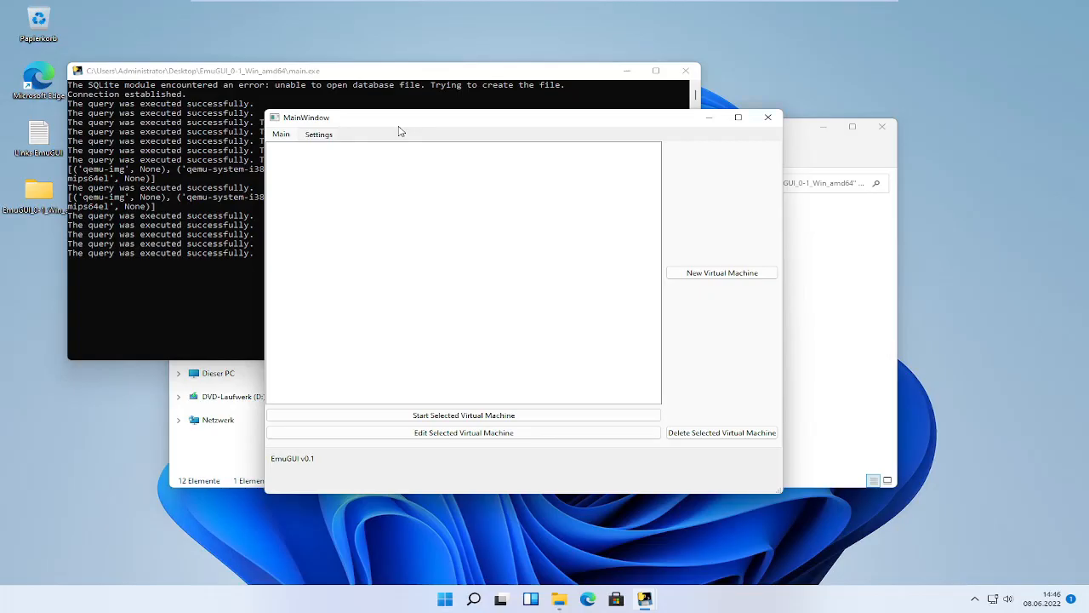
pyautogui.moveTo(766, 119)
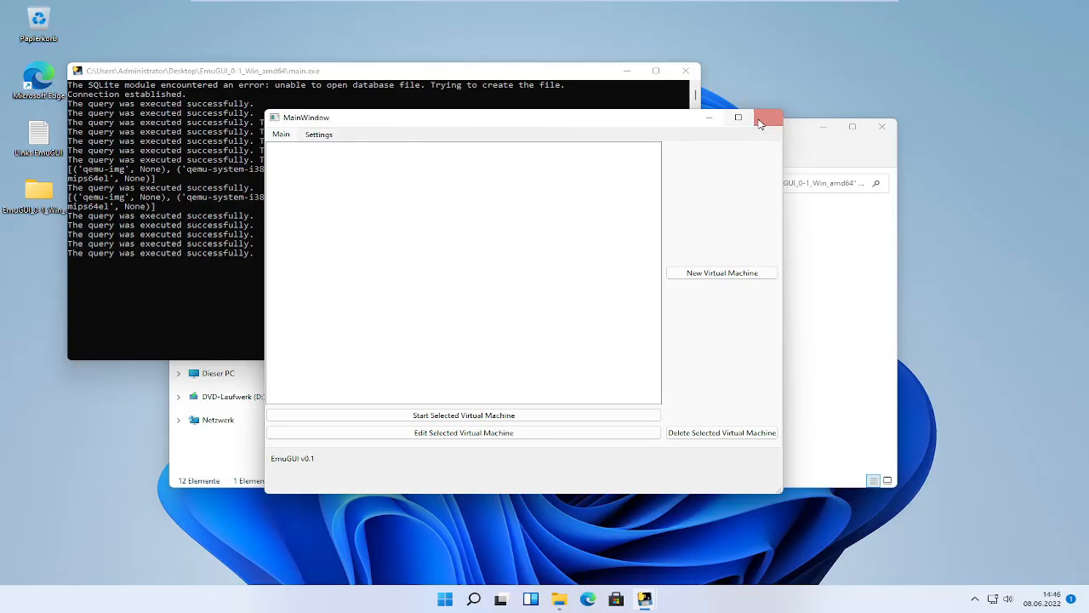
pyautogui.moveTo(768, 117)
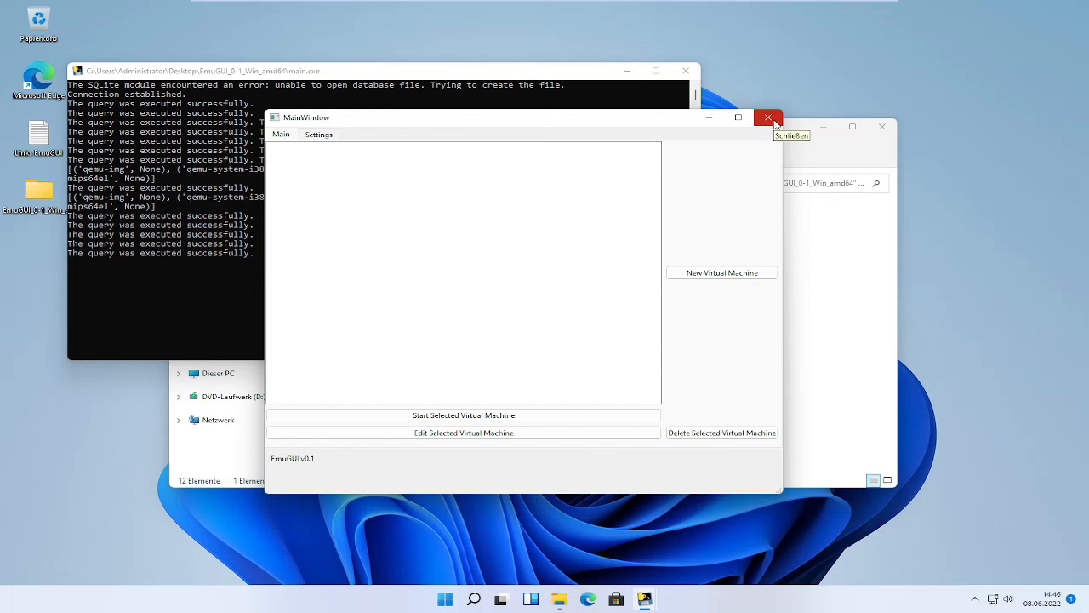
pyautogui.moveTo(768, 123)
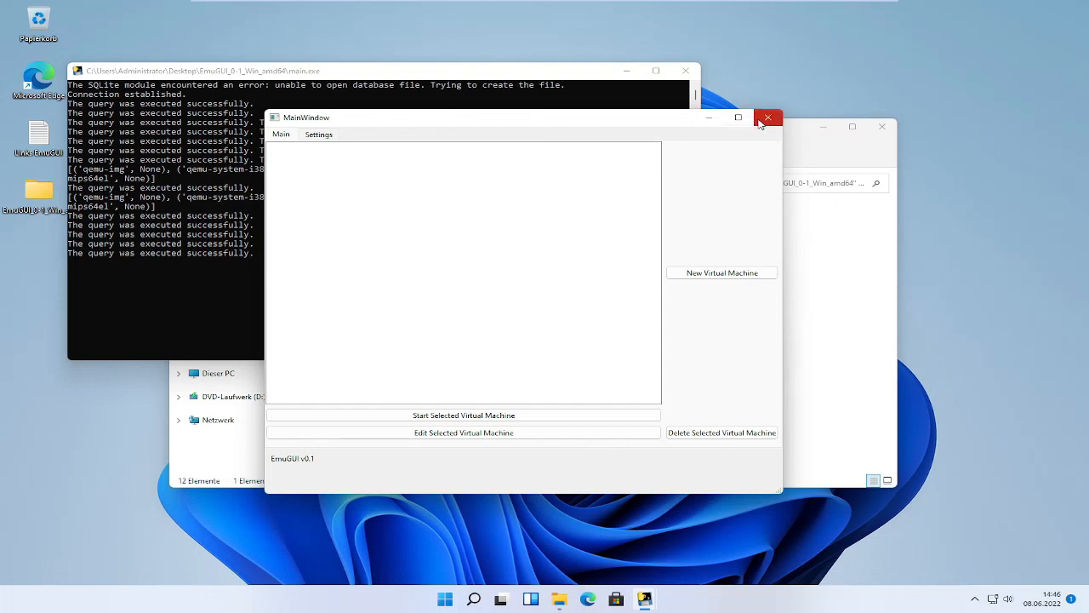
pyautogui.moveTo(768, 120)
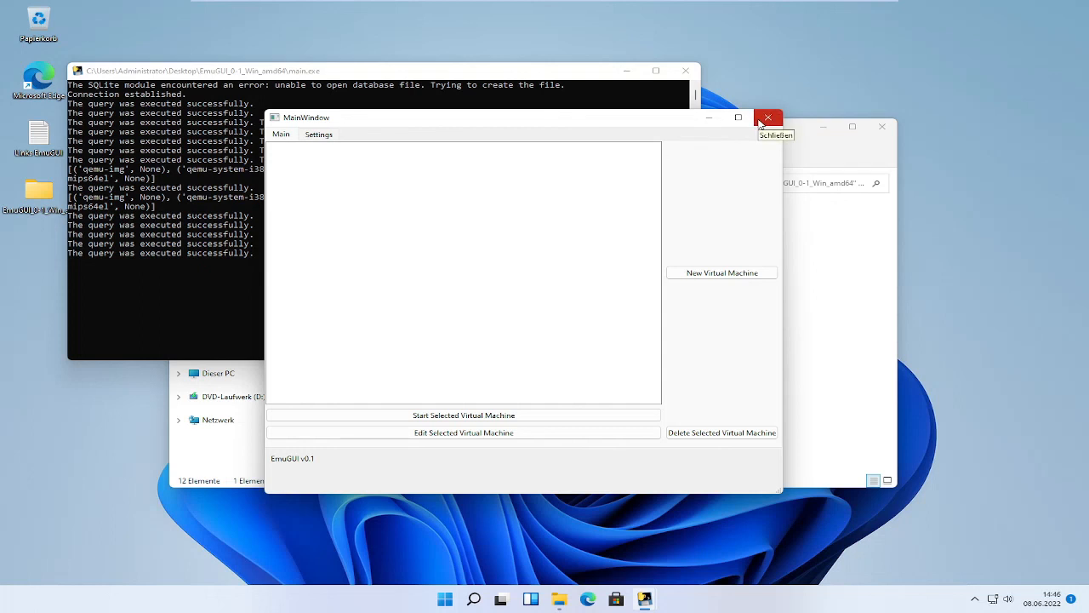